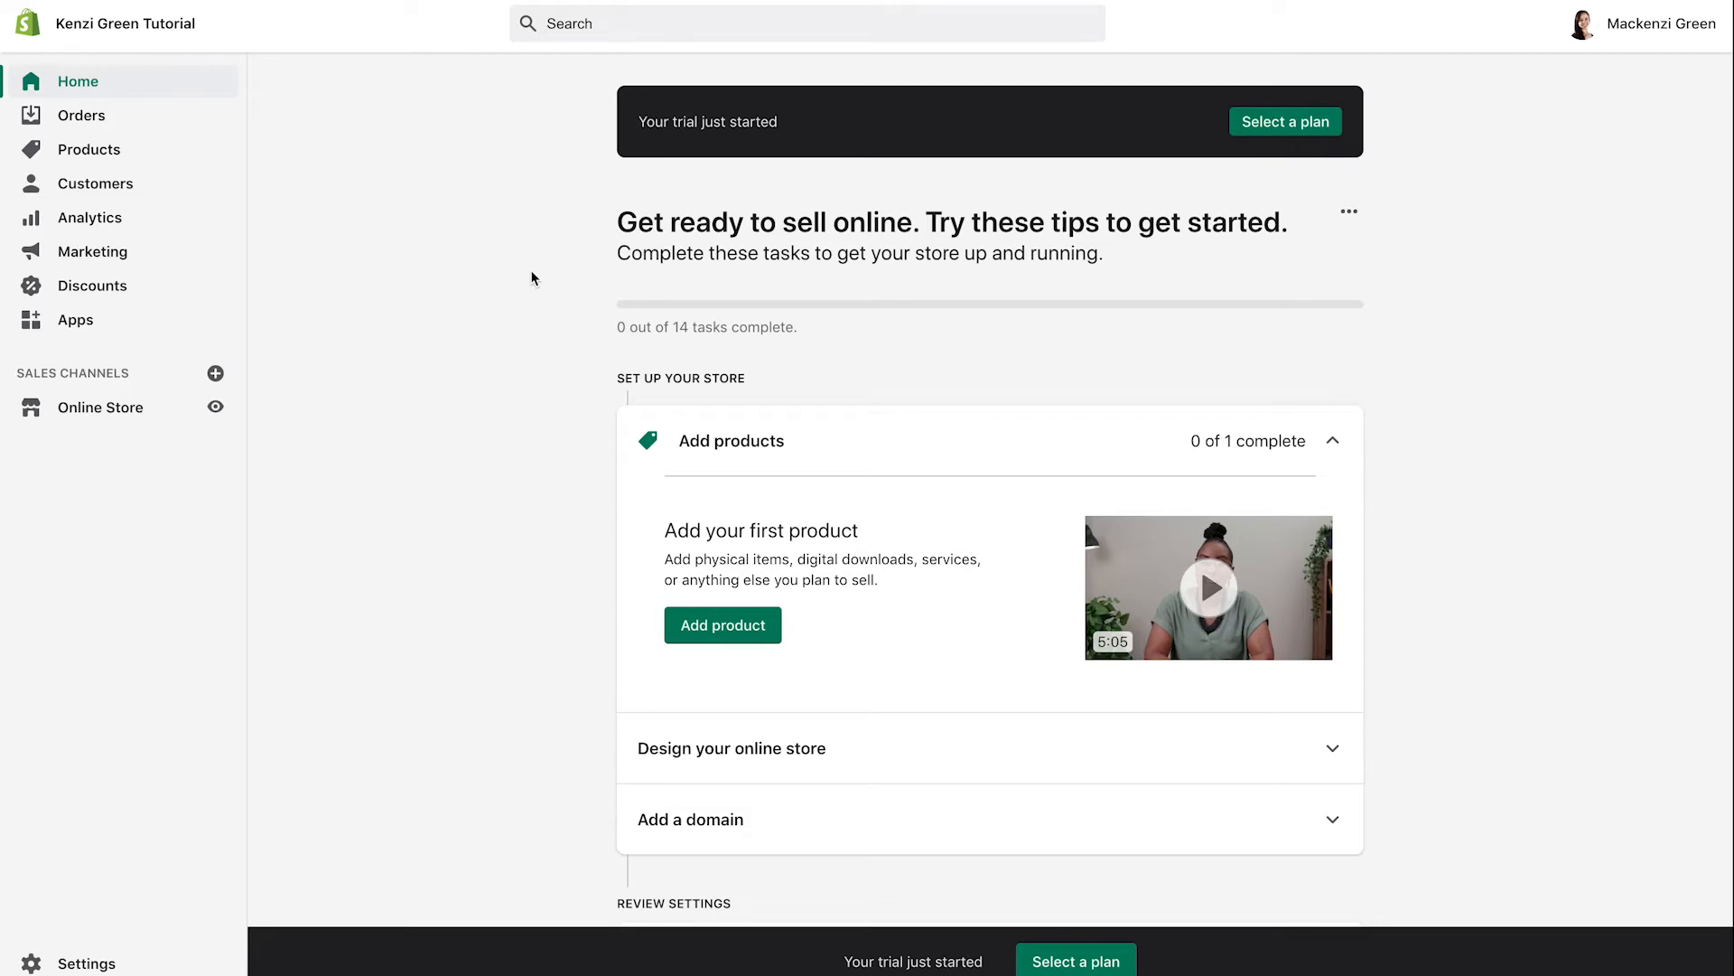
- Find PageFly Landing Page Builder in the Shopify App Store and install it
{"action": "left_click", "coordinate": [75, 320]}
{"action": "type", "text": "P"}
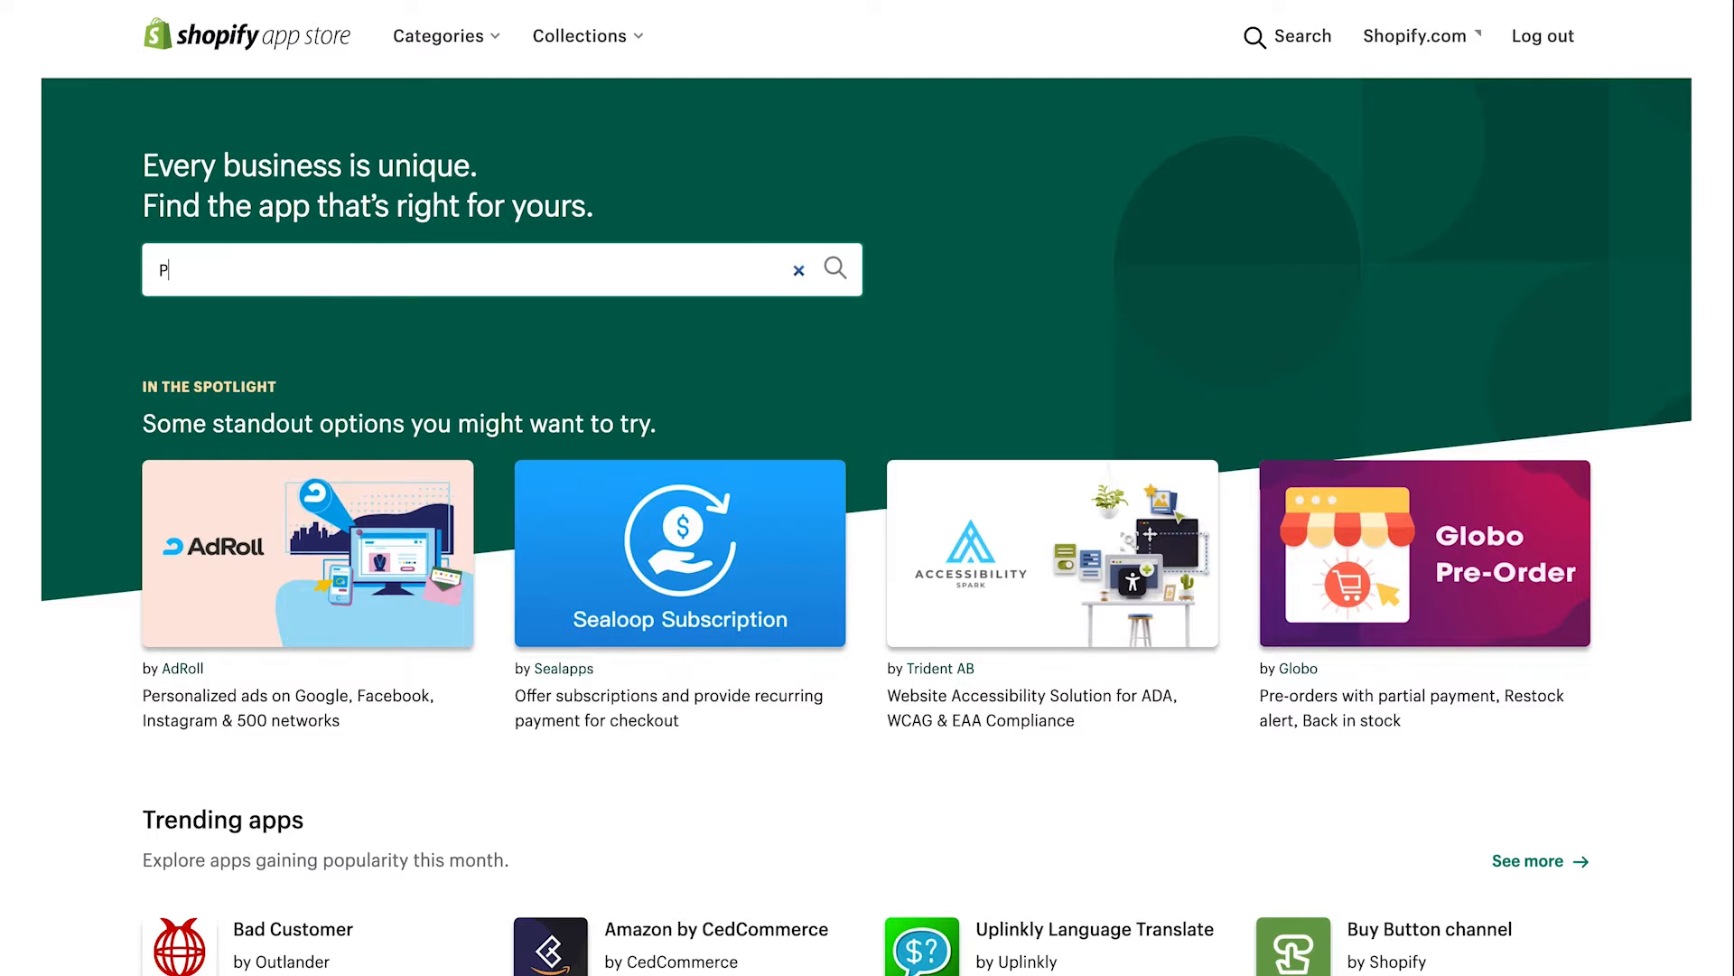
{"action": "type", "text": "ageFly"}
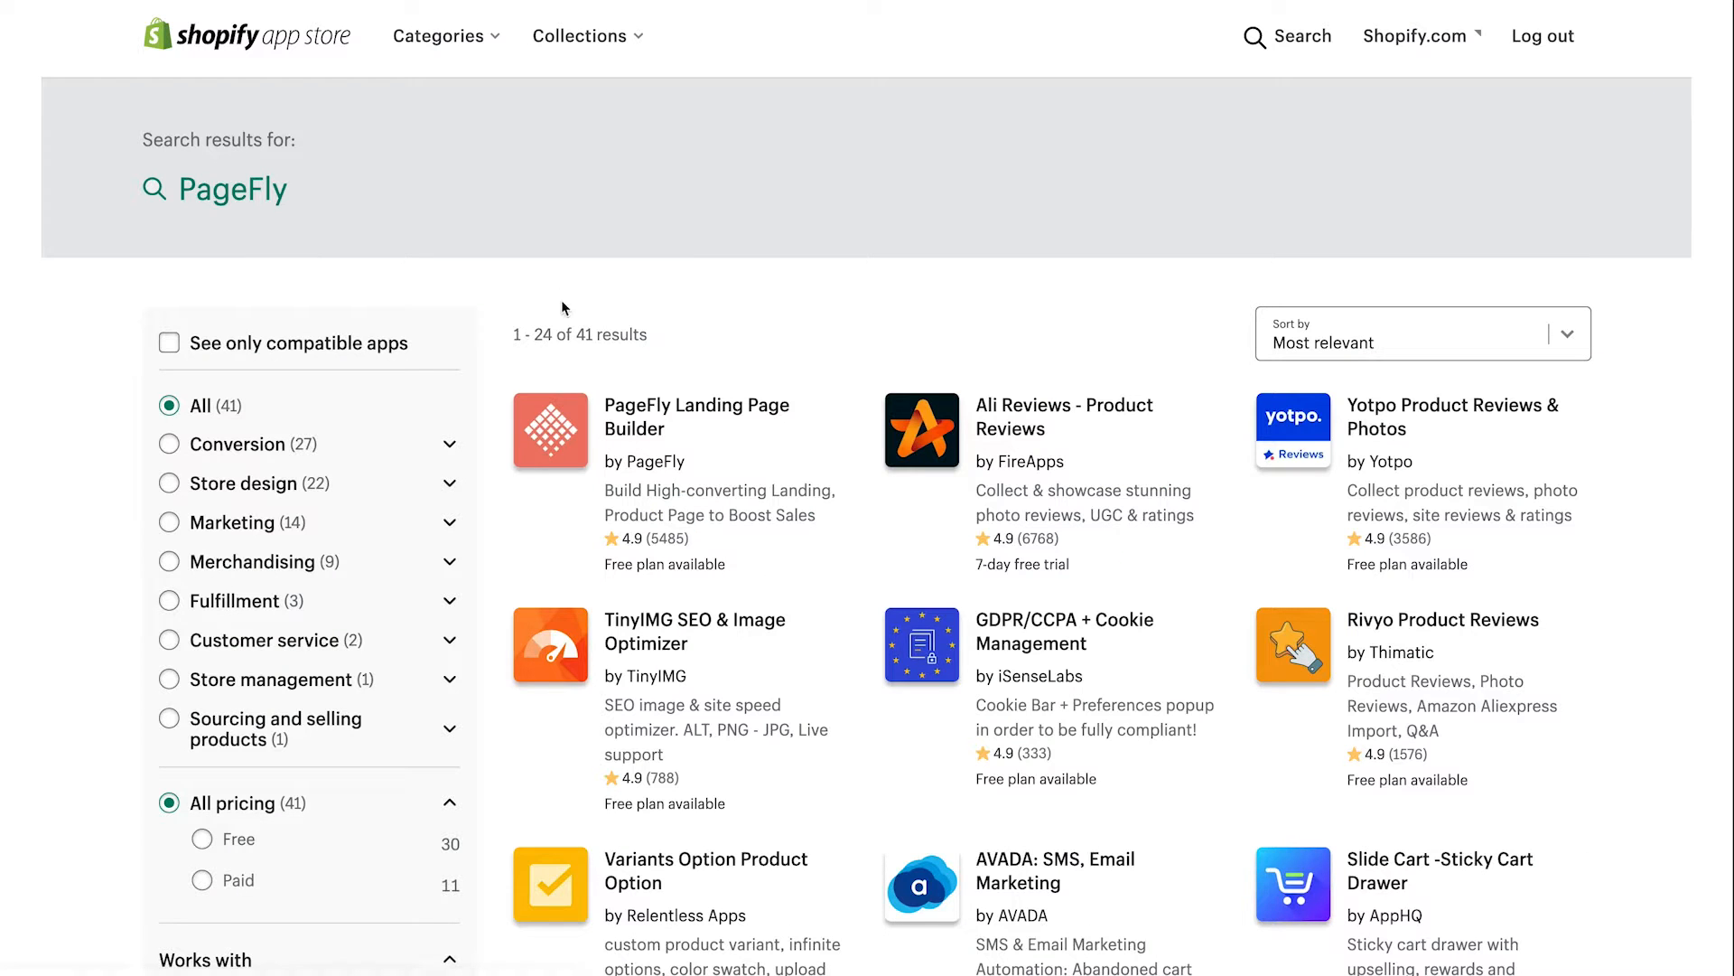
{"action": "left_click", "coordinate": [697, 417]}
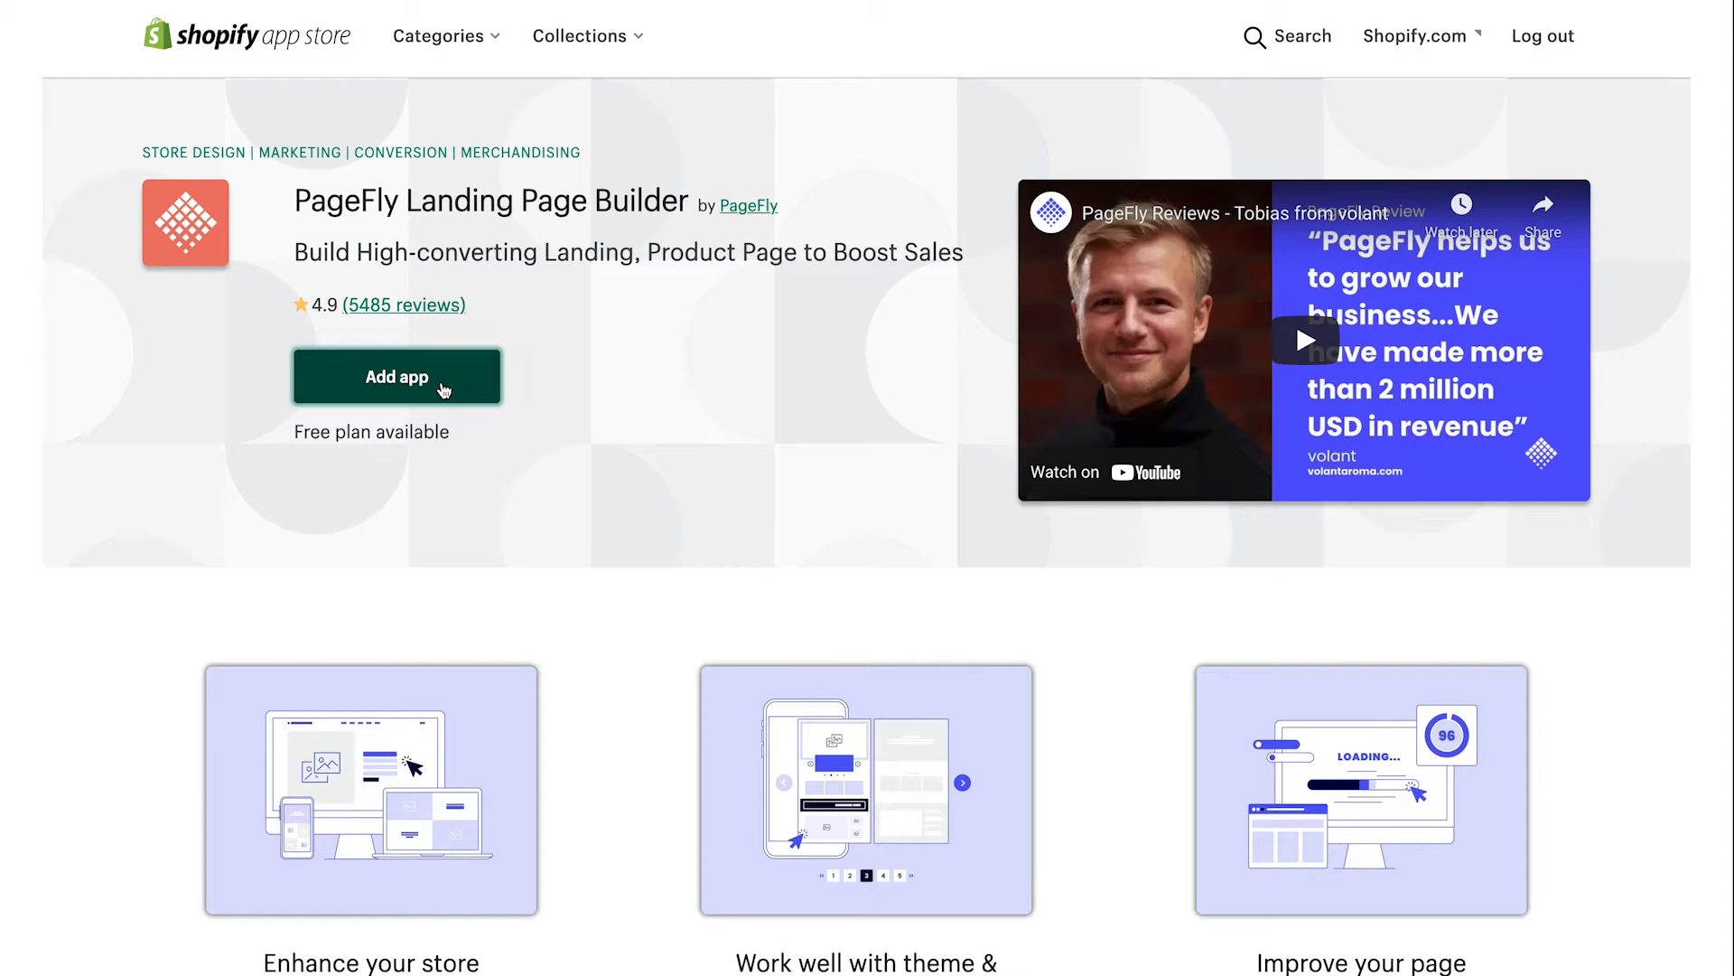
{"action": "left_click", "coordinate": [397, 376]}
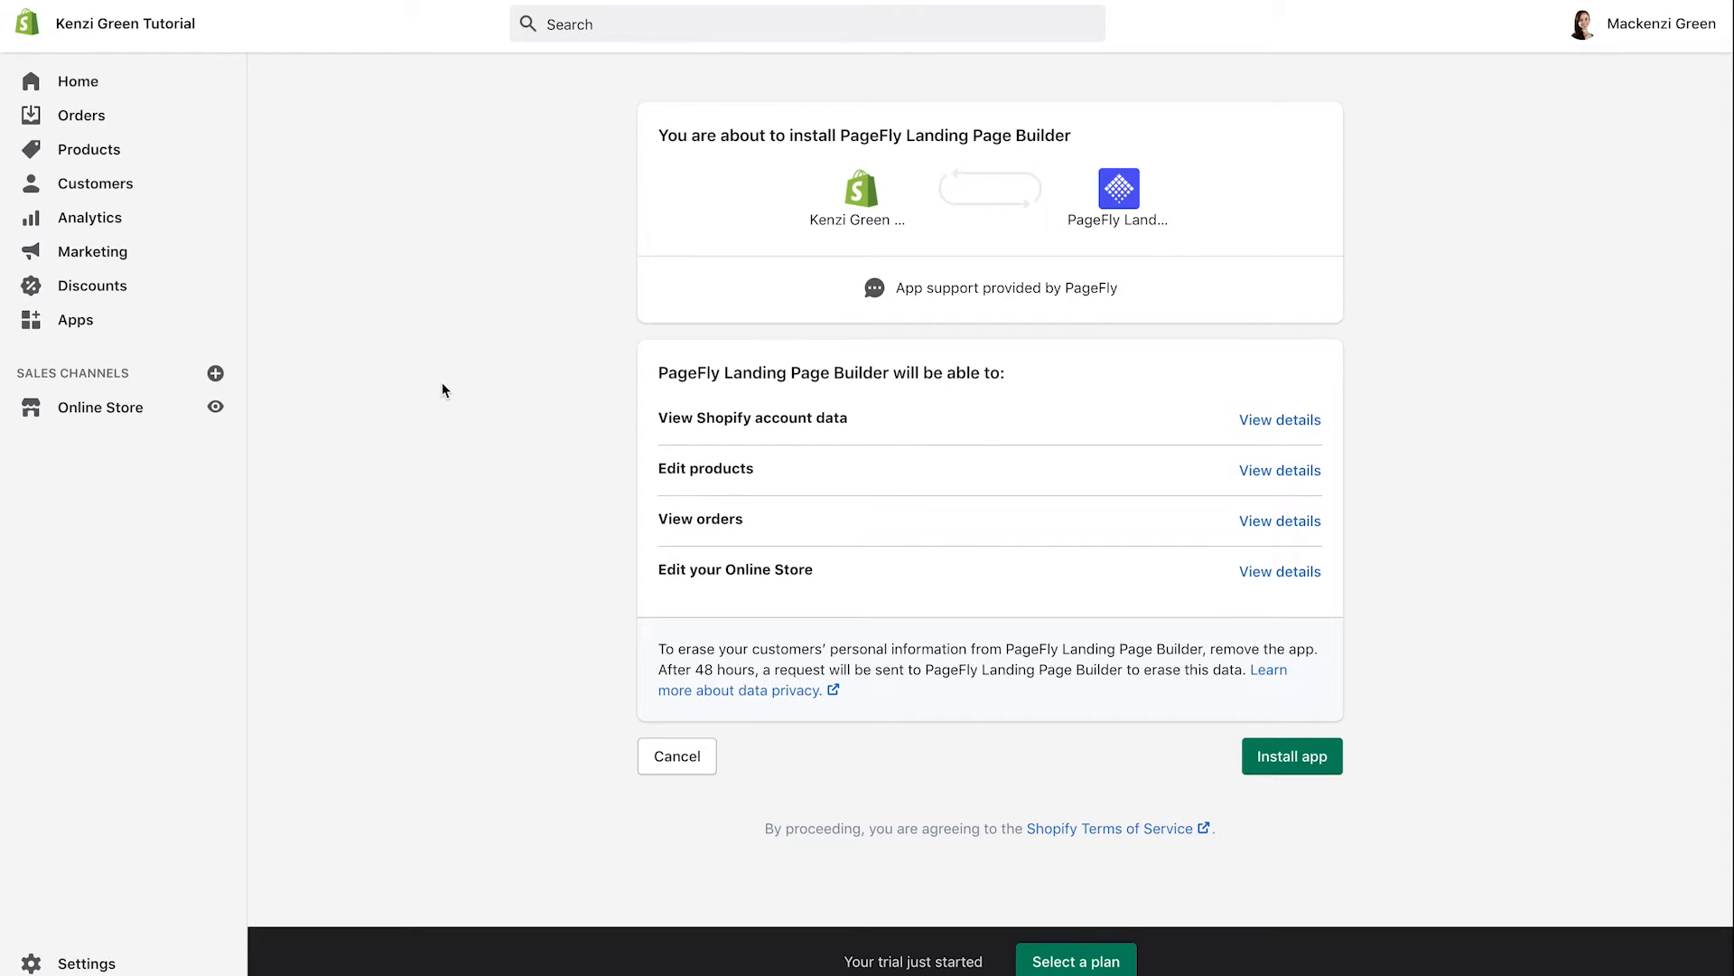
{"action": "left_click", "coordinate": [1292, 756]}
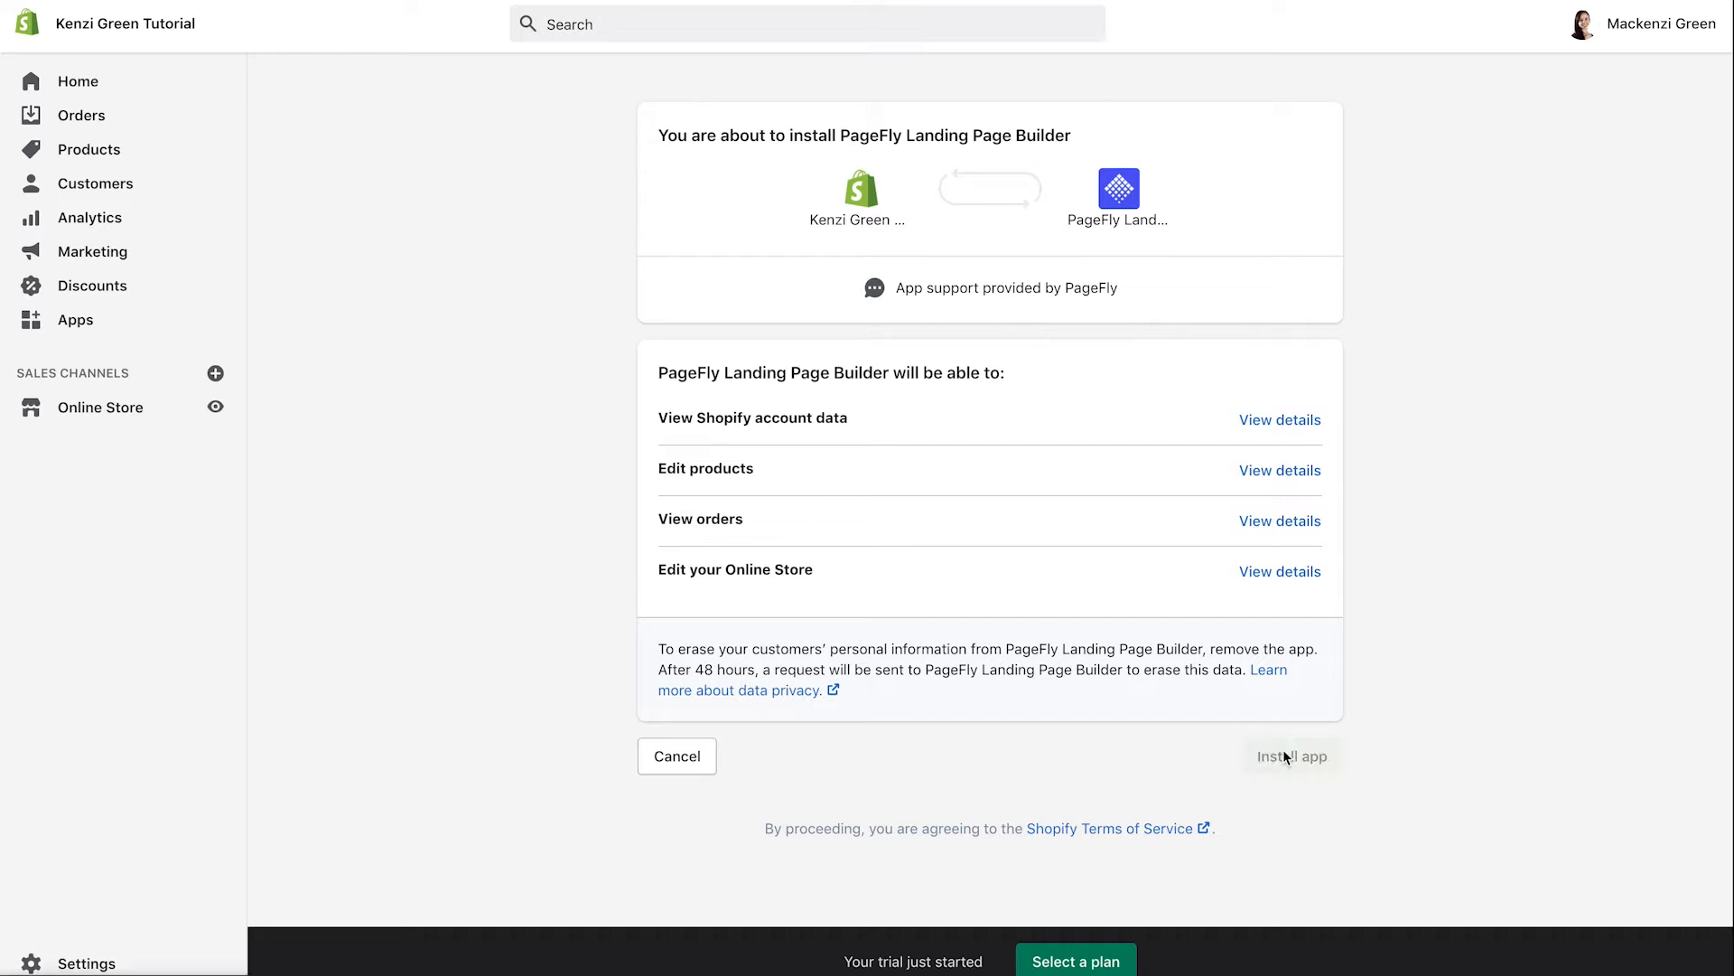
{"action": "left_click", "coordinate": [1292, 756]}
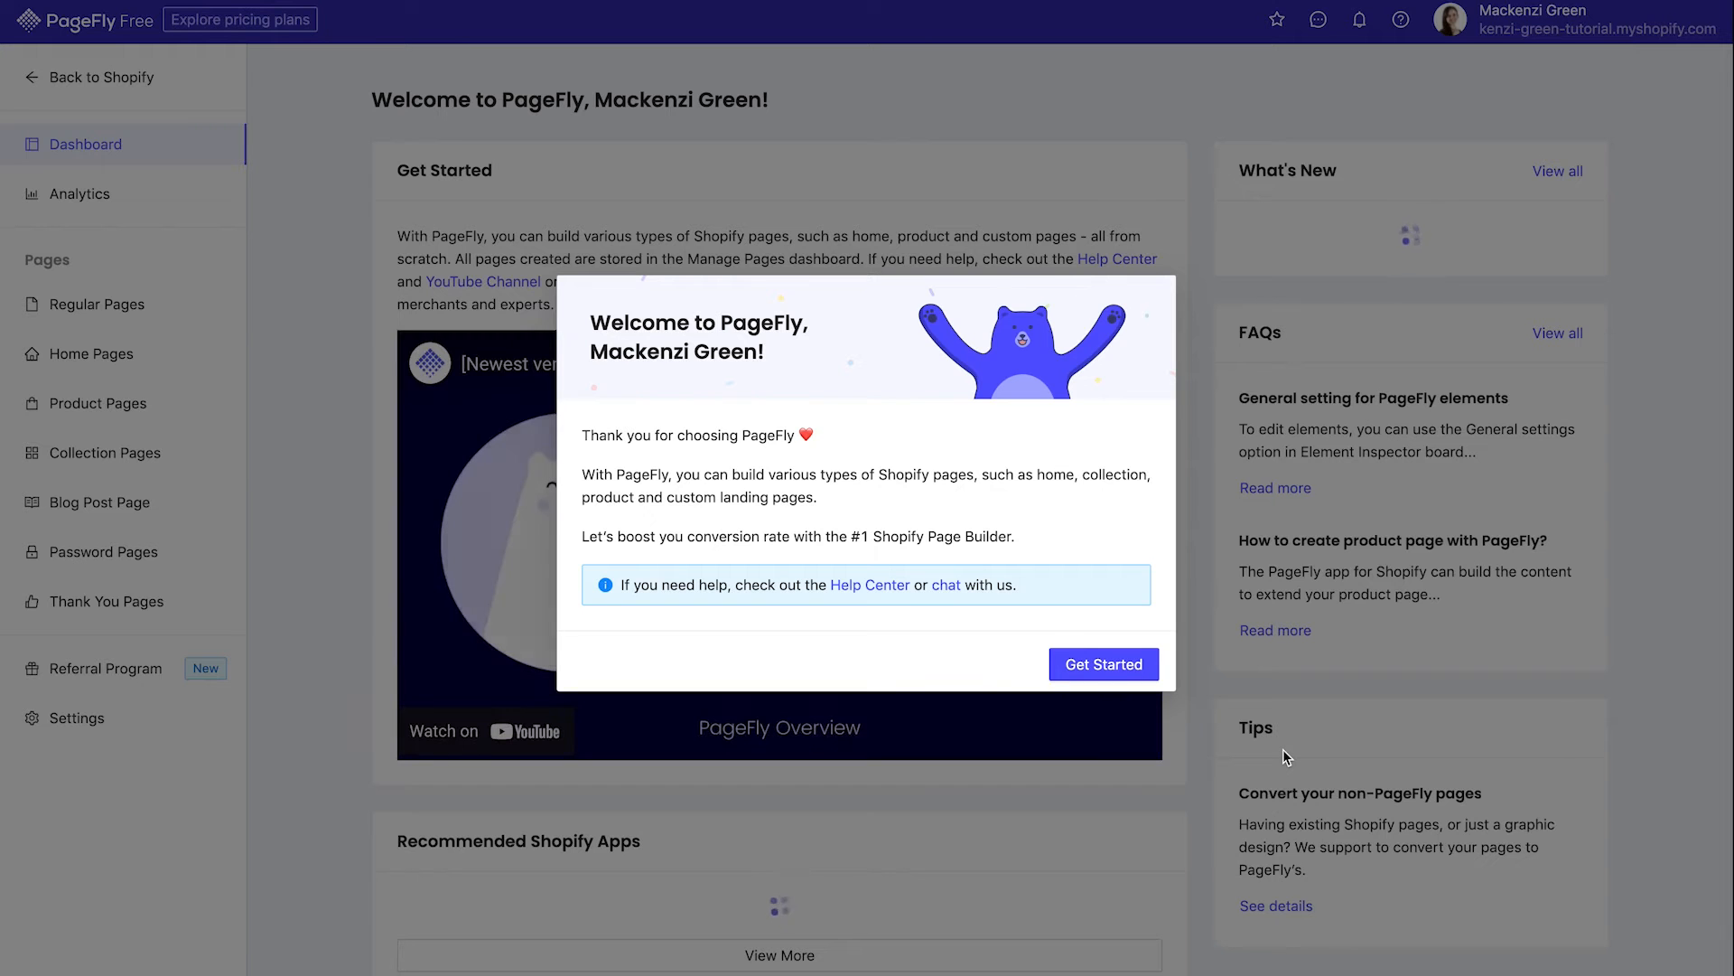
- Dismiss the welcome popup and create a new blank regular page
{"action": "left_click", "coordinate": [1104, 664]}
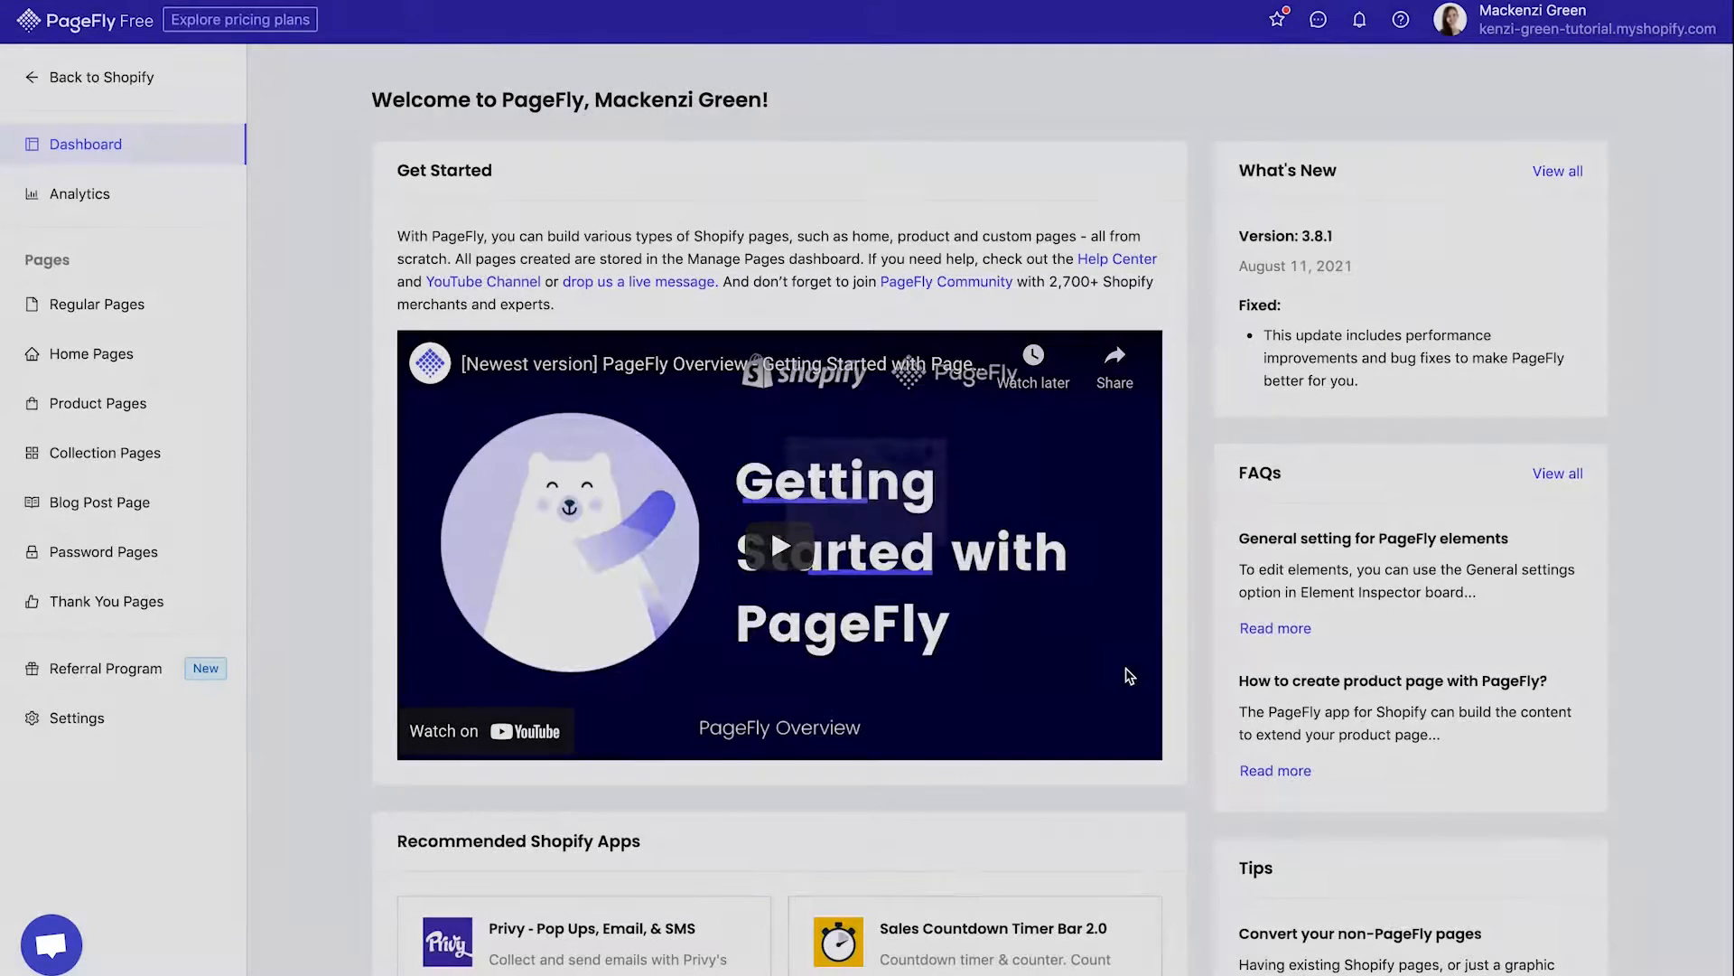
{"action": "left_click", "coordinate": [49, 943]}
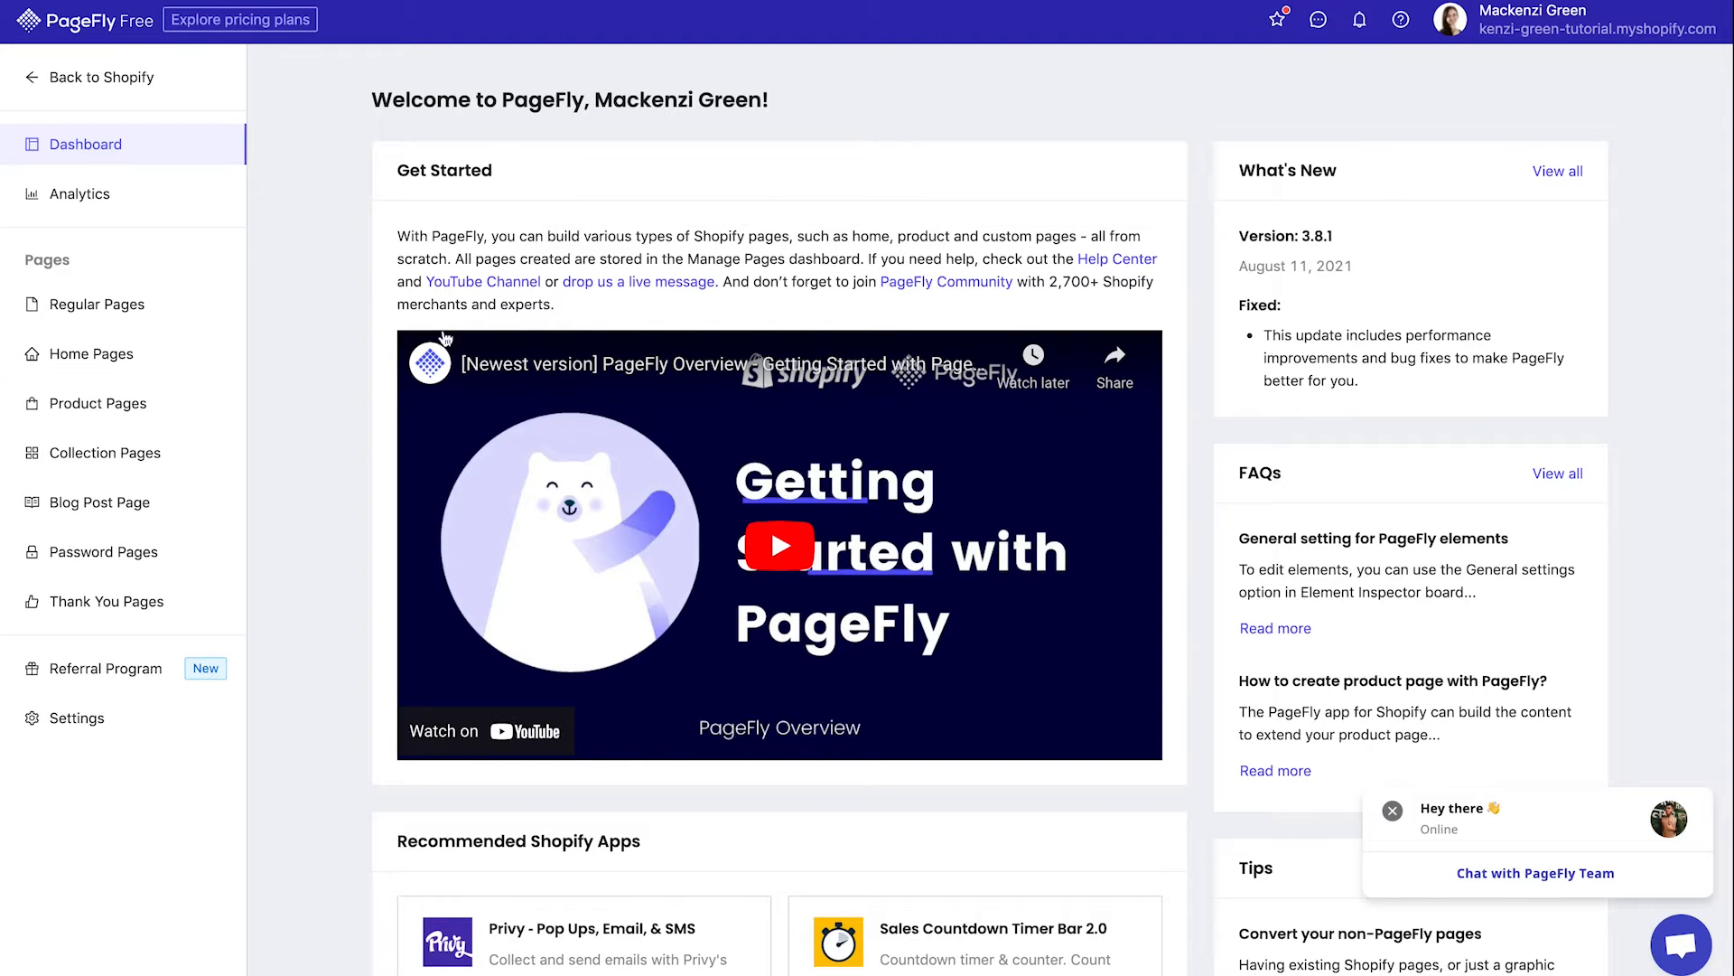
{"action": "left_click", "coordinate": [95, 304]}
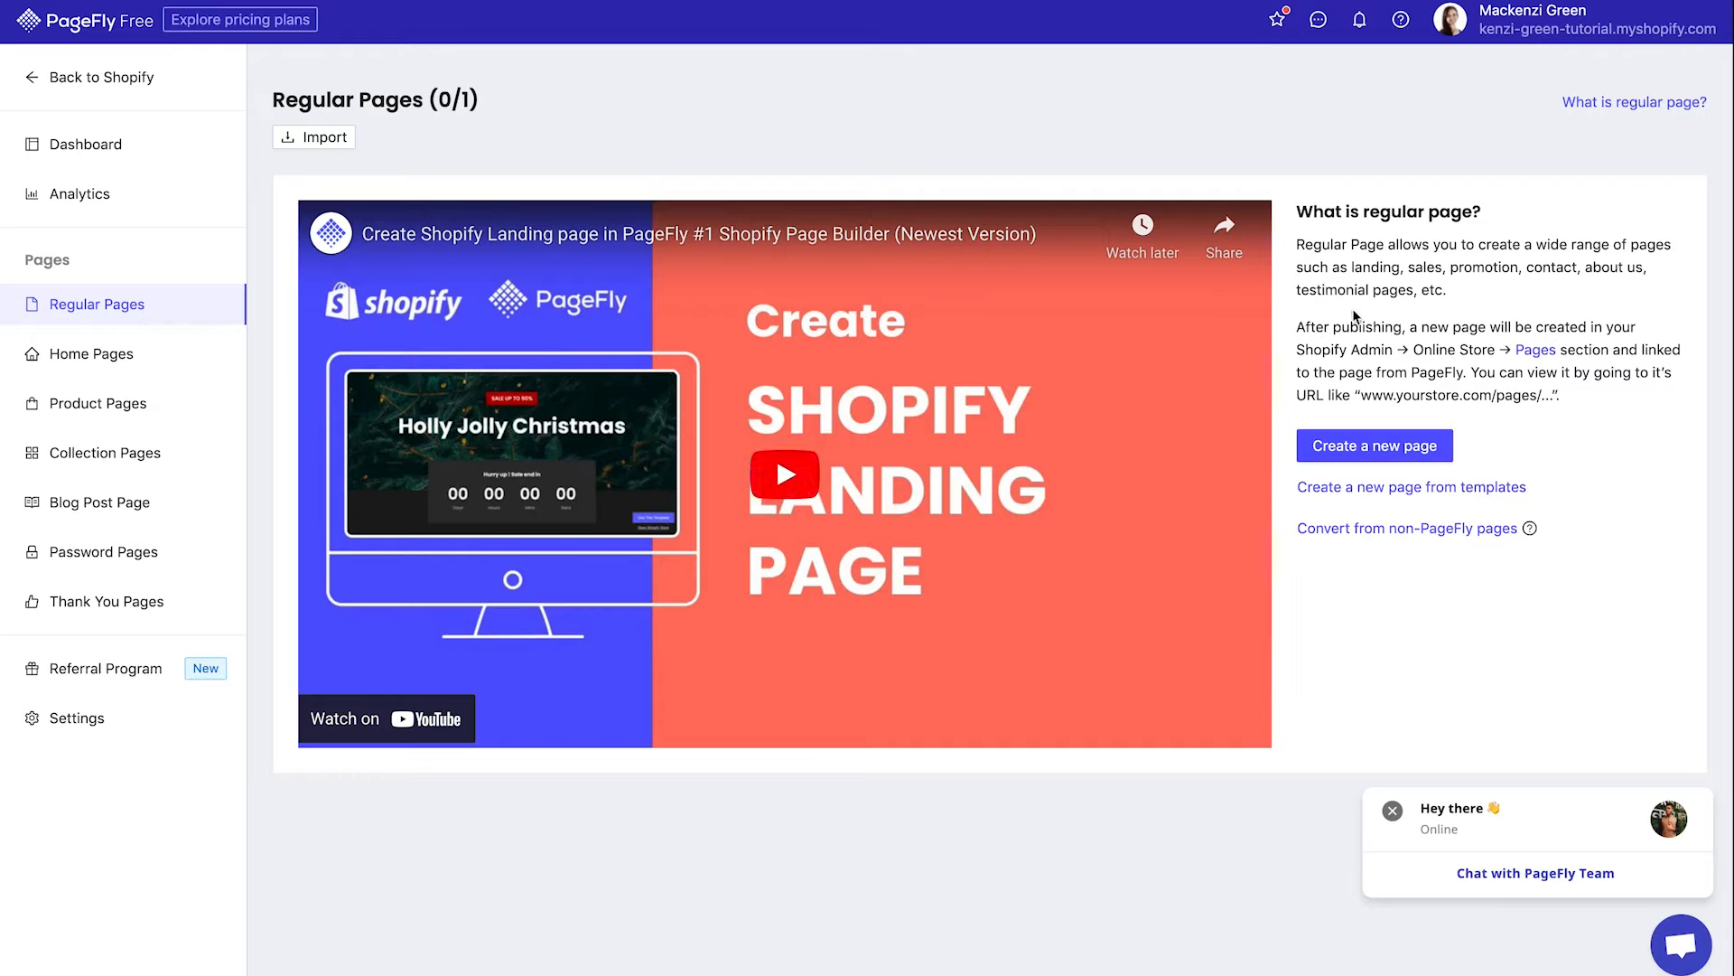
{"action": "left_click", "coordinate": [1374, 445]}
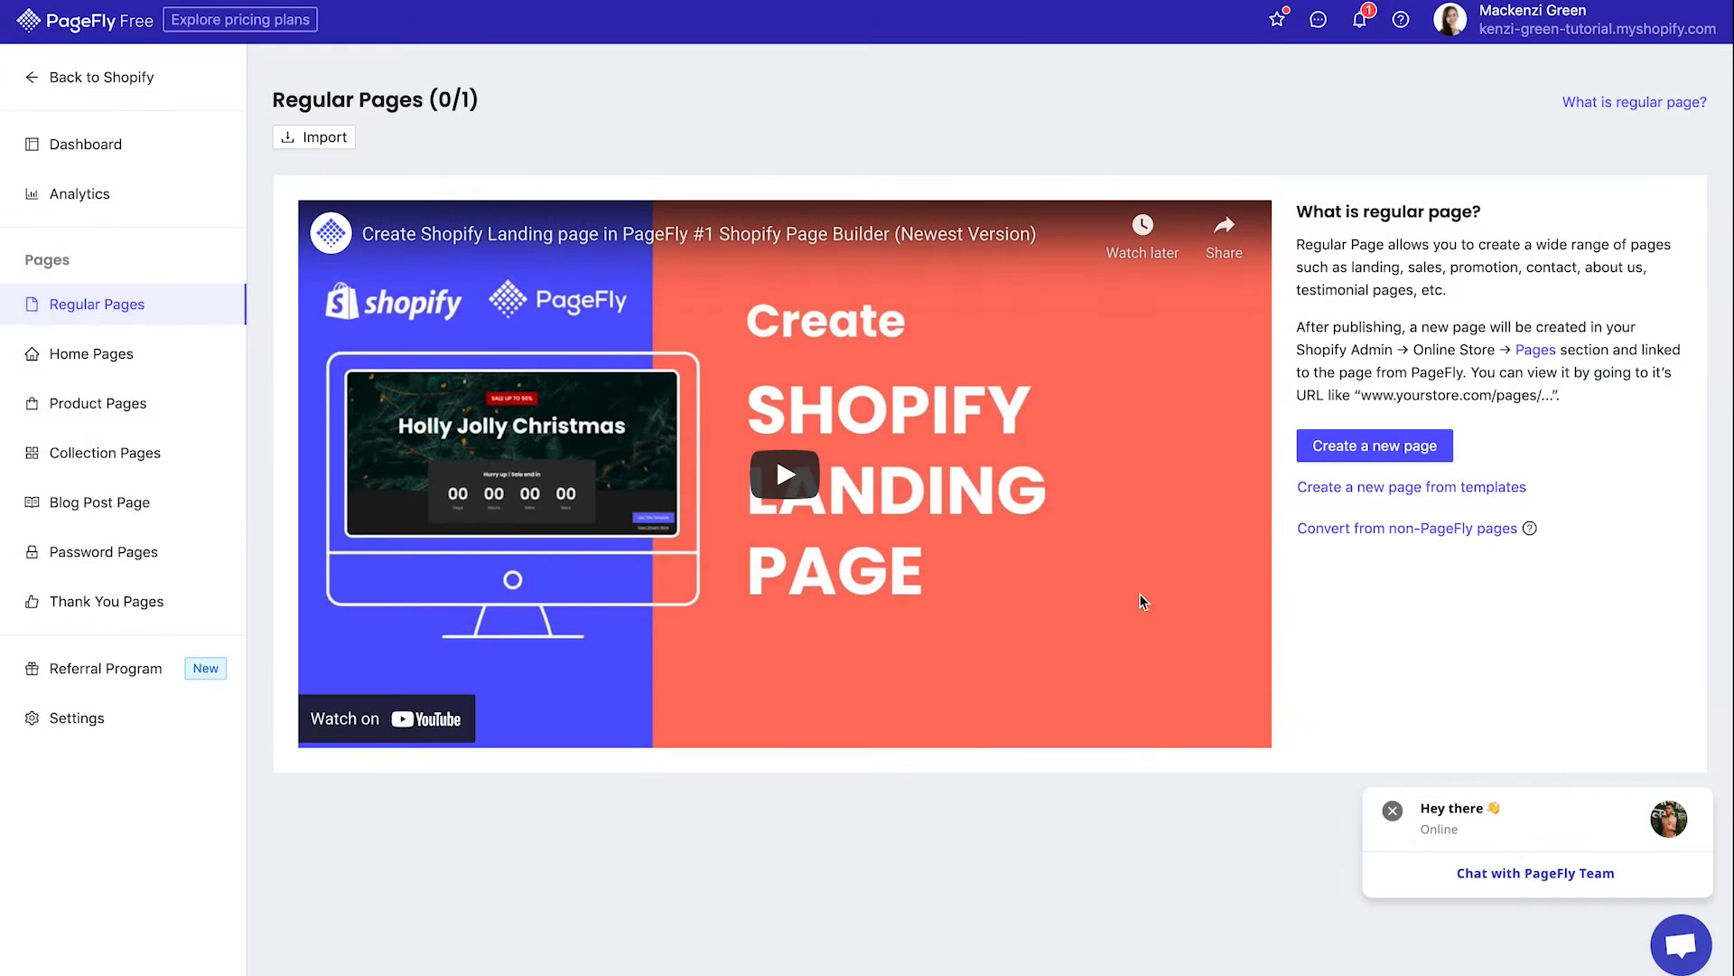
{"action": "left_click", "coordinate": [1375, 446]}
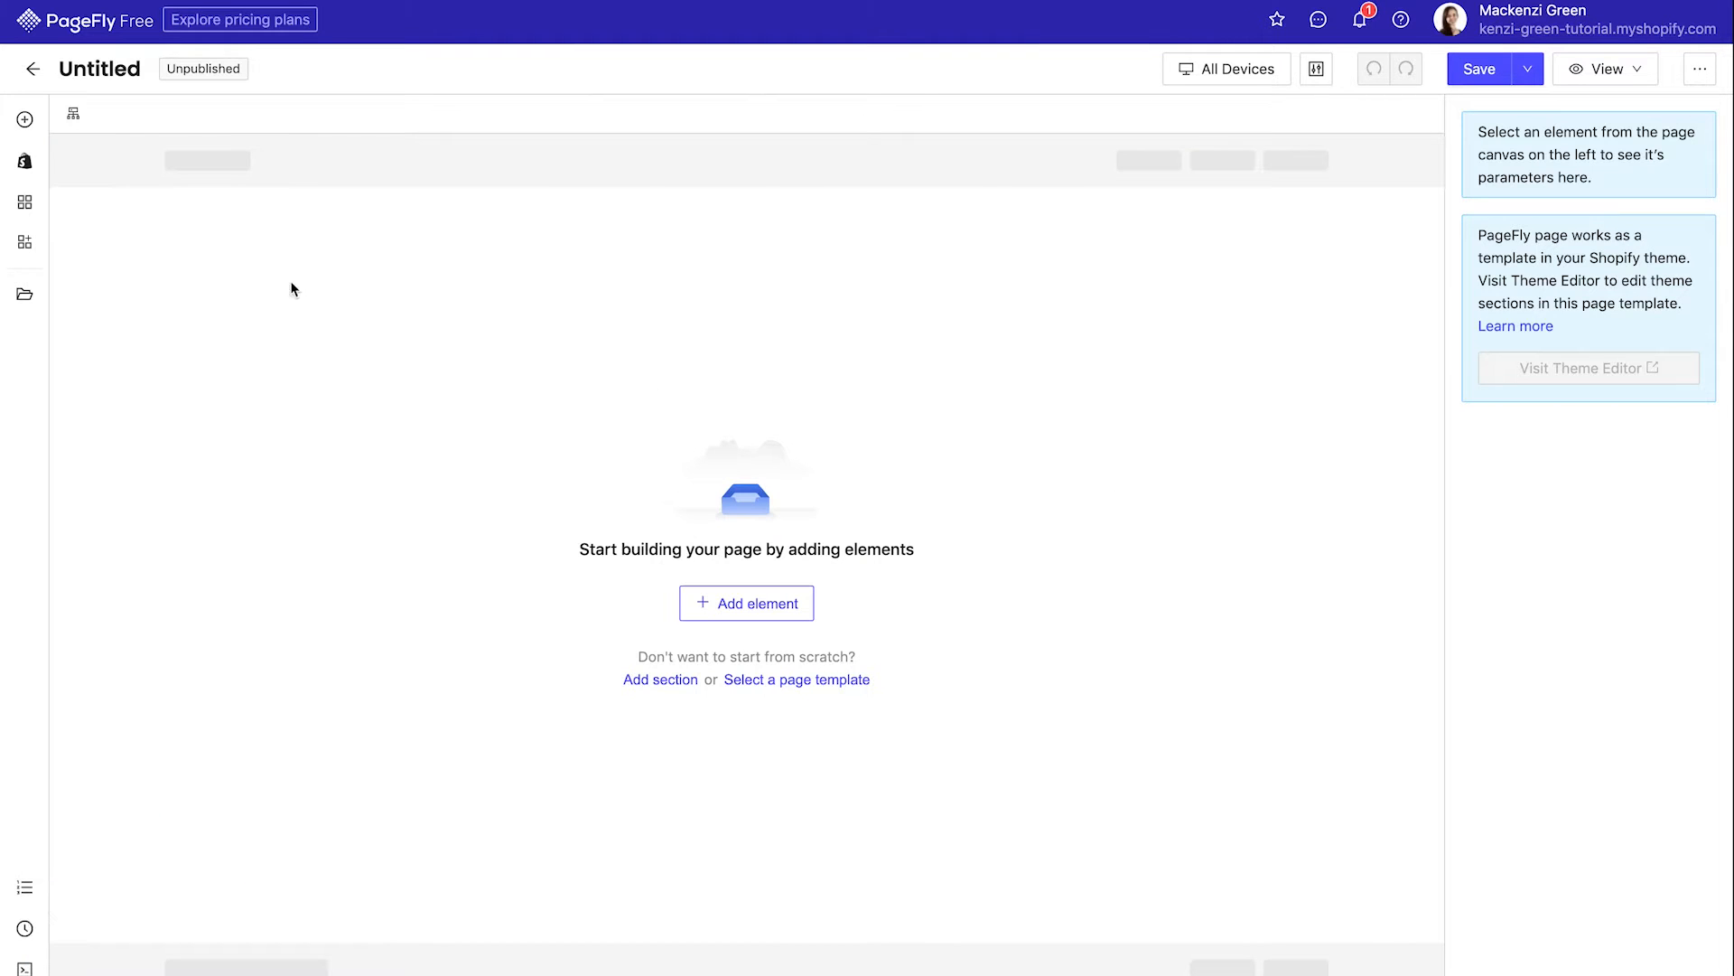
- Retitle the untitled page 'Link In Bio' and show the element library
{"action": "left_click", "coordinate": [99, 69]}
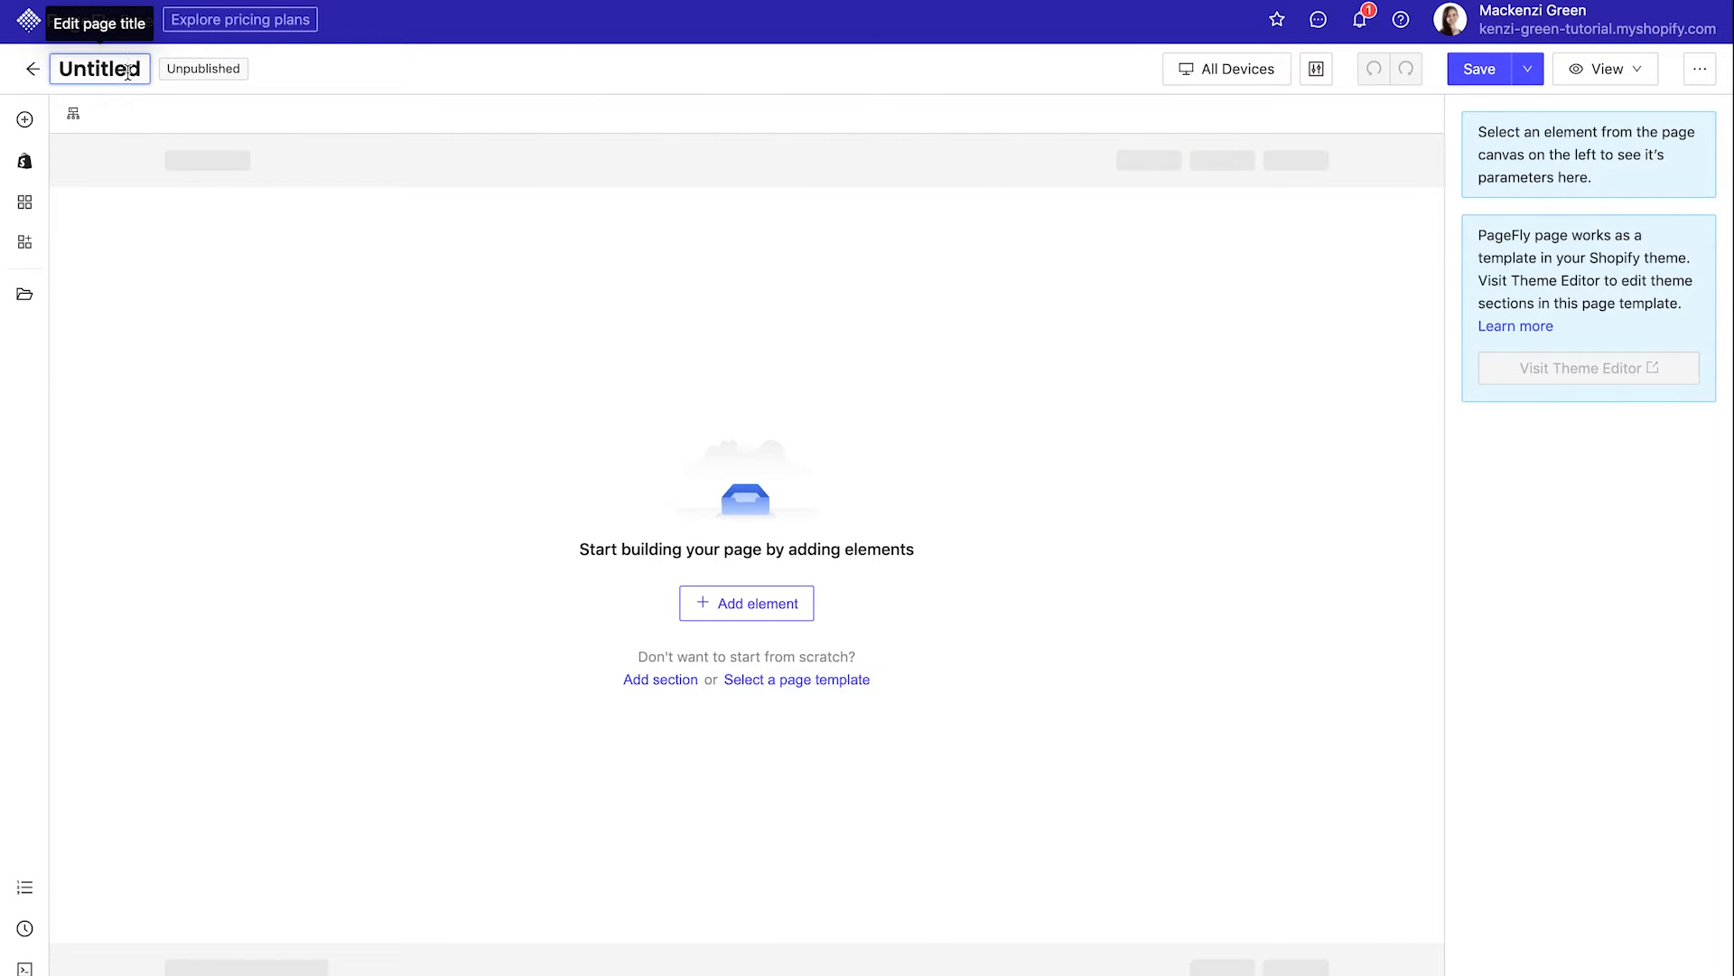
{"action": "type", "text": "Link In"}
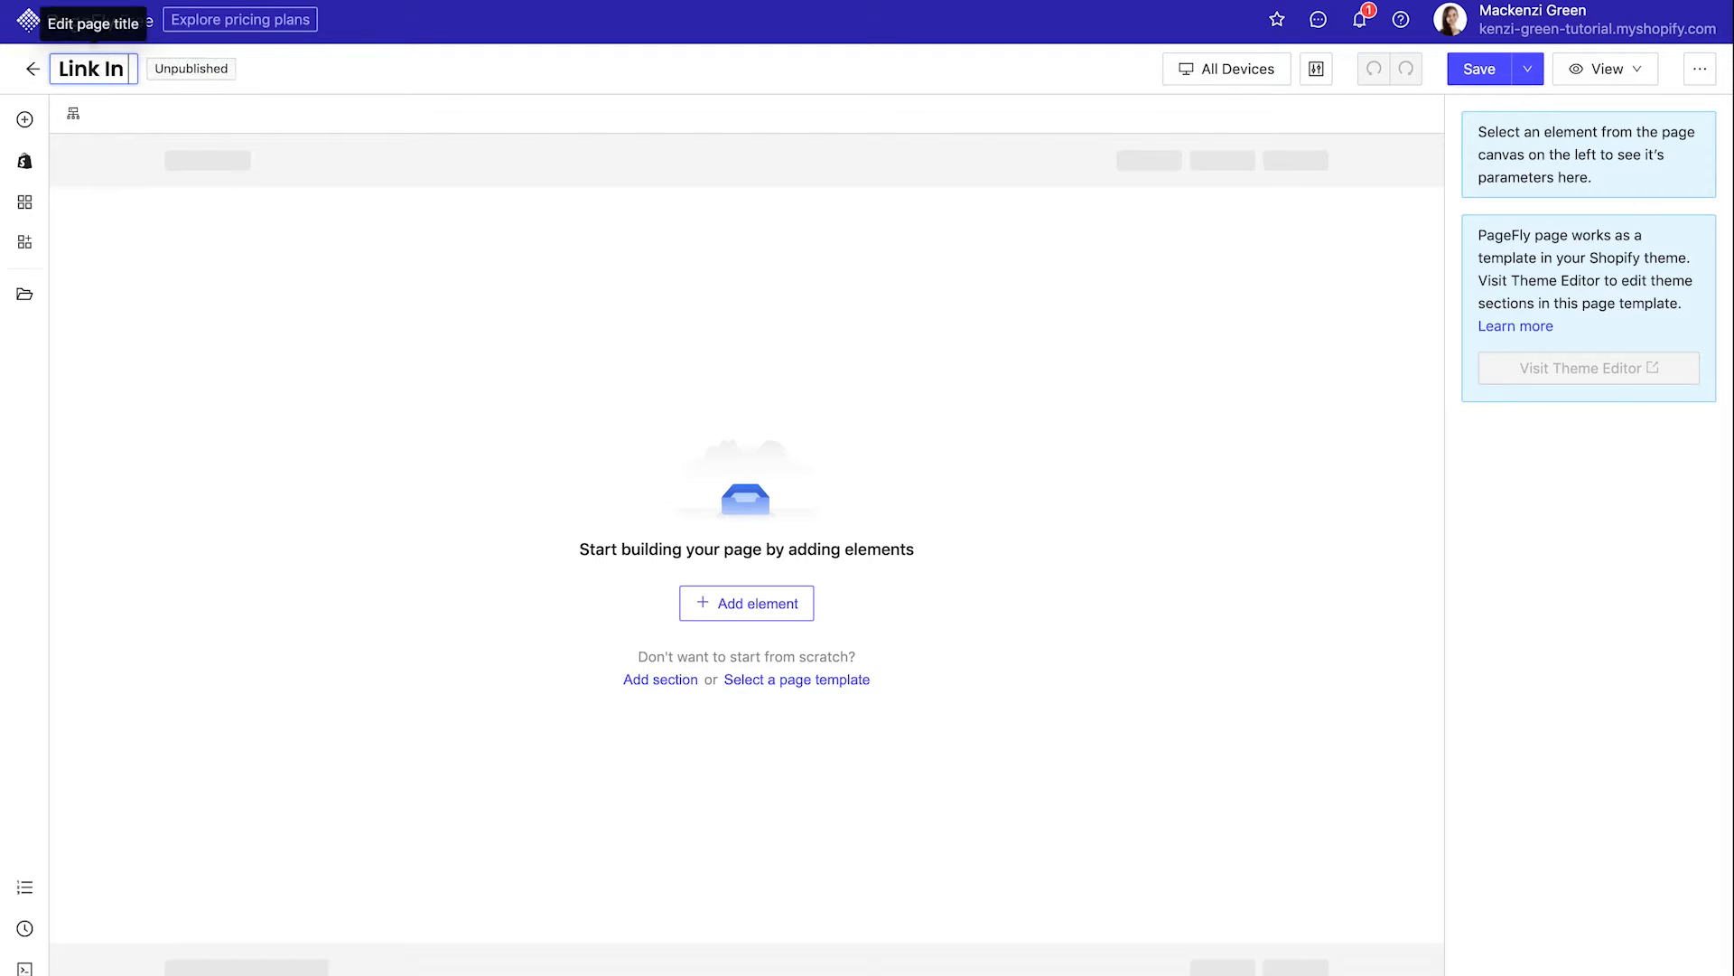
{"action": "type", "text": "Bio"}
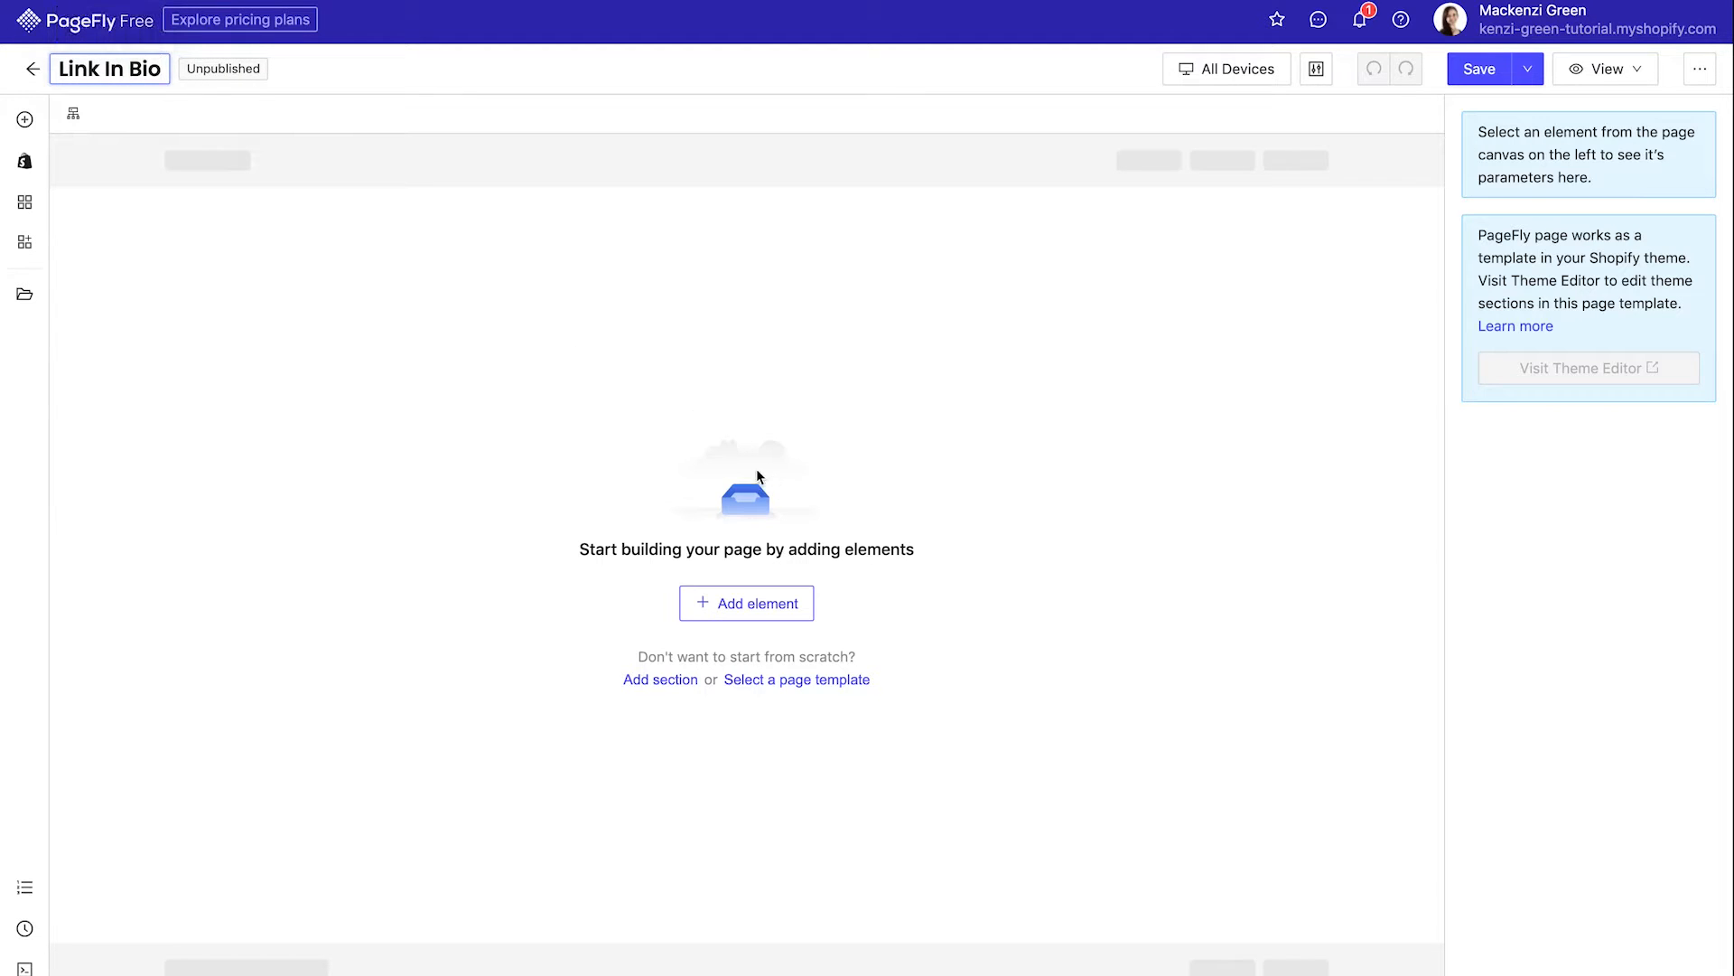
{"action": "left_click", "coordinate": [24, 119]}
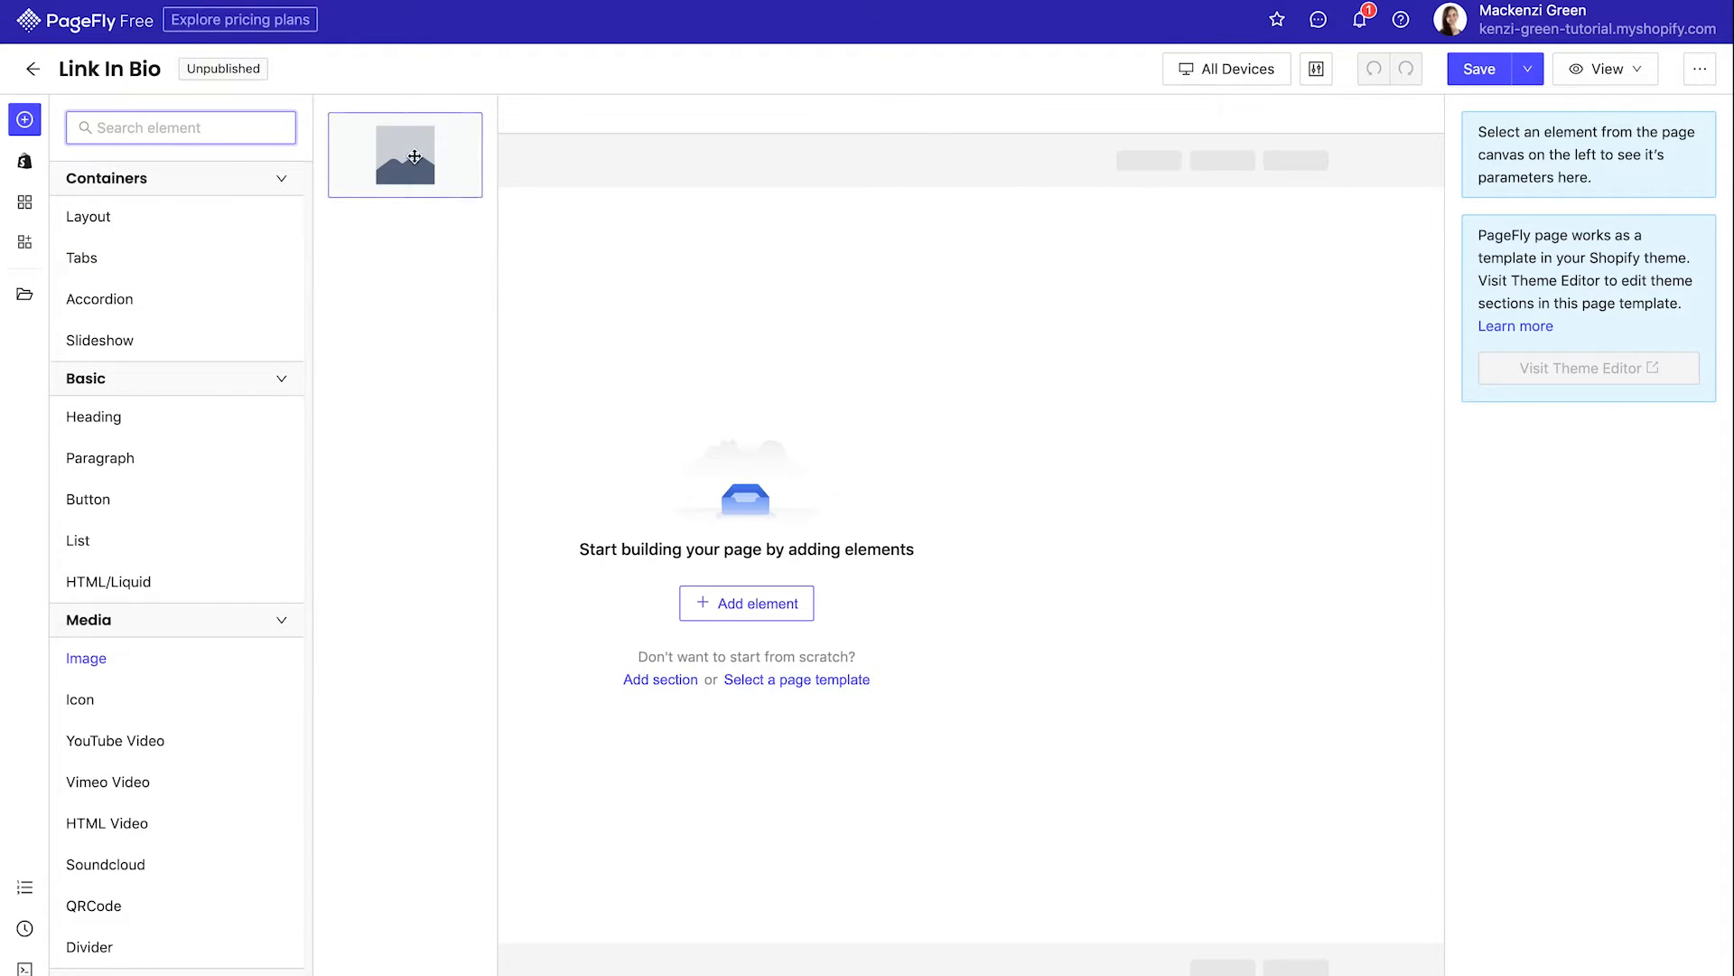
- Place an Image element showing the K favicon and narrow it to 365 px
{"action": "left_click_drag", "start_coordinate": [404, 154], "coordinate": [246, 299]}
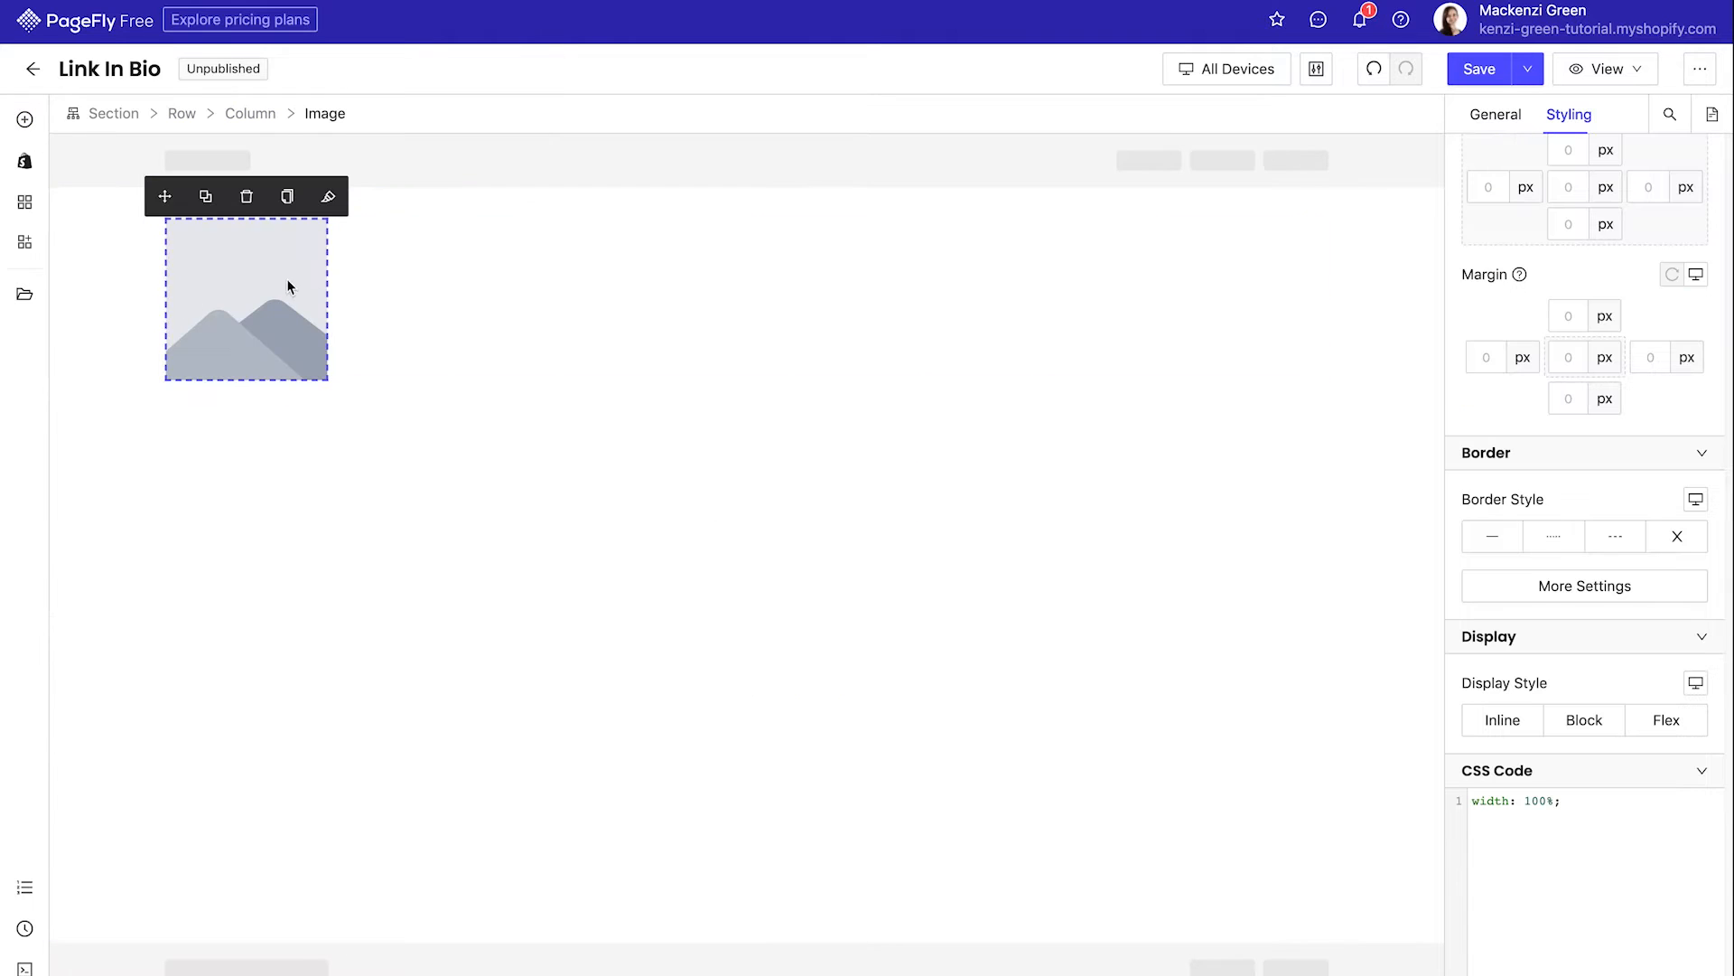
{"action": "mouse_move", "coordinate": [327, 197]}
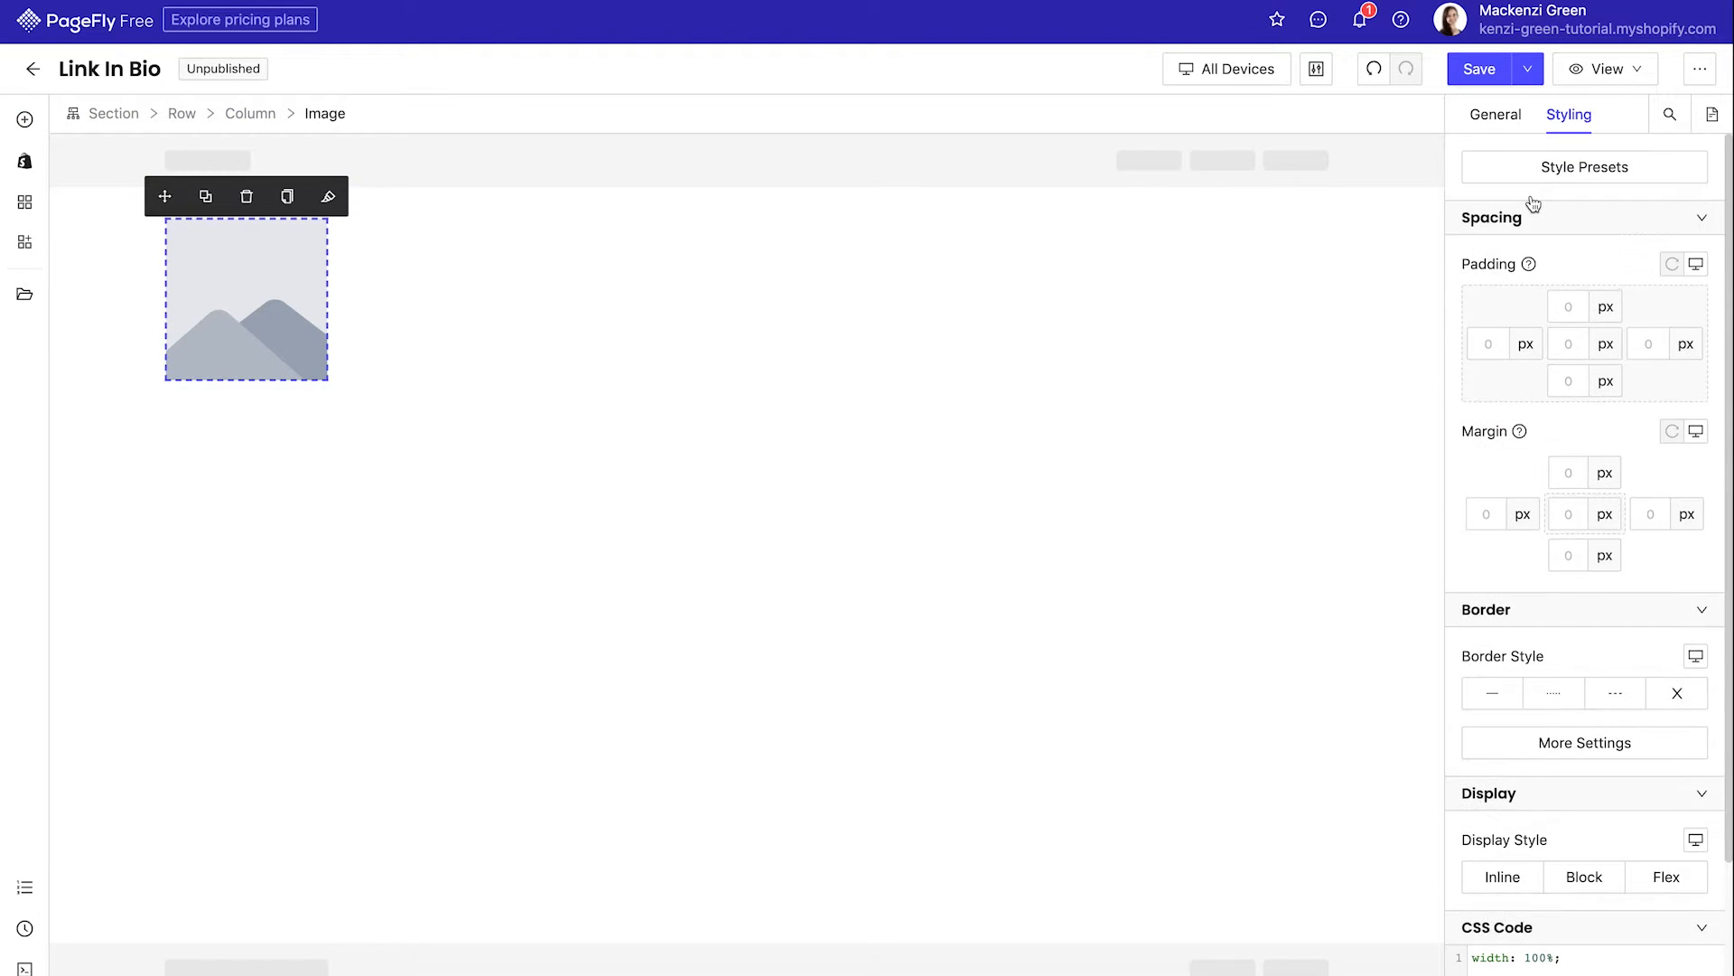
{"action": "left_click", "coordinate": [1496, 114]}
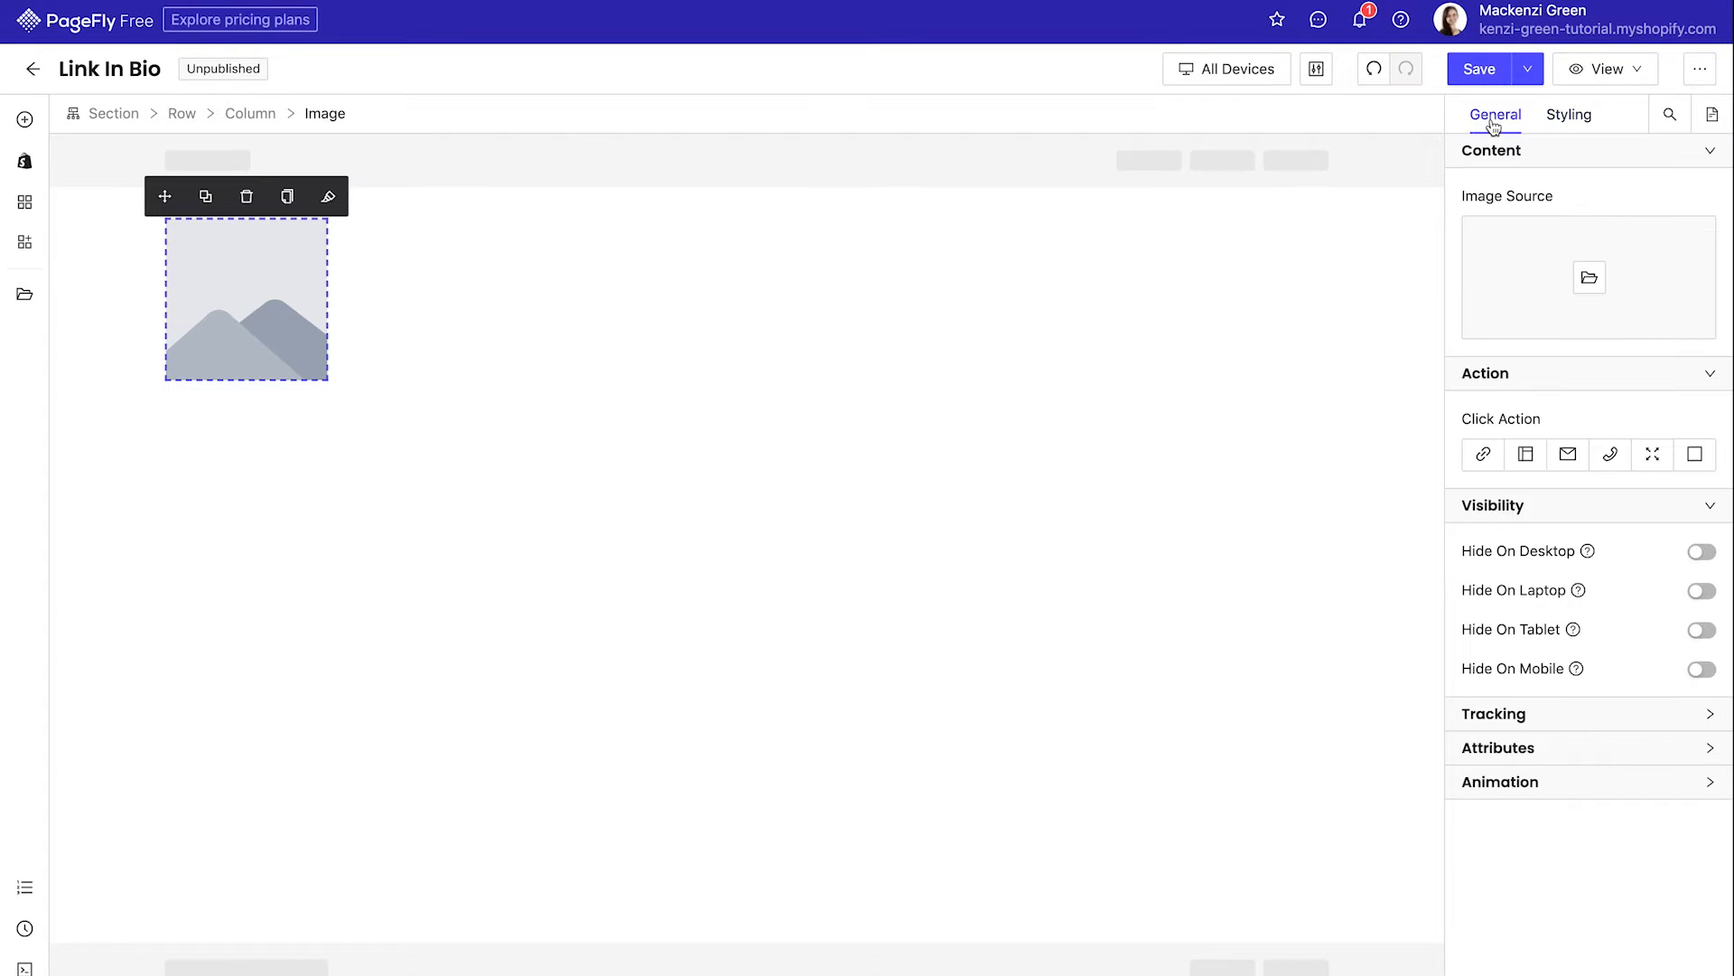
{"action": "left_click", "coordinate": [1588, 278]}
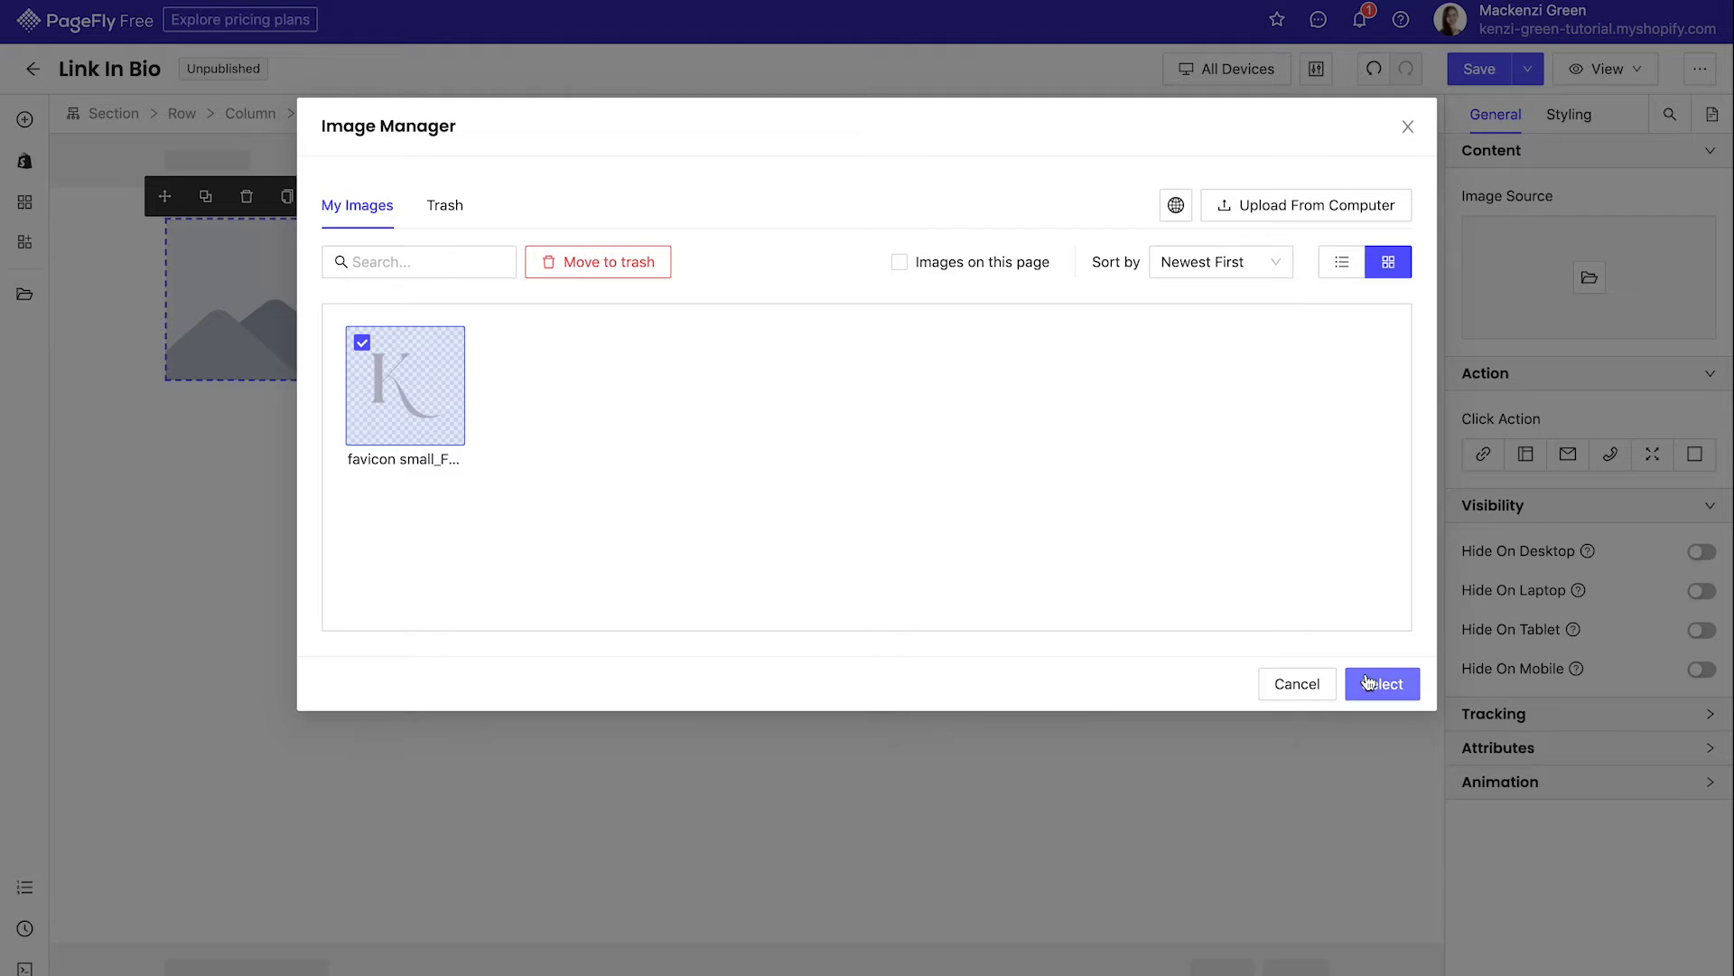
{"action": "left_click", "coordinate": [1383, 683]}
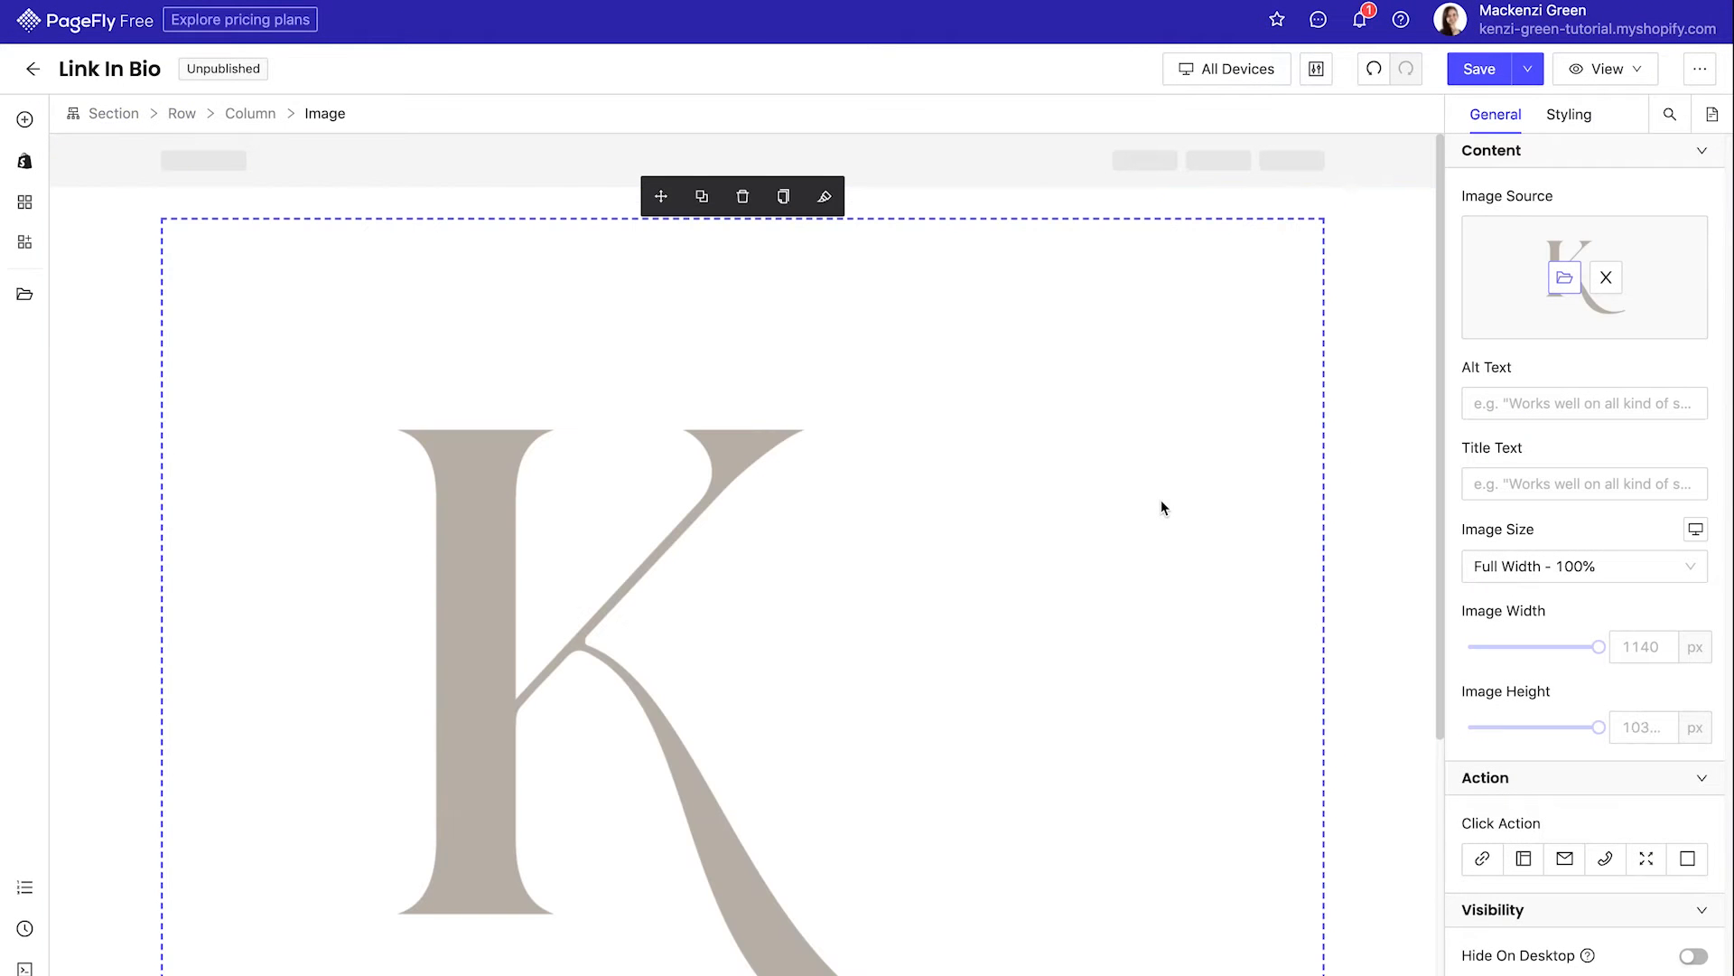
{"action": "left_click_drag", "start_coordinate": [1598, 646], "coordinate": [1533, 646]}
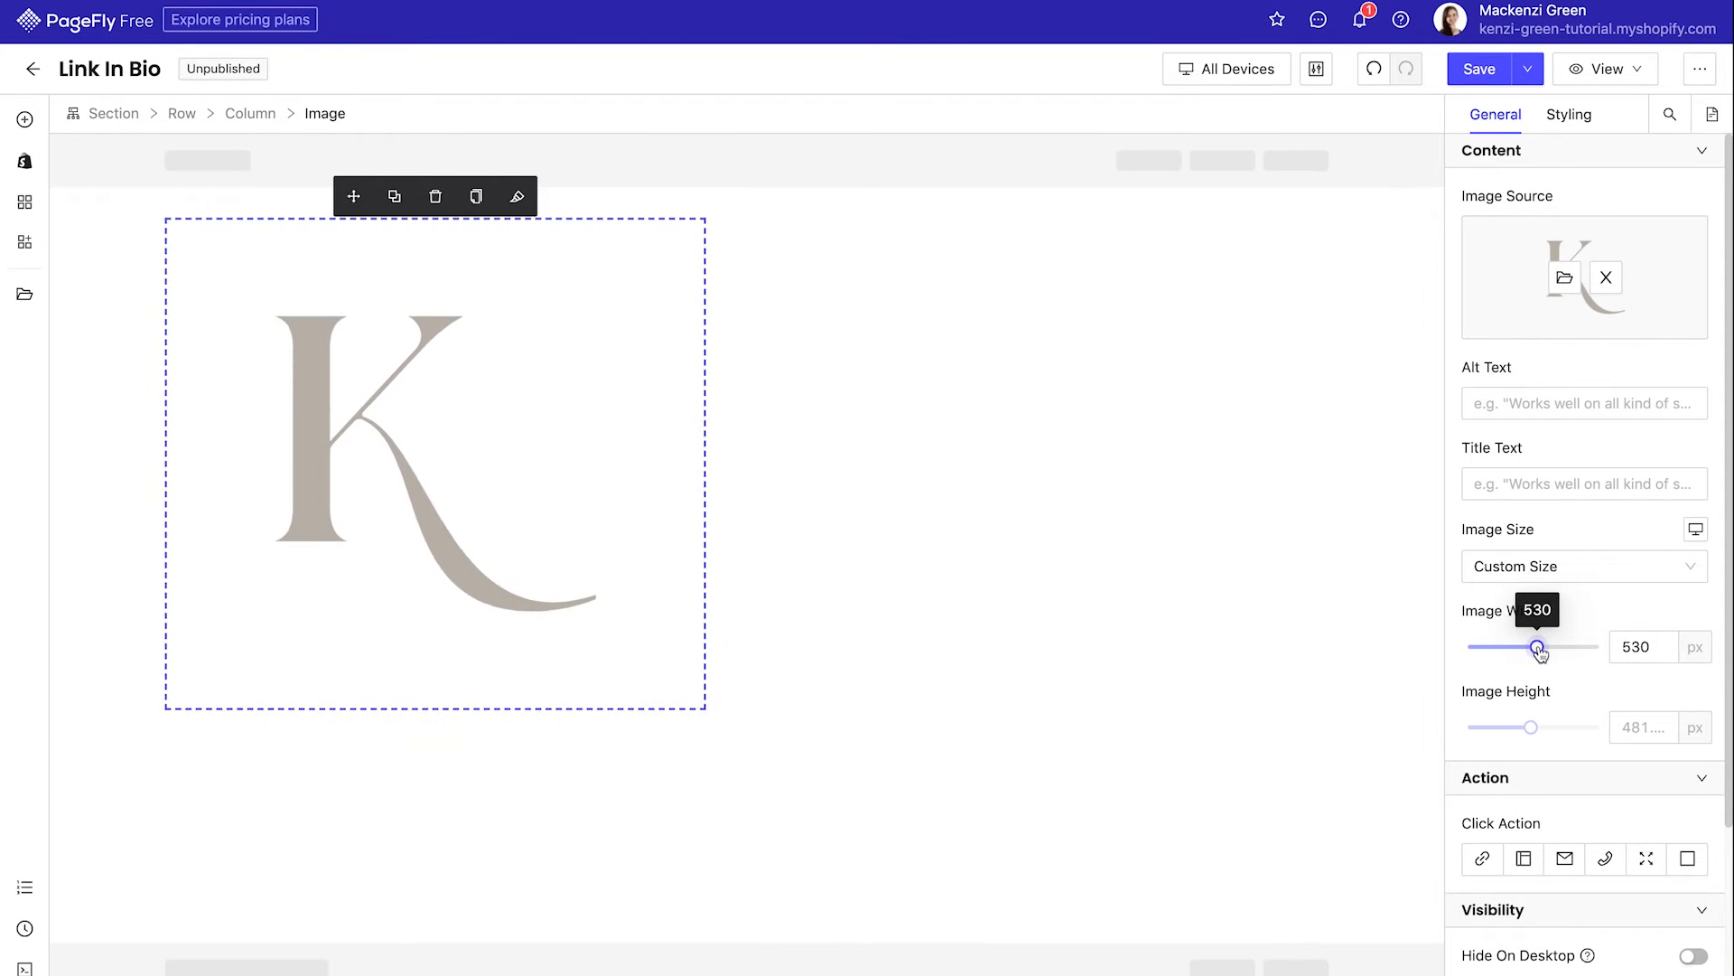
{"action": "left_click_drag", "start_coordinate": [1537, 647], "coordinate": [1517, 647]}
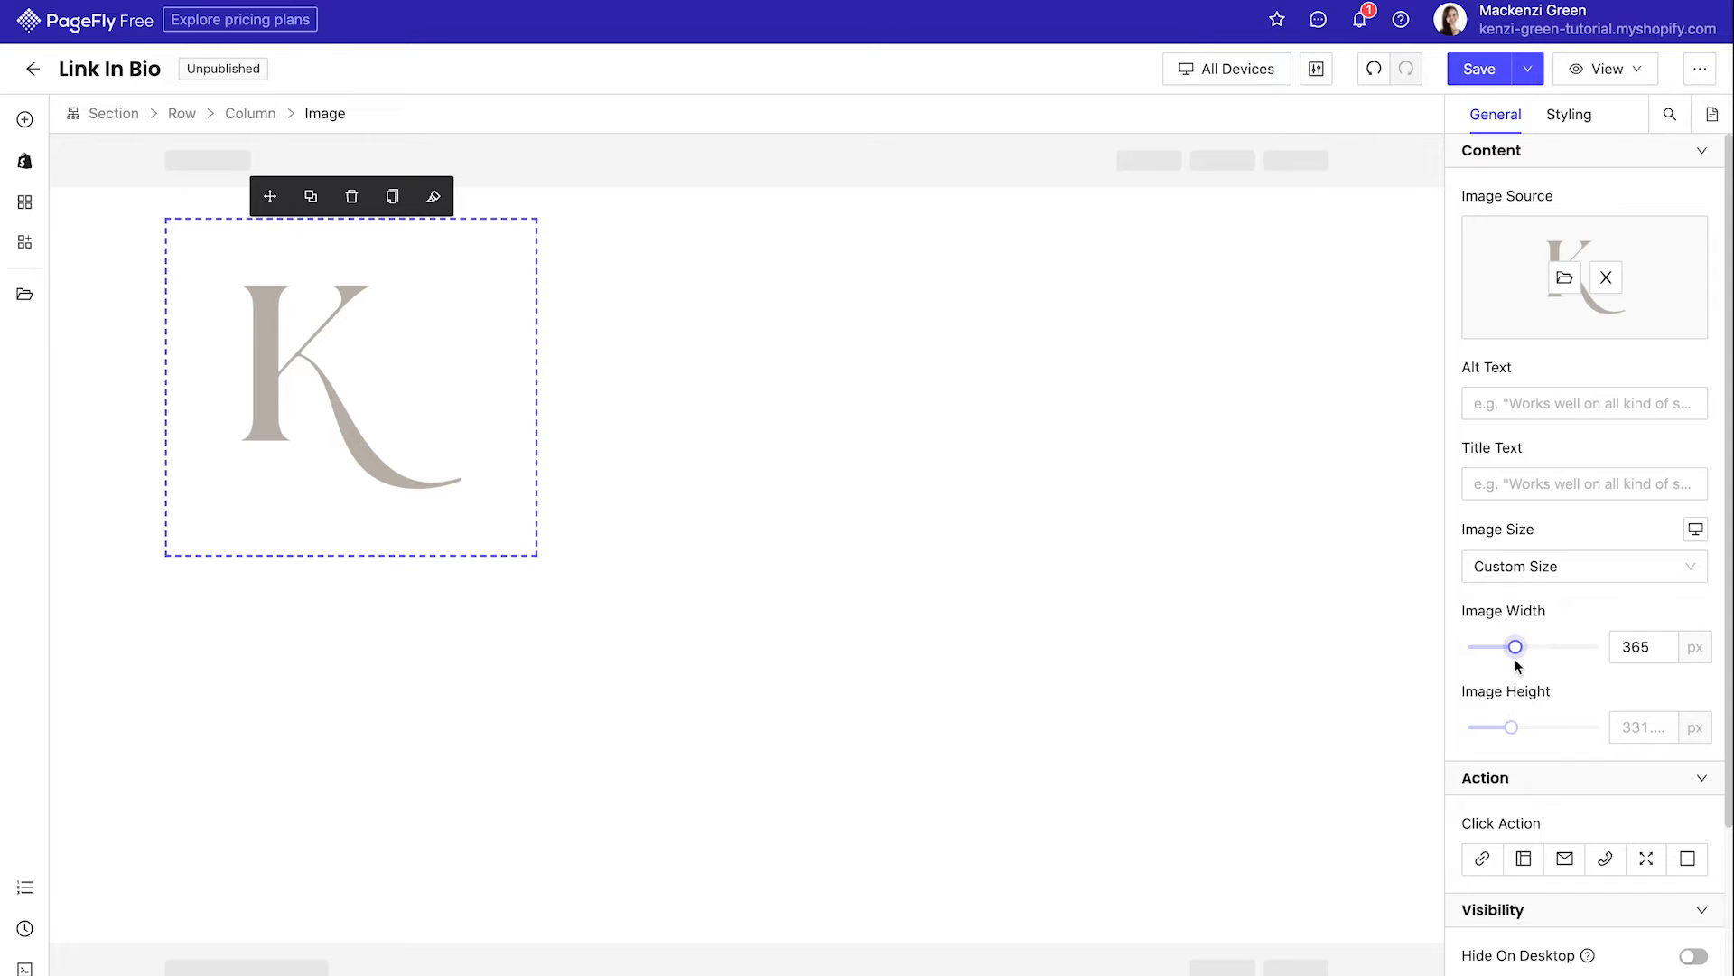
- Set the logo's column content alignment to center
{"action": "left_click", "coordinate": [684, 355]}
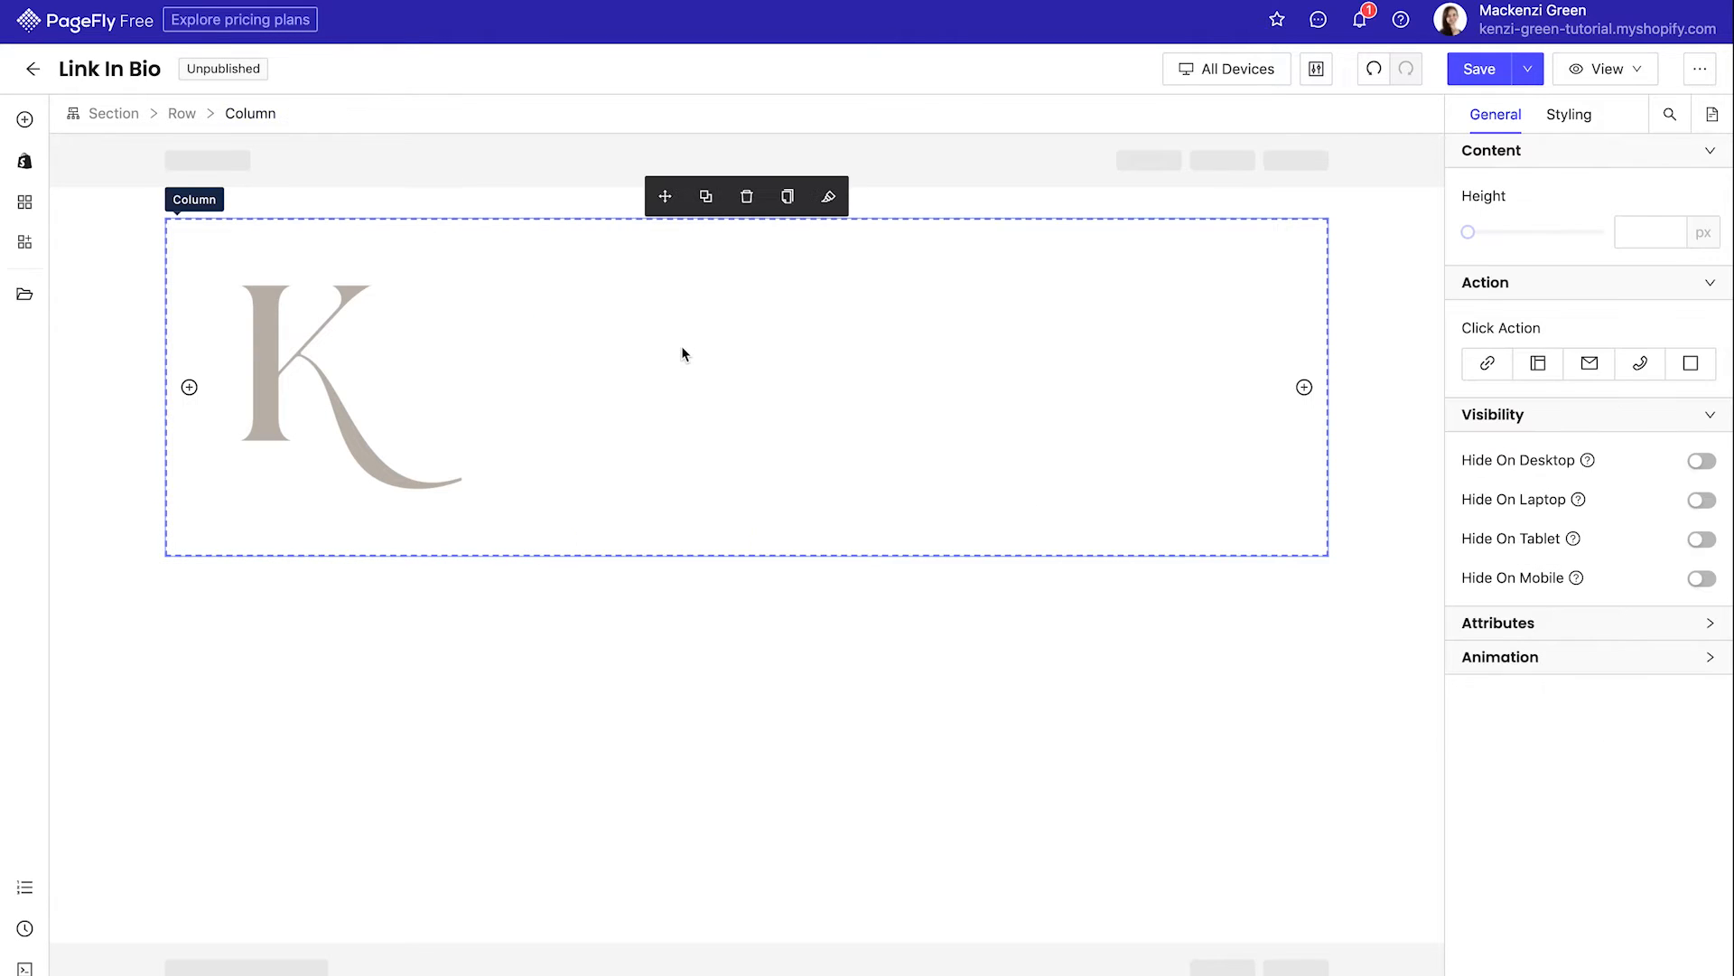
{"action": "mouse_move", "coordinate": [1219, 250]}
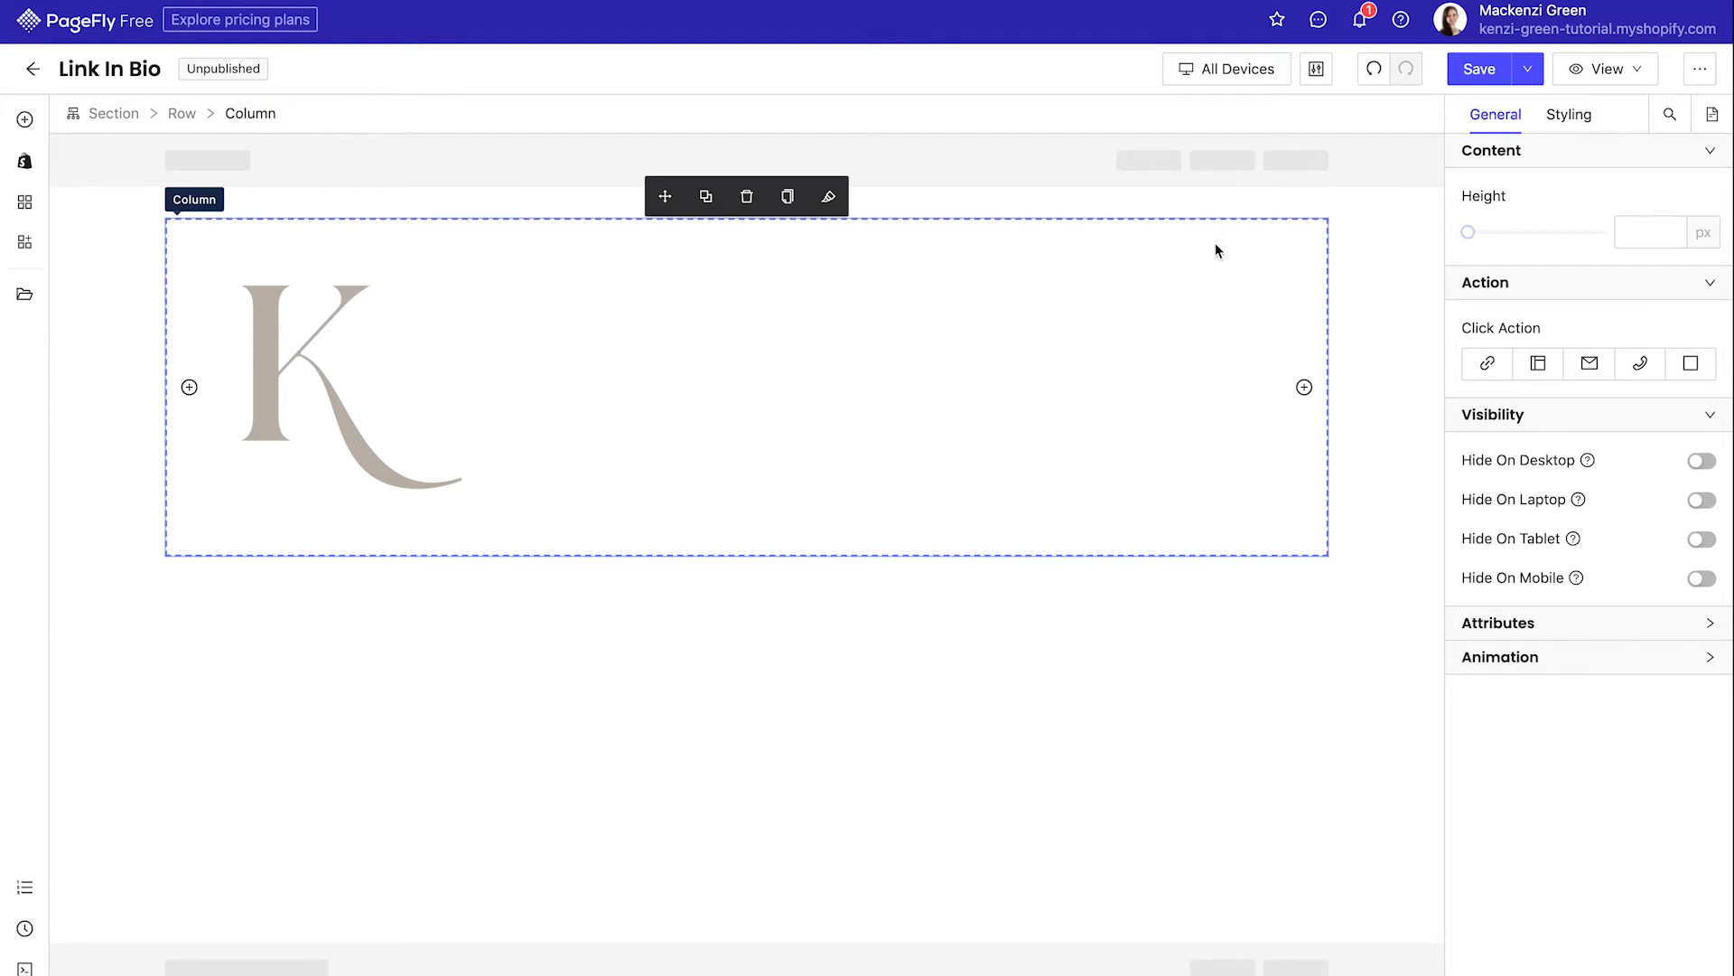
{"action": "left_click", "coordinate": [1569, 114]}
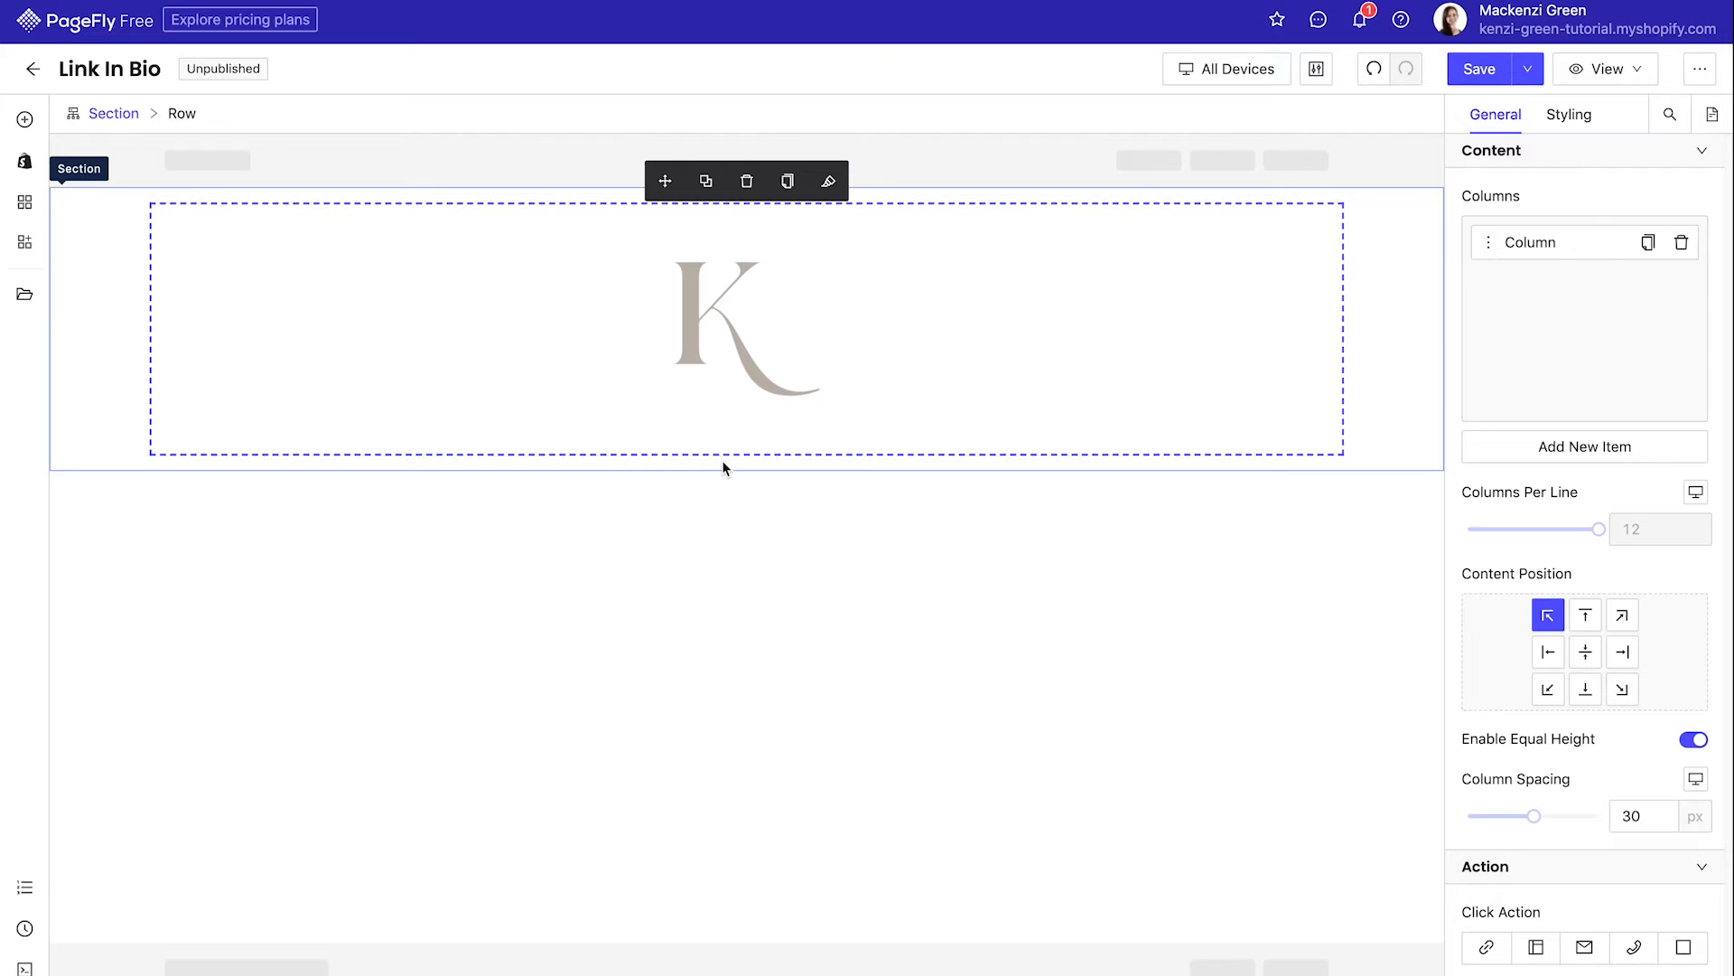
{"action": "mouse_move", "coordinate": [26, 120]}
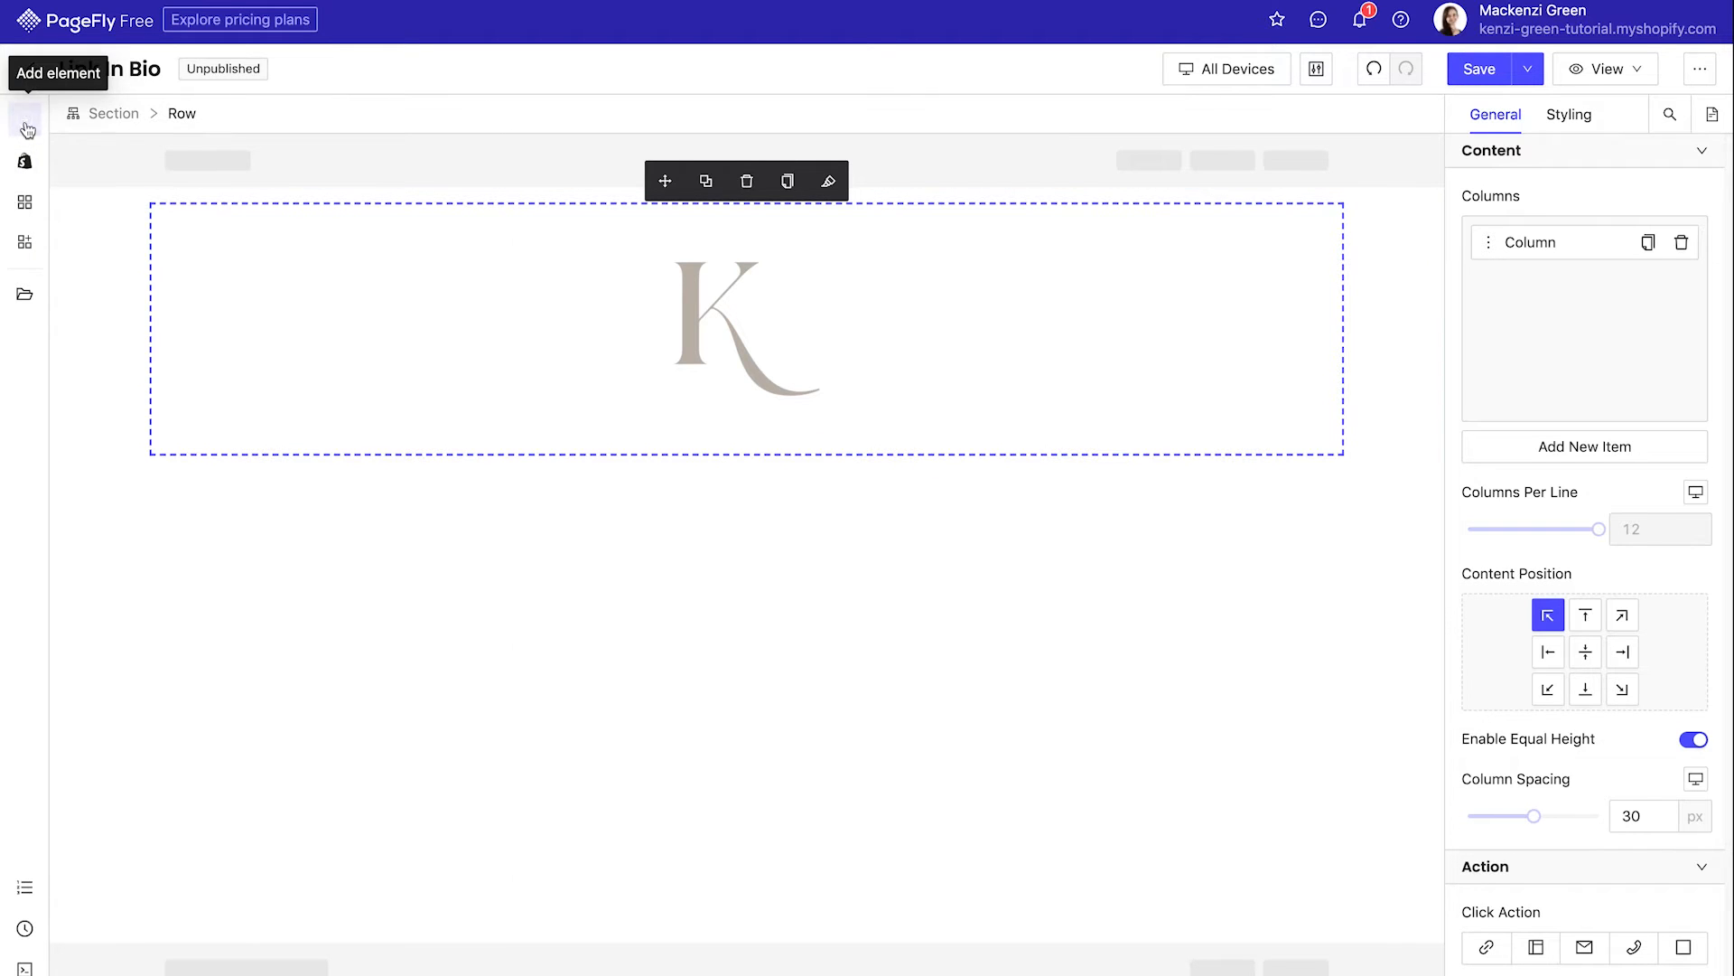
- Add a Button element below the K logo
{"action": "type", "text": "butt"}
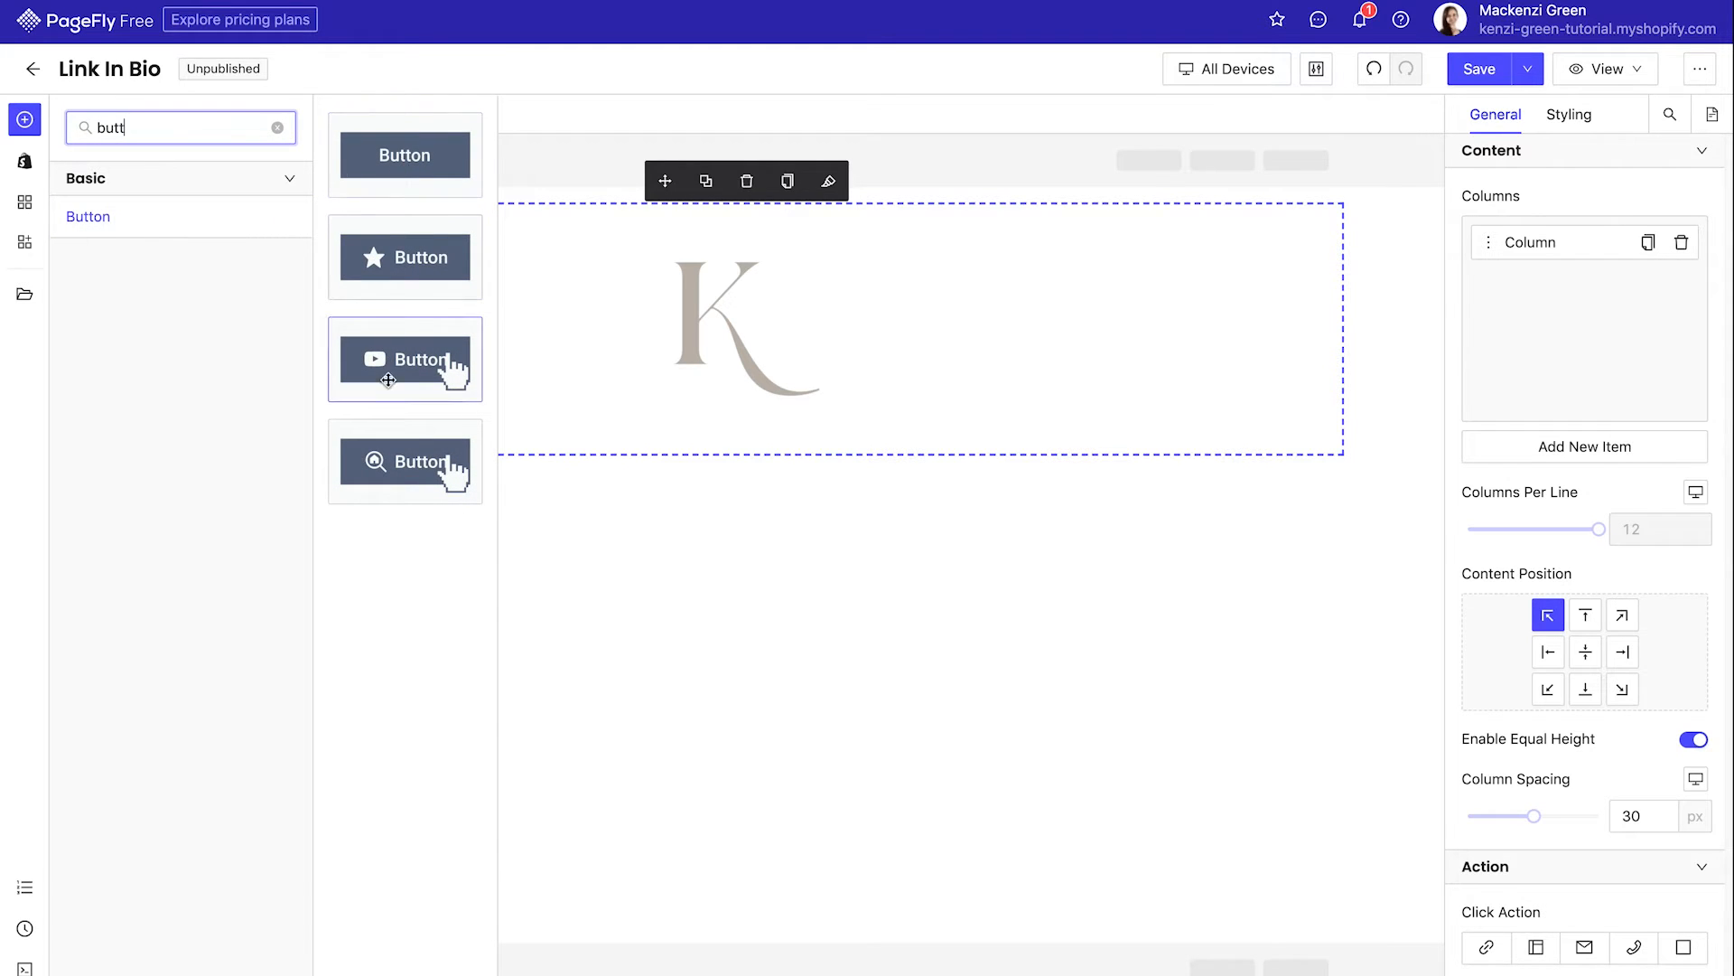
{"action": "left_click_drag", "start_coordinate": [404, 358], "coordinate": [780, 454]}
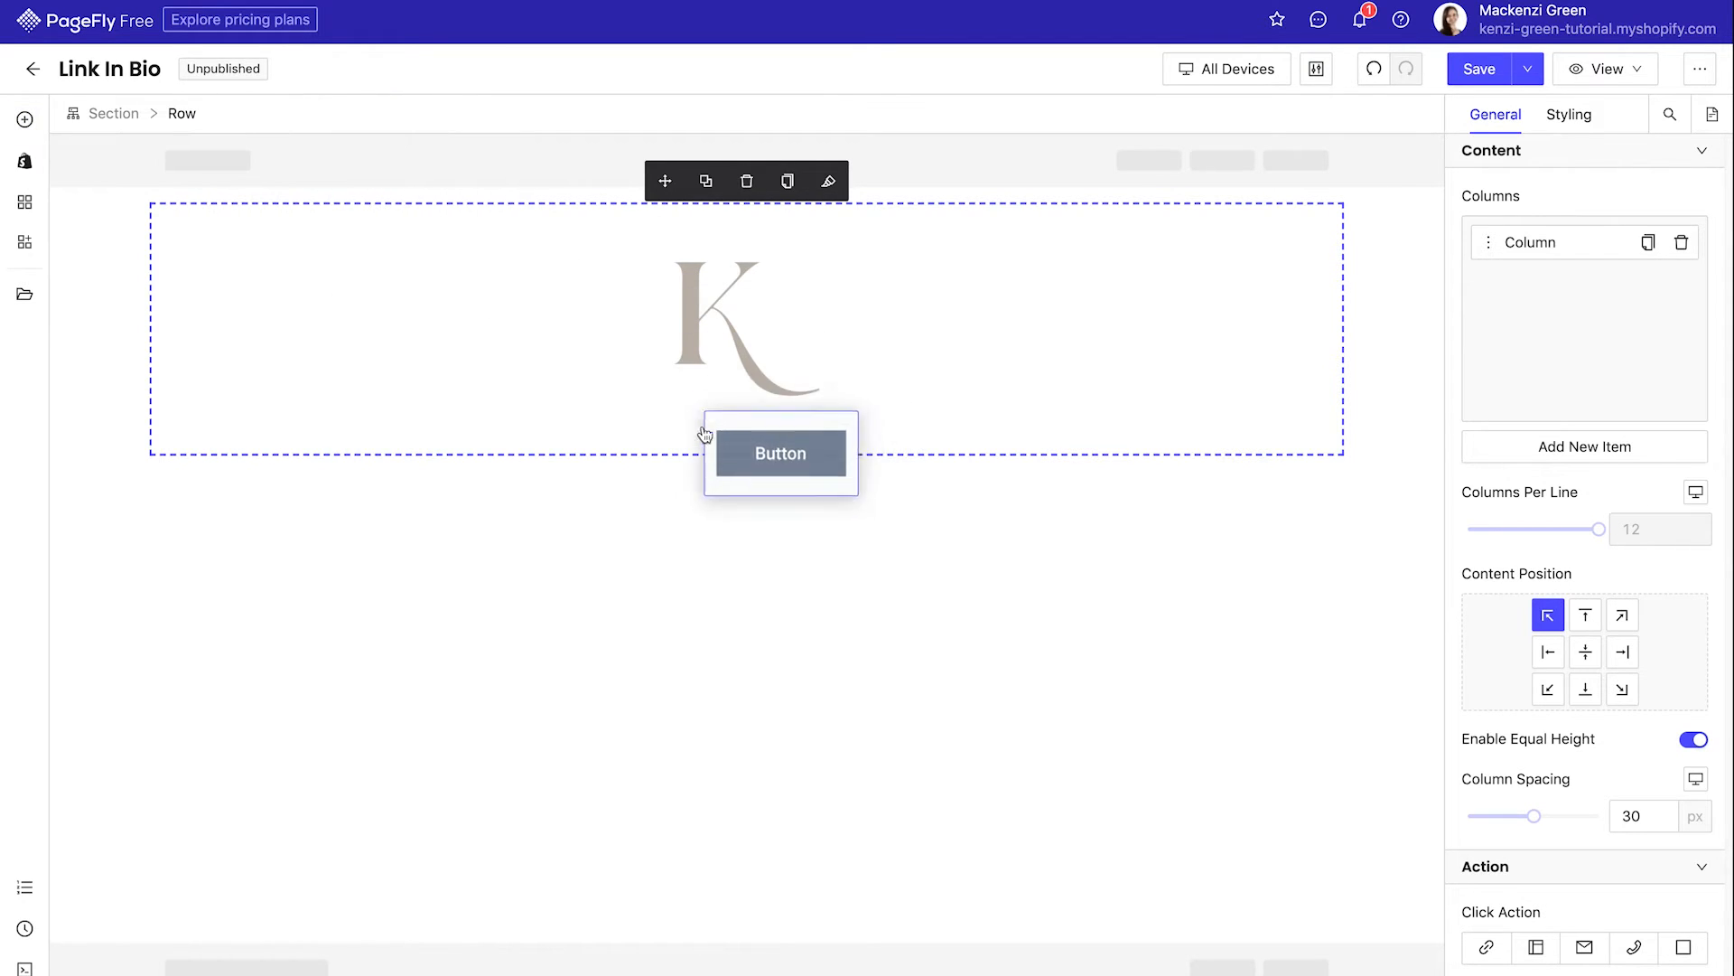
{"action": "left_click", "coordinate": [779, 453]}
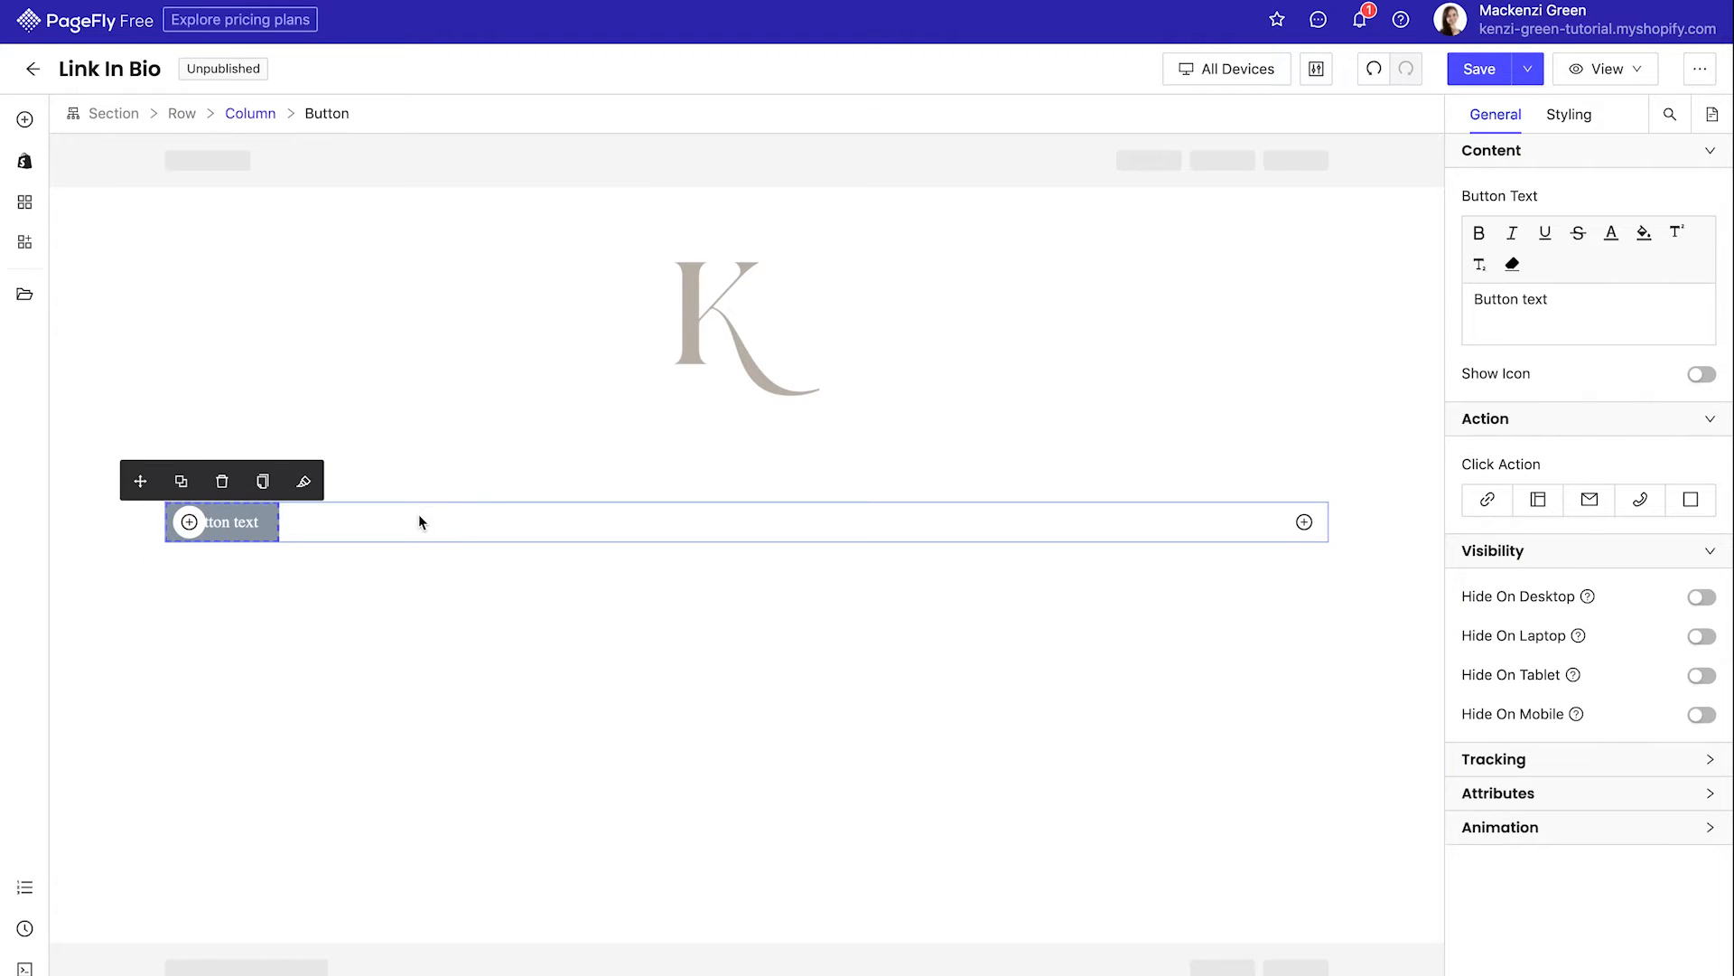
- Center the button in its row and relabel it 'THIS IS A BUTTON'
{"action": "left_click", "coordinate": [250, 113]}
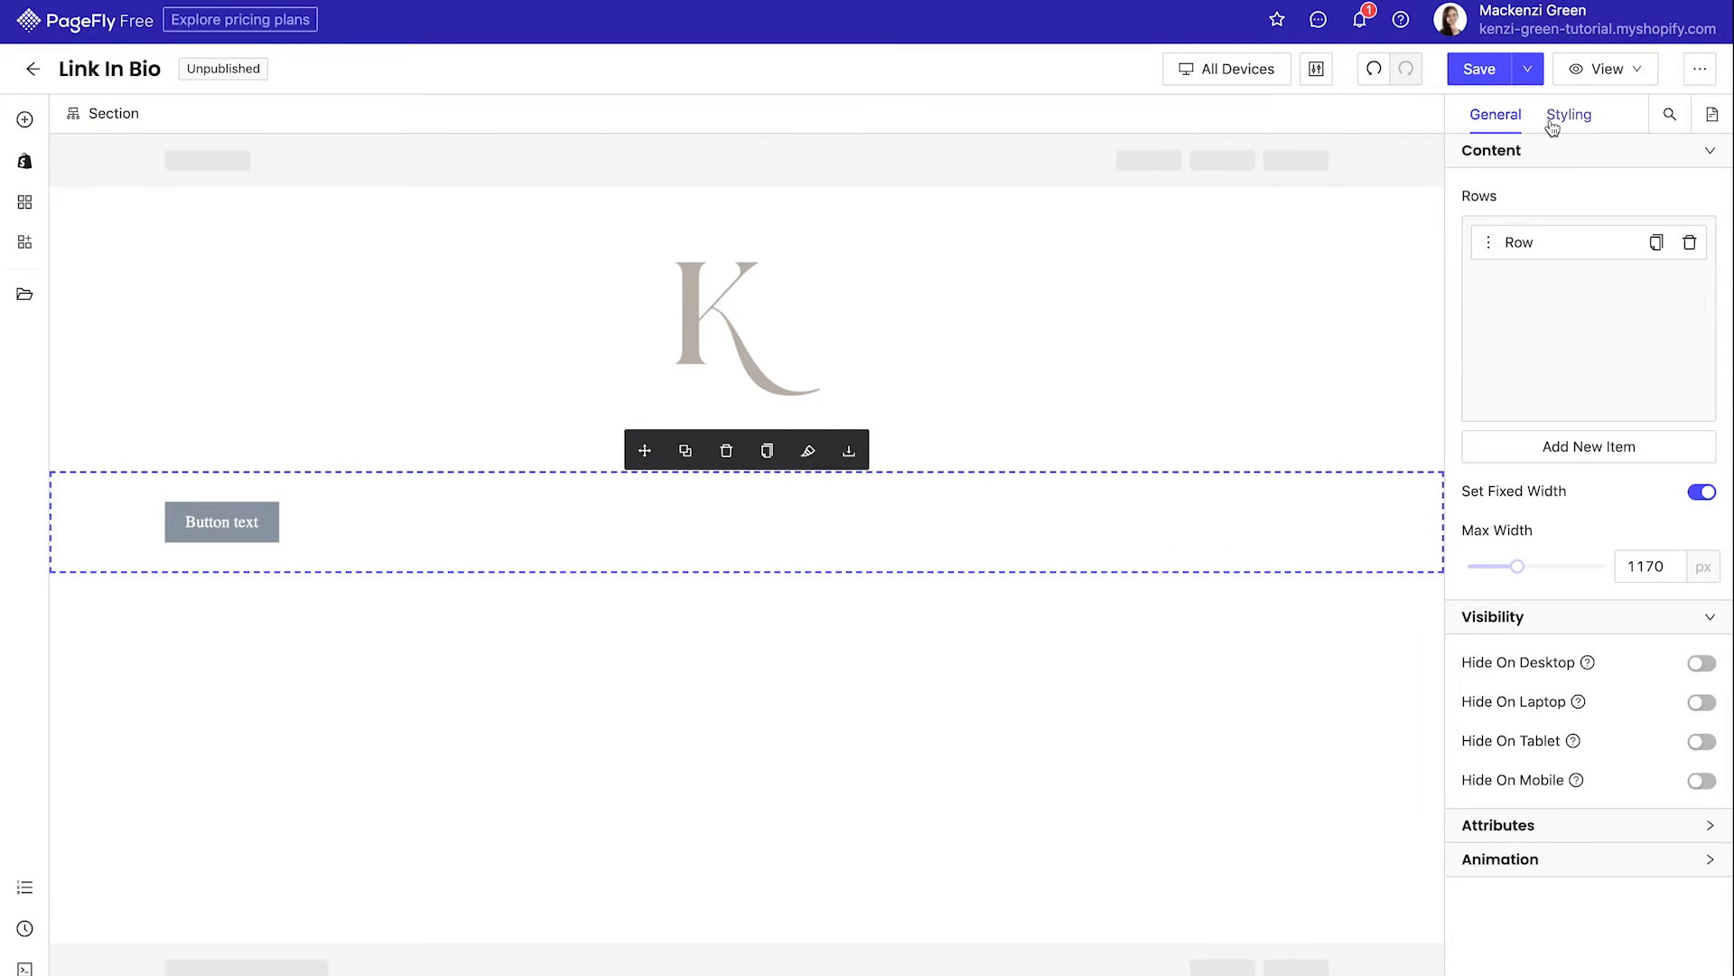
{"action": "left_click", "coordinate": [1568, 114]}
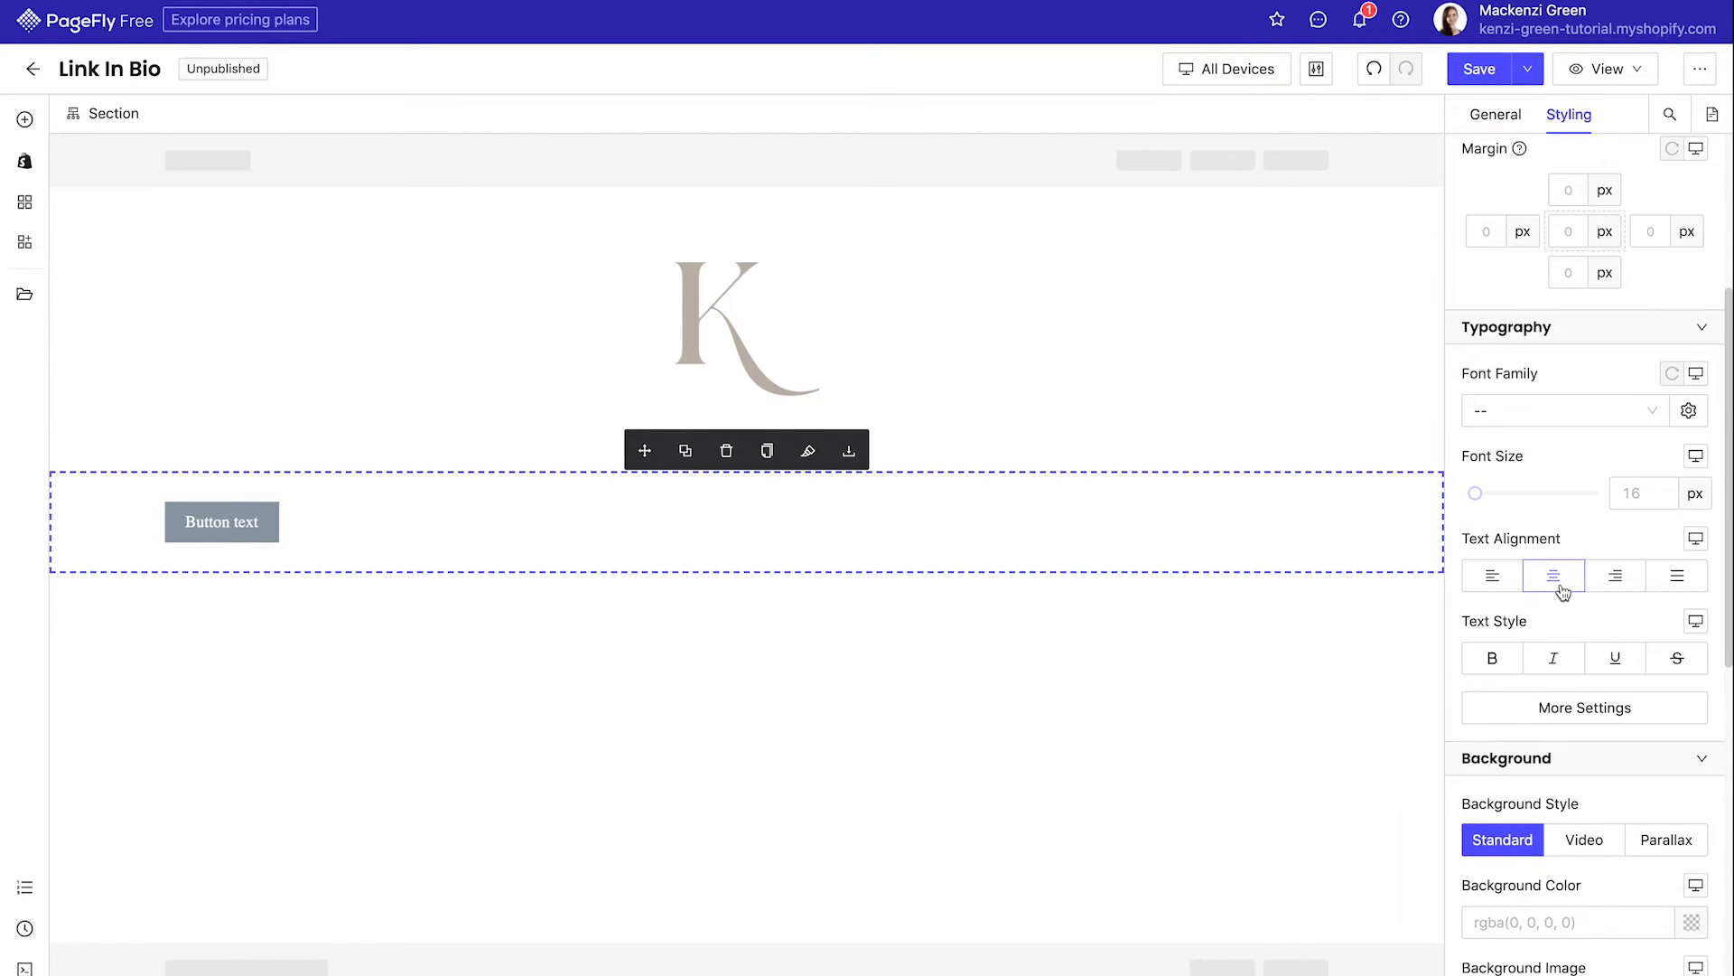
{"action": "left_click", "coordinate": [1552, 576]}
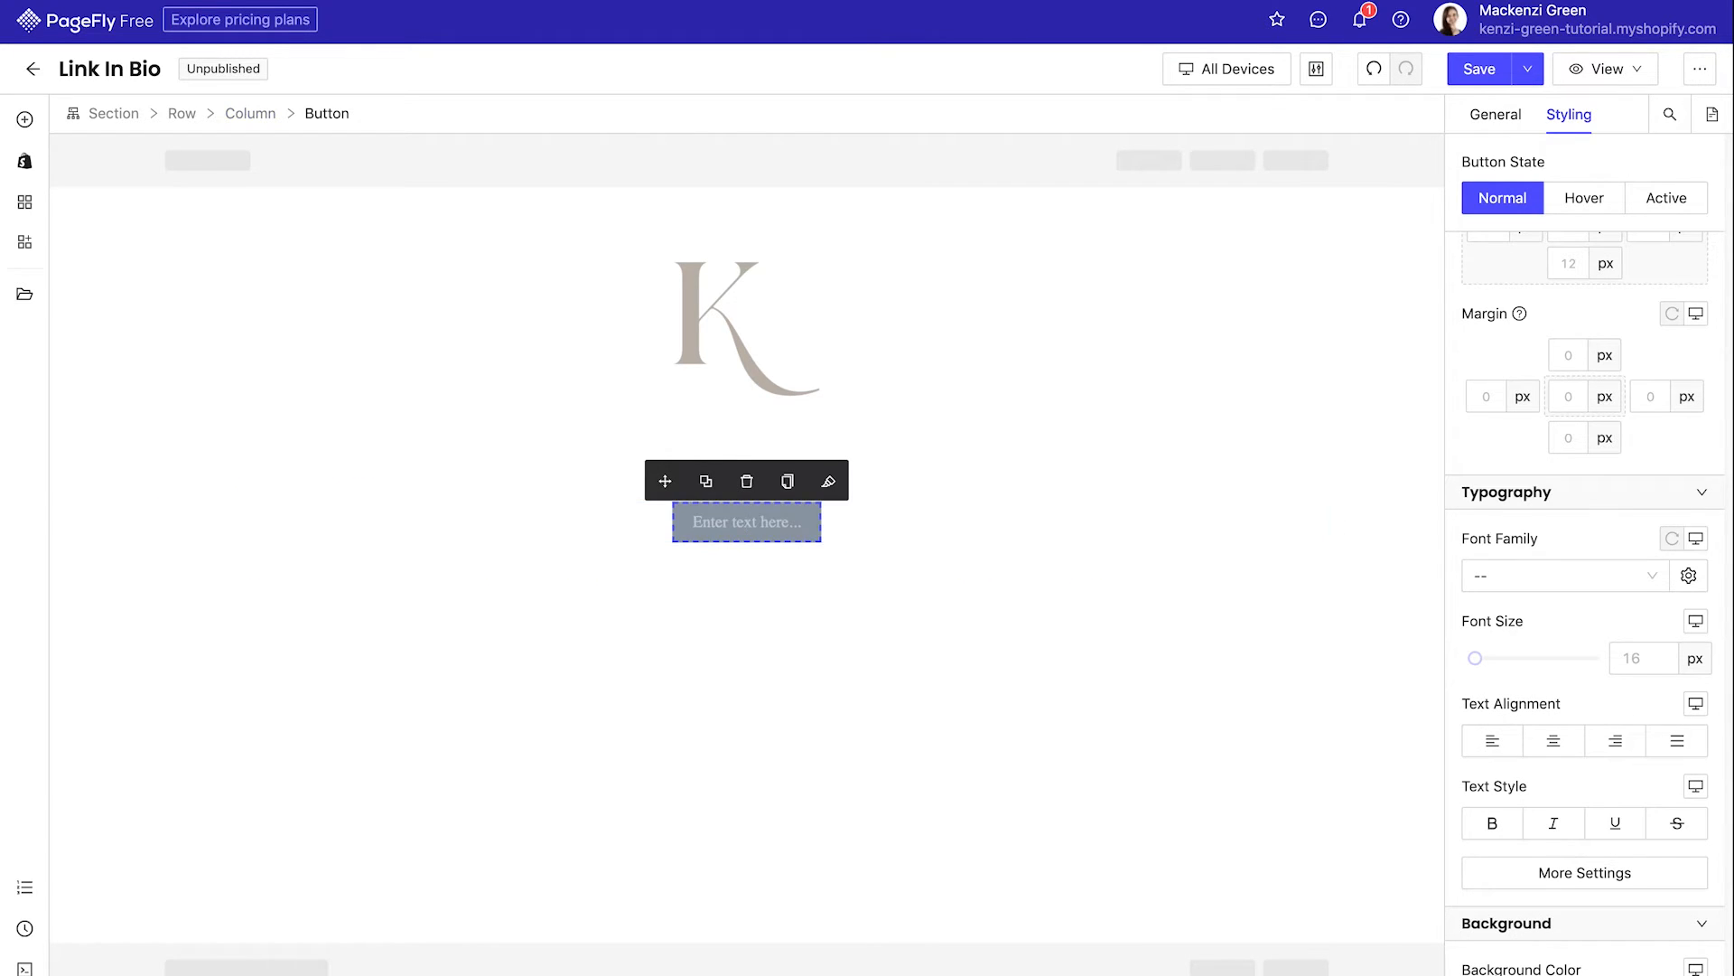
{"action": "type", "text": "THIS IS A BUTTON"}
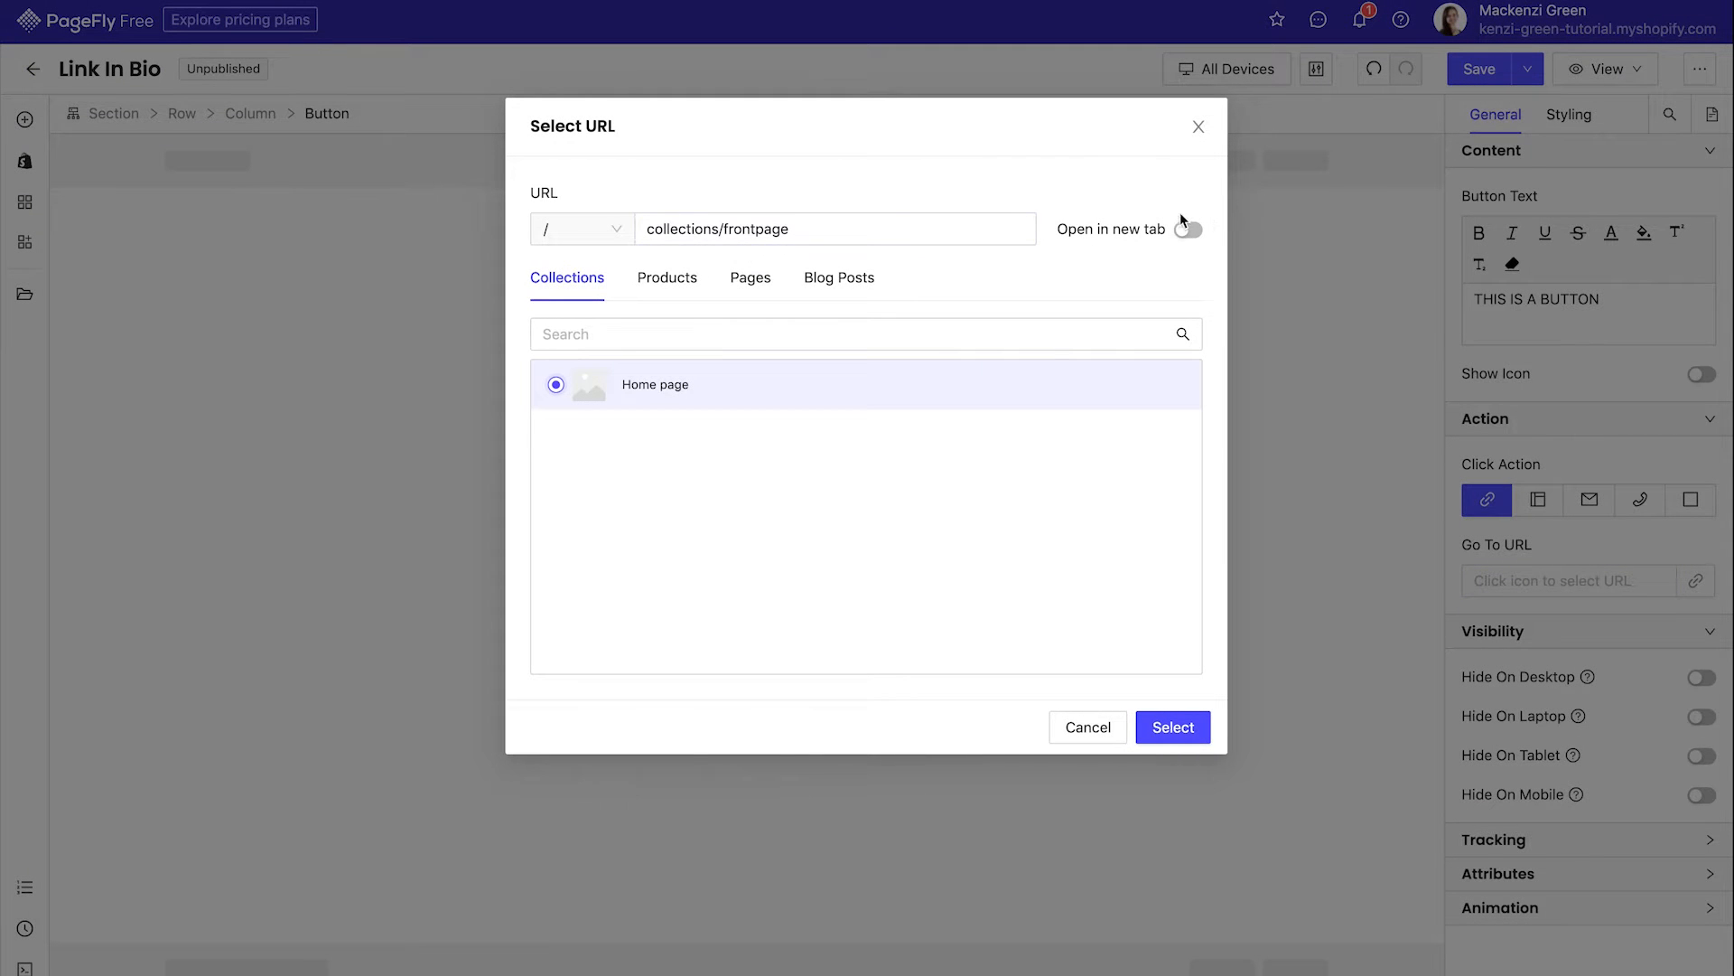
- Link the button to the home page, opening in a new tab
{"action": "left_click", "coordinate": [1187, 229]}
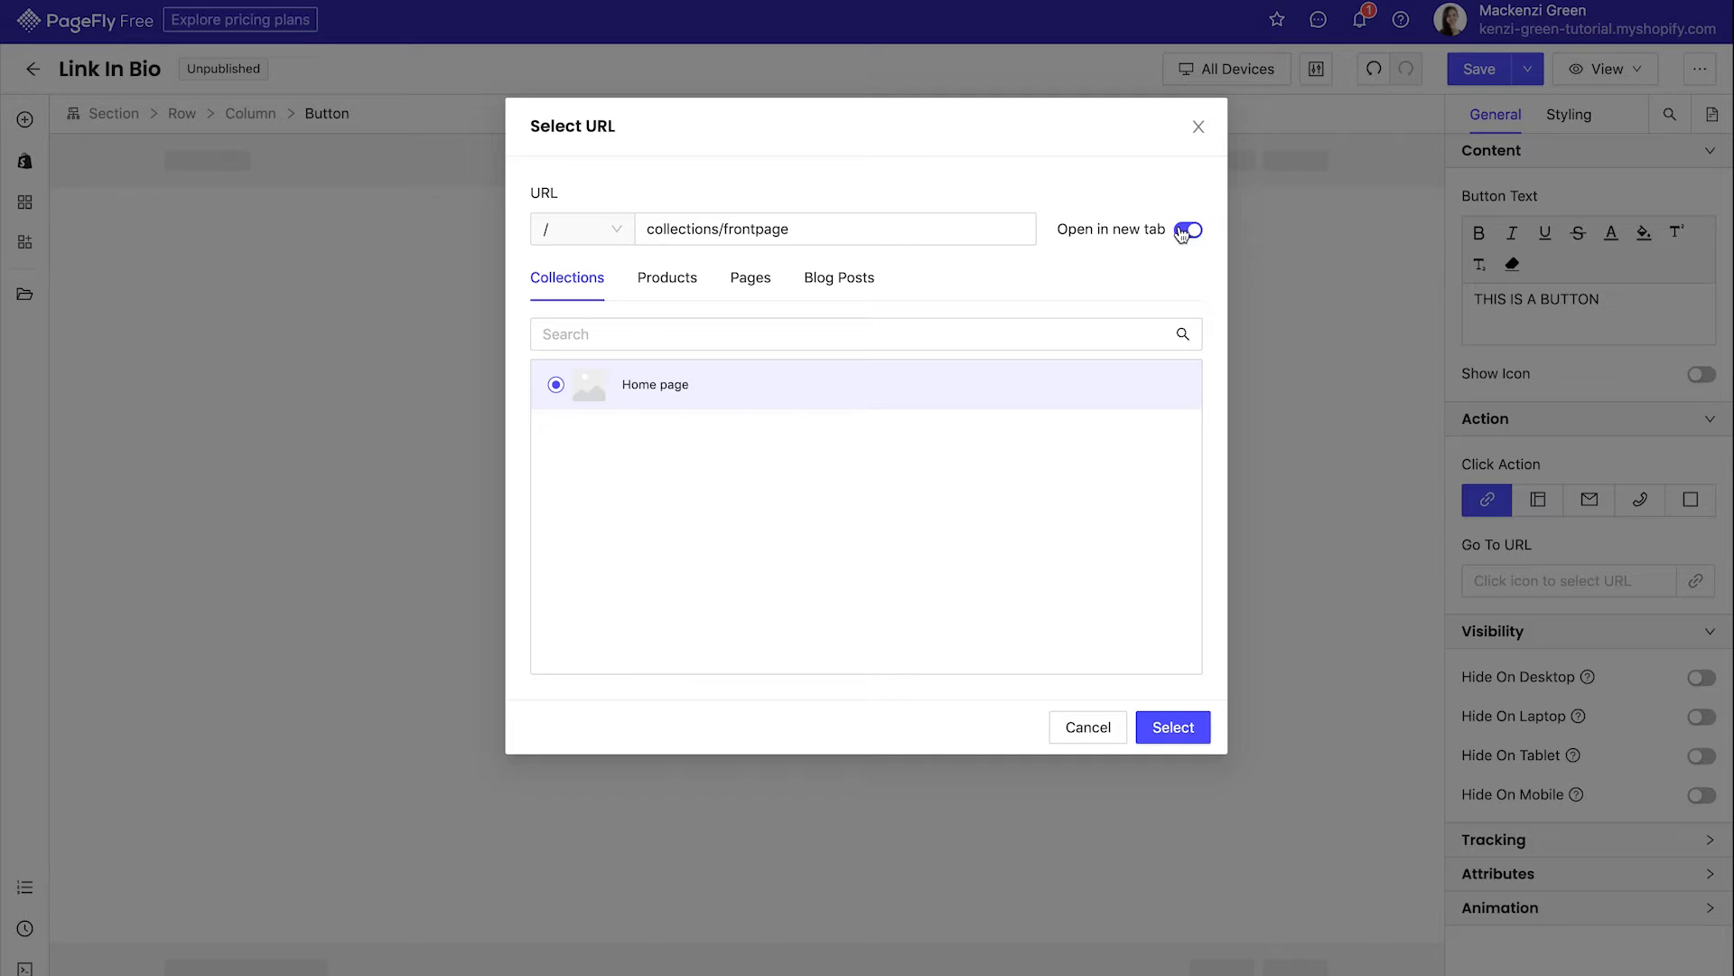
{"action": "left_click", "coordinate": [1173, 727]}
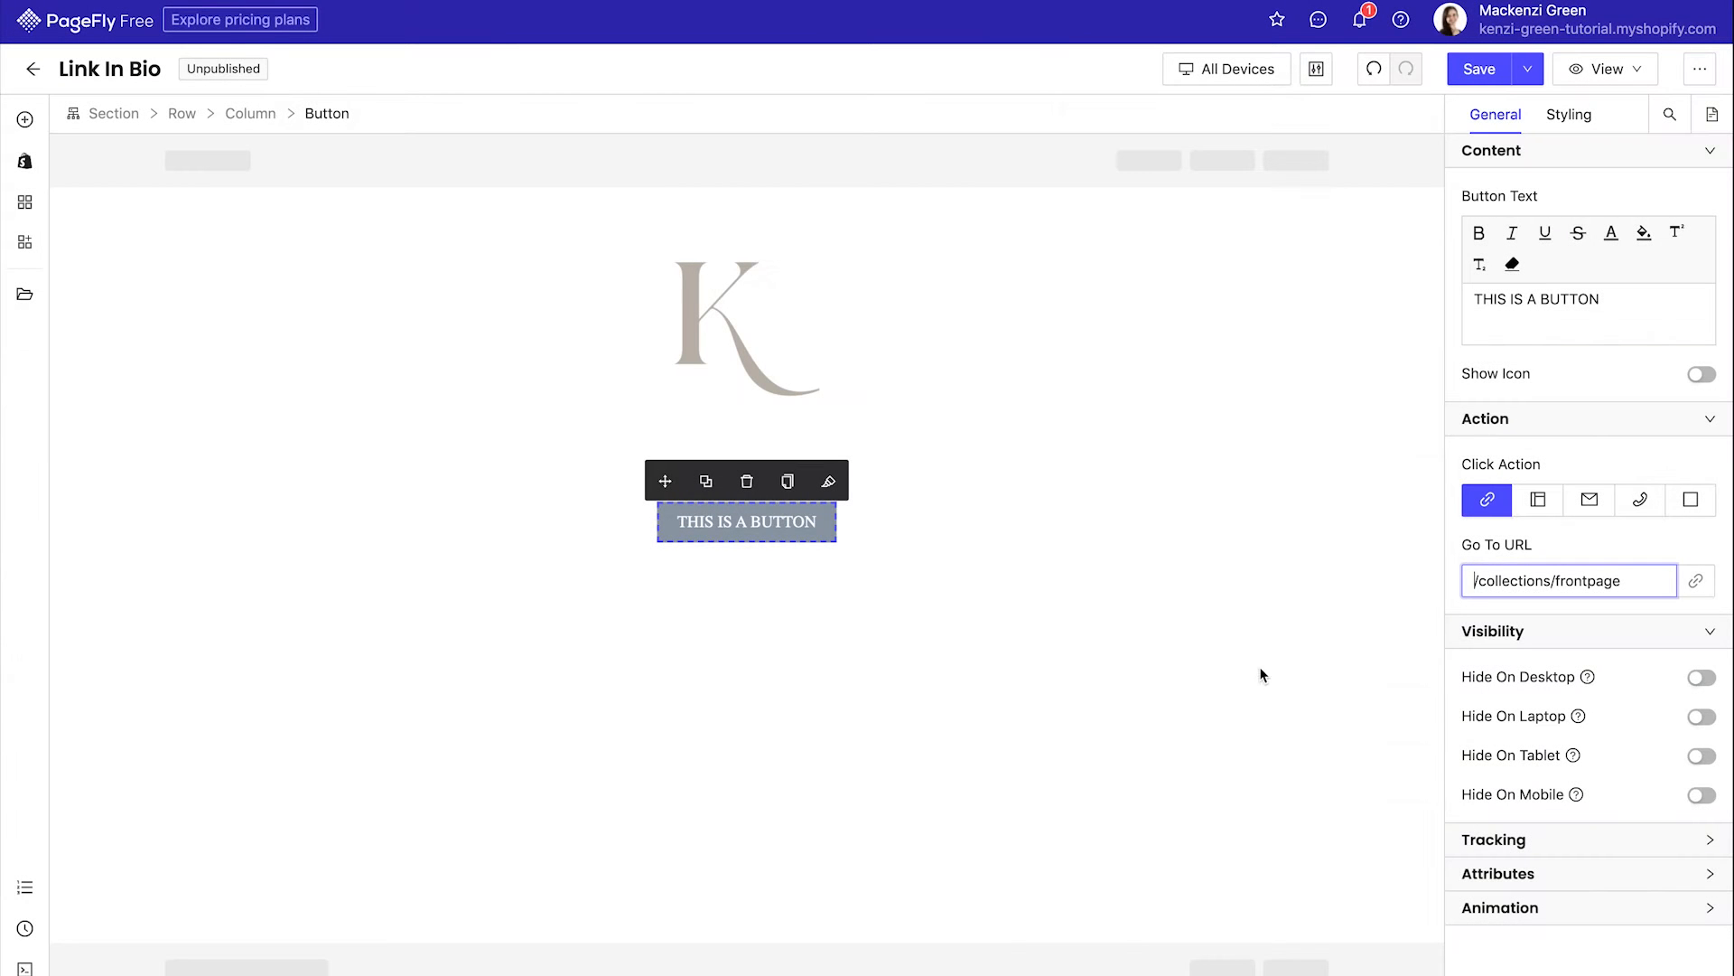
{"action": "left_click", "coordinate": [1569, 115]}
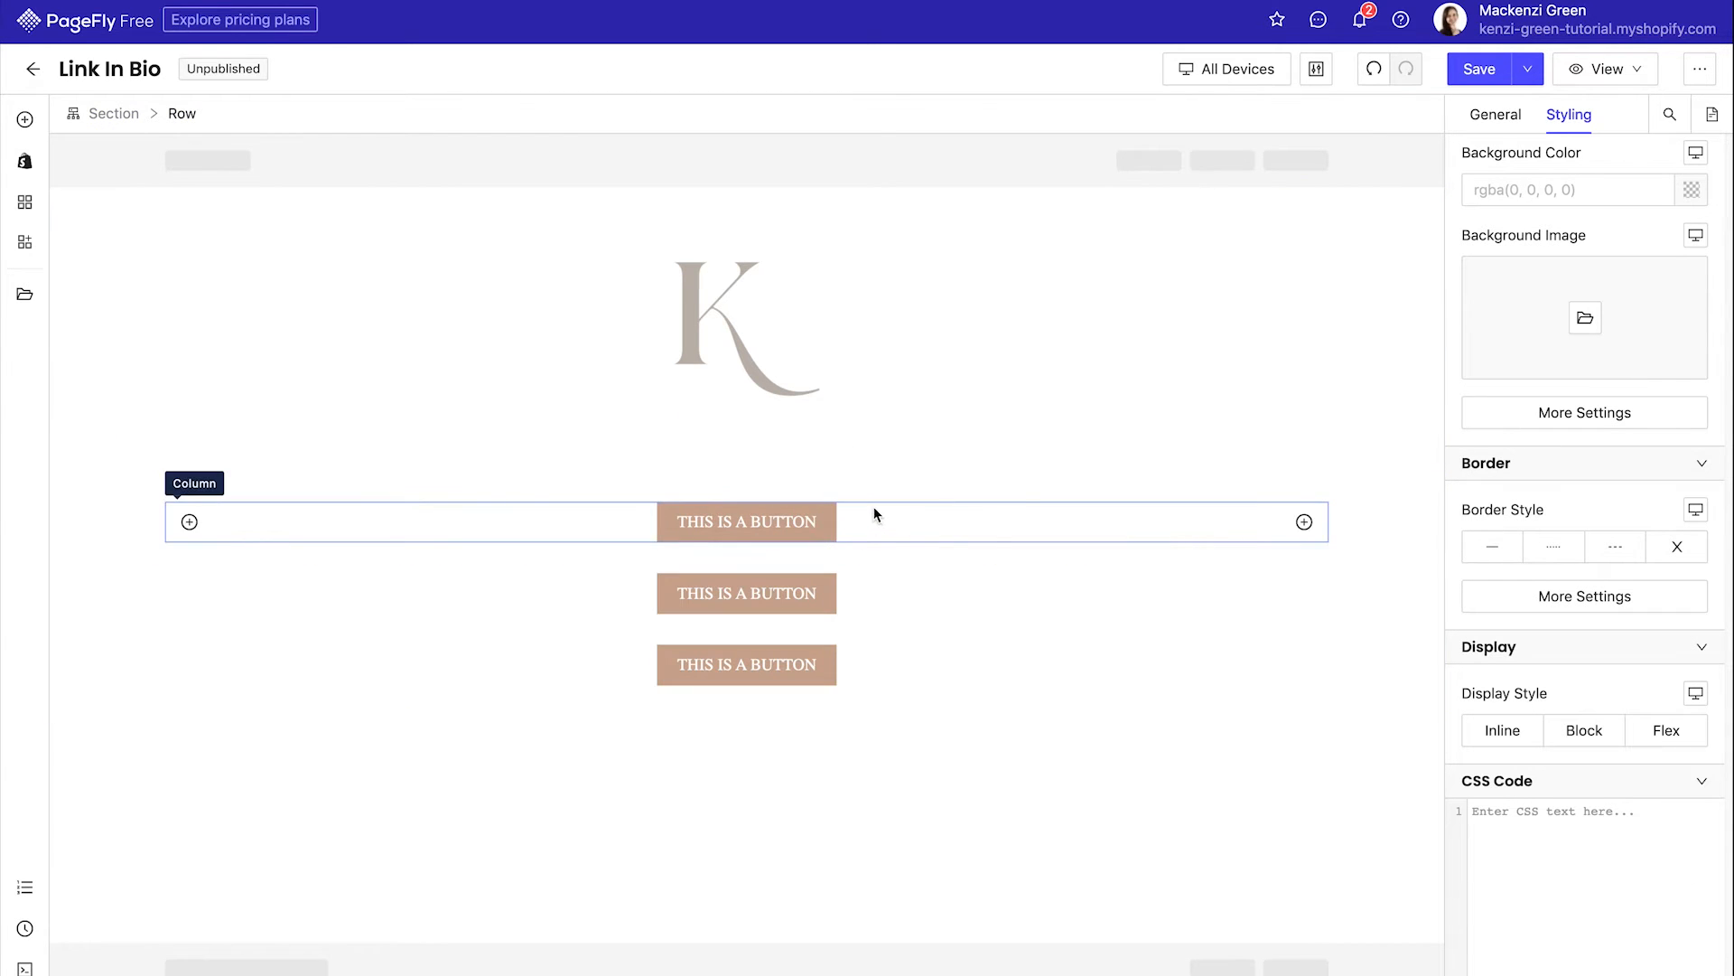
- Duplicate the tan button row to make a fourth button
{"action": "left_click", "coordinate": [877, 514]}
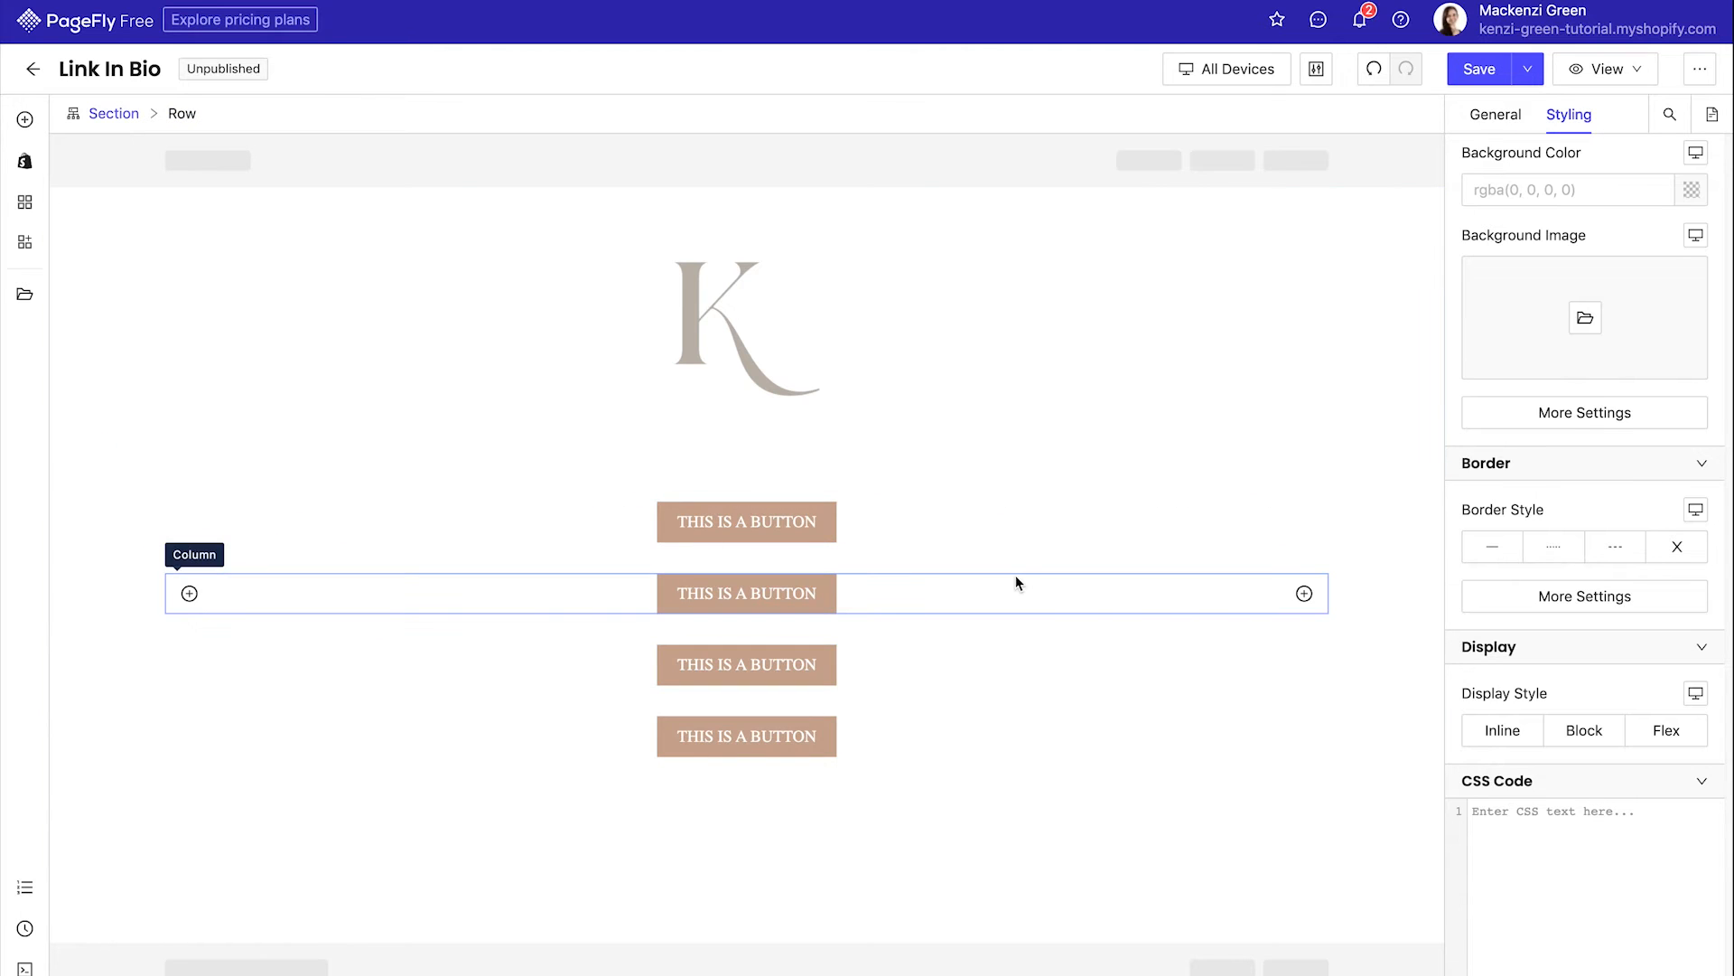
{"action": "left_click", "coordinate": [1226, 68]}
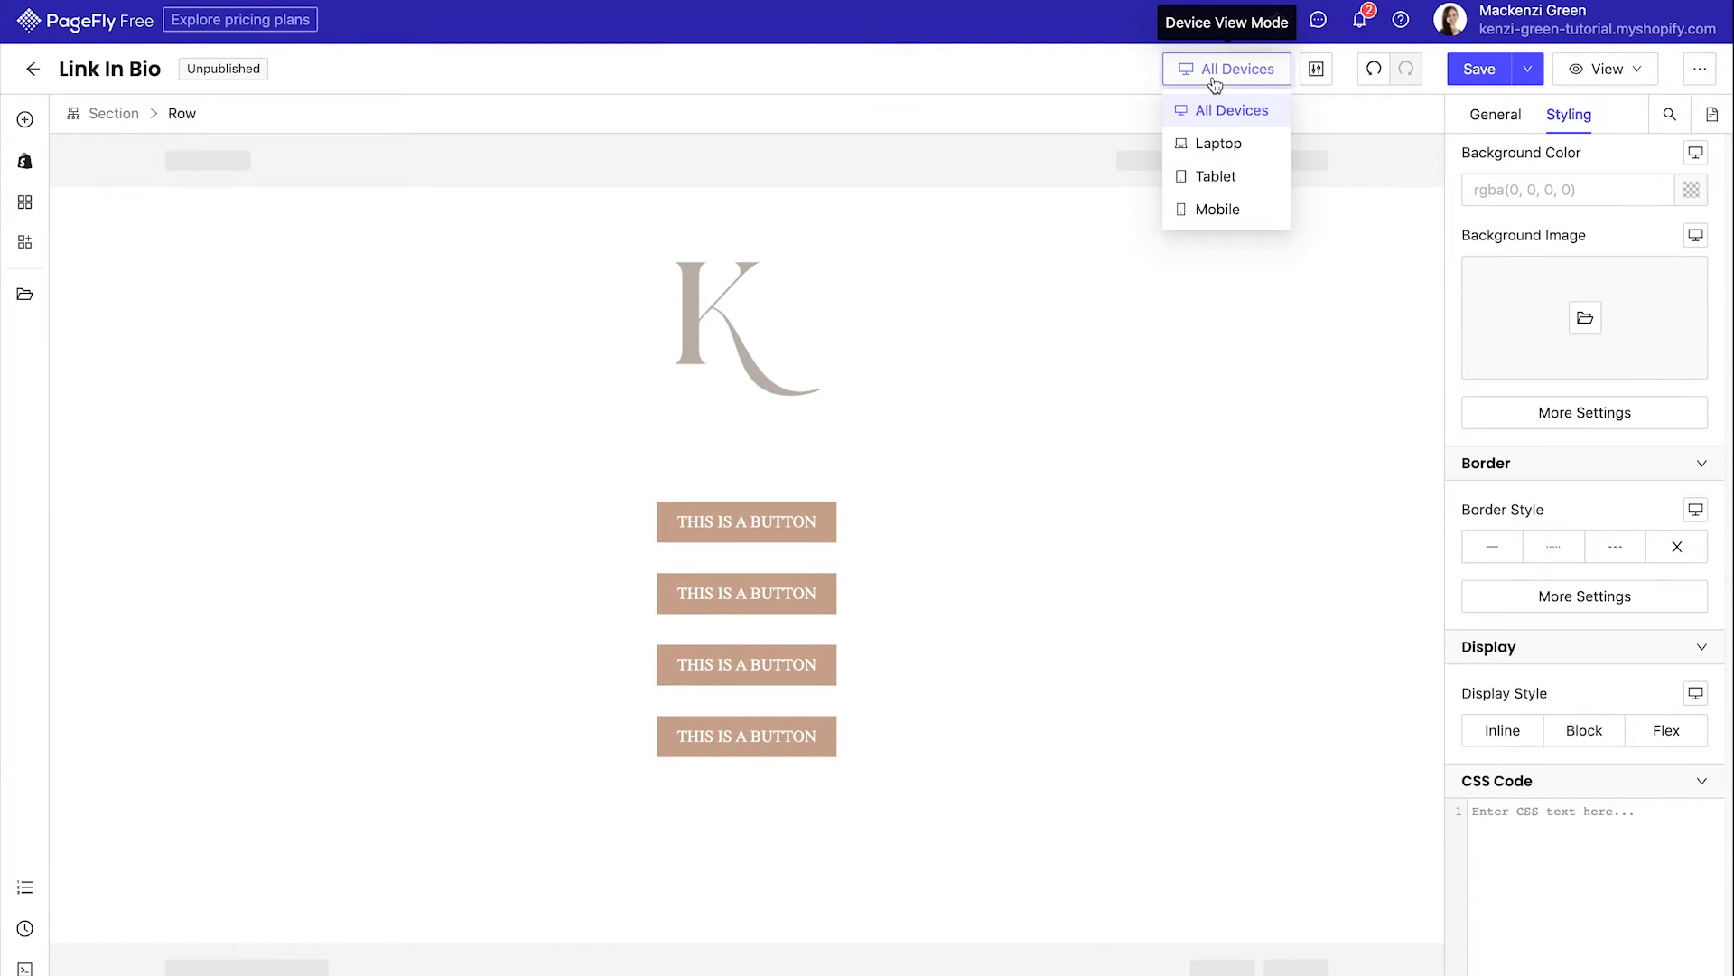
- Preview at mobile size and give the K logo a -70 px bottom margin
{"action": "left_click", "coordinate": [1216, 208]}
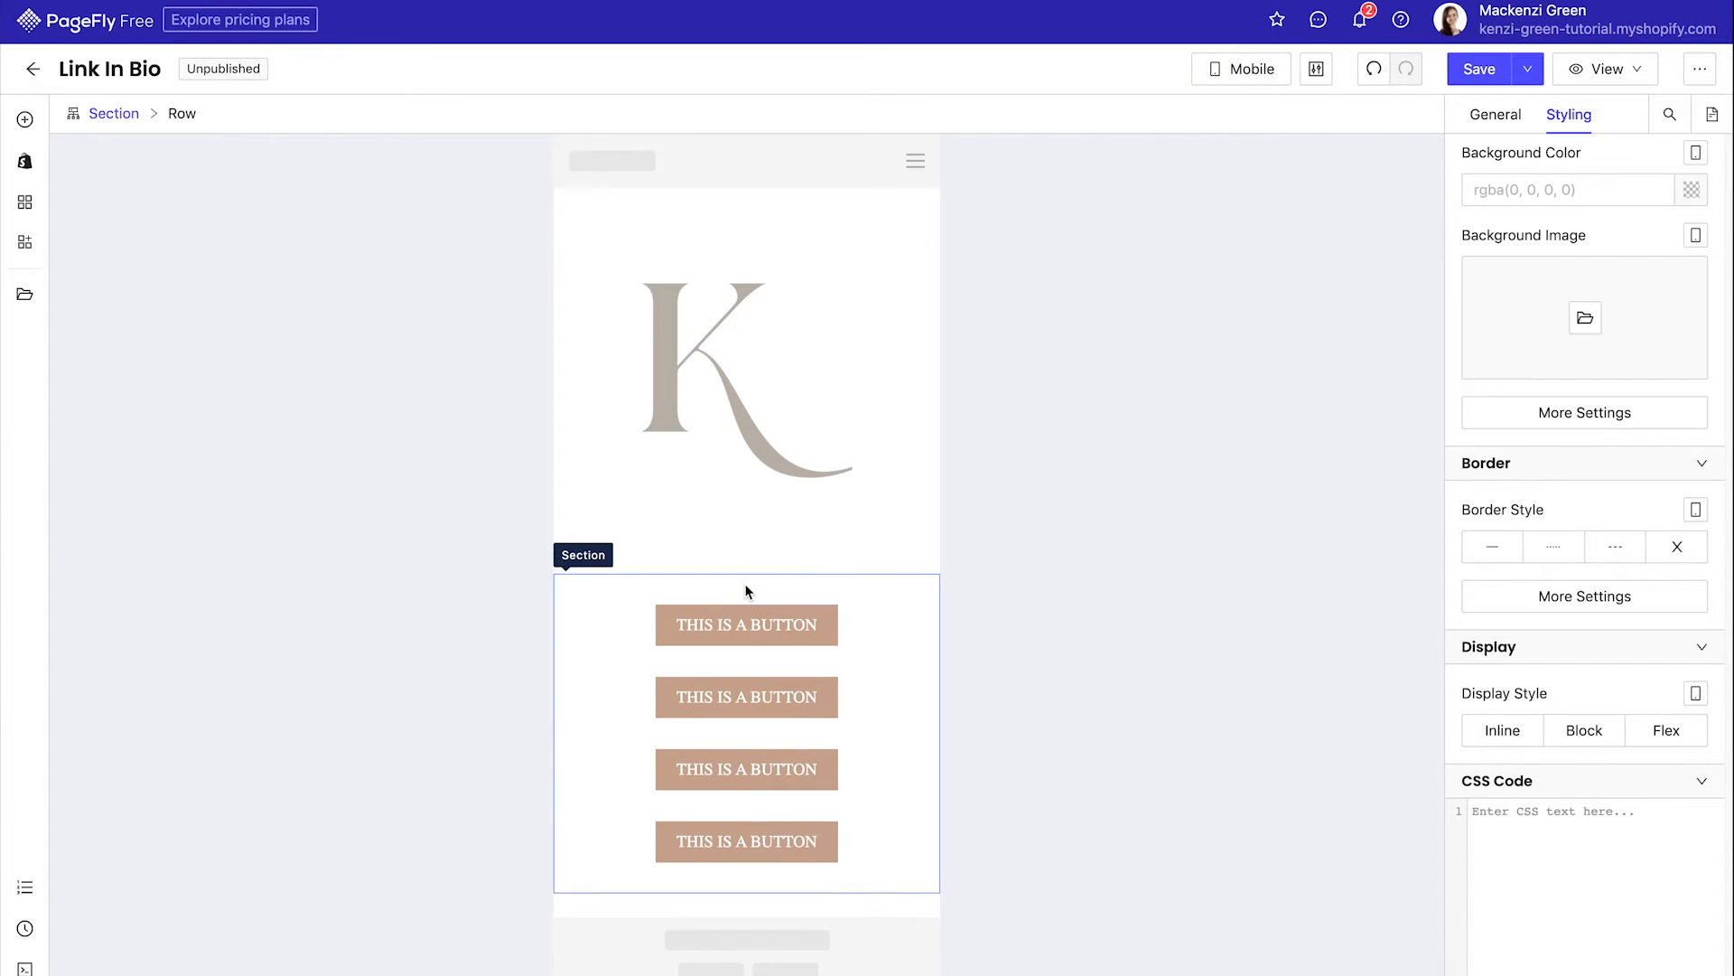
{"action": "left_click", "coordinate": [745, 372]}
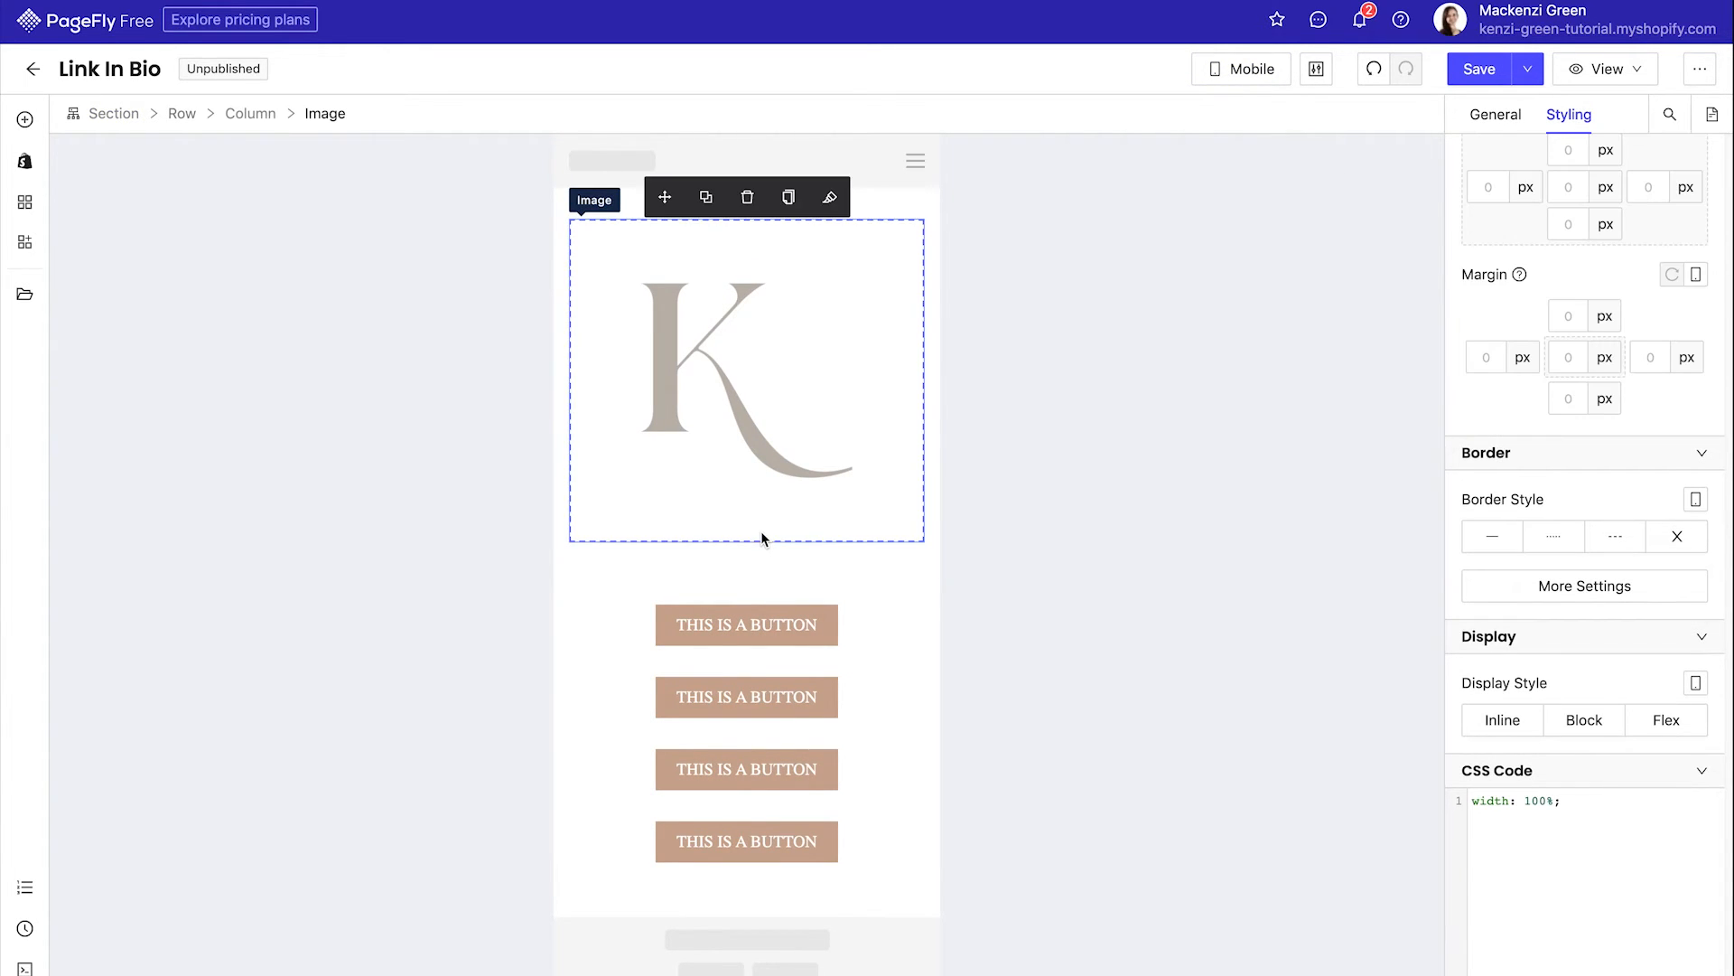
{"action": "left_click", "coordinate": [1567, 398]}
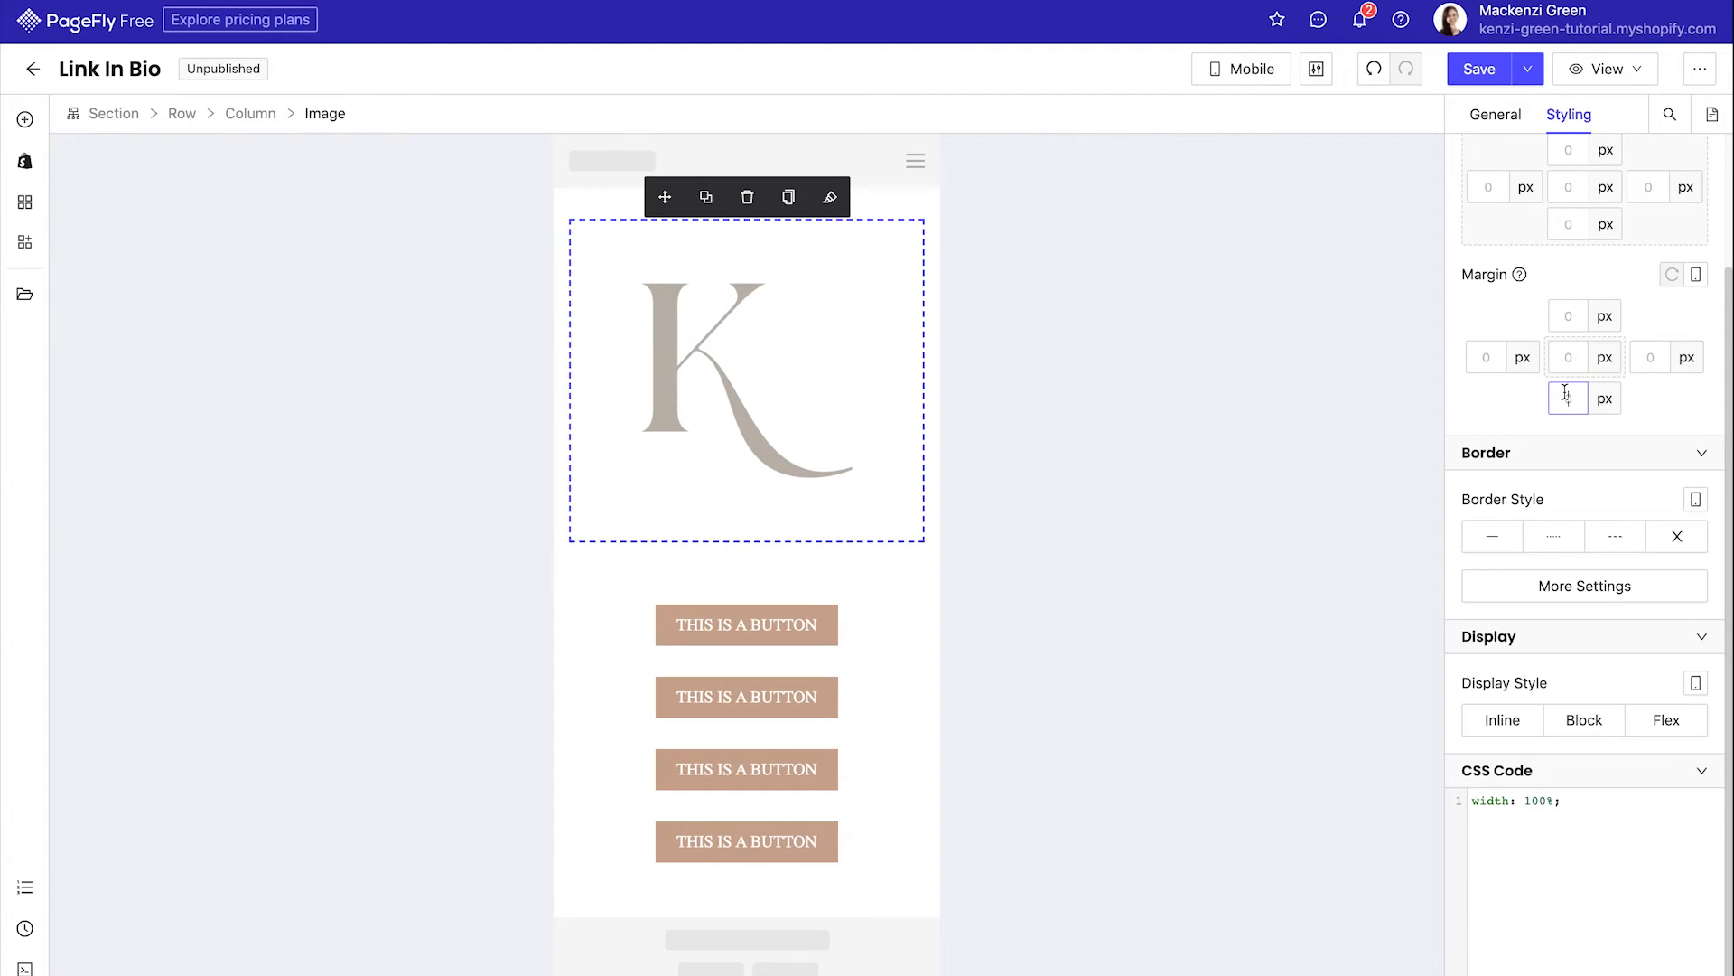
{"action": "type", "text": "-70"}
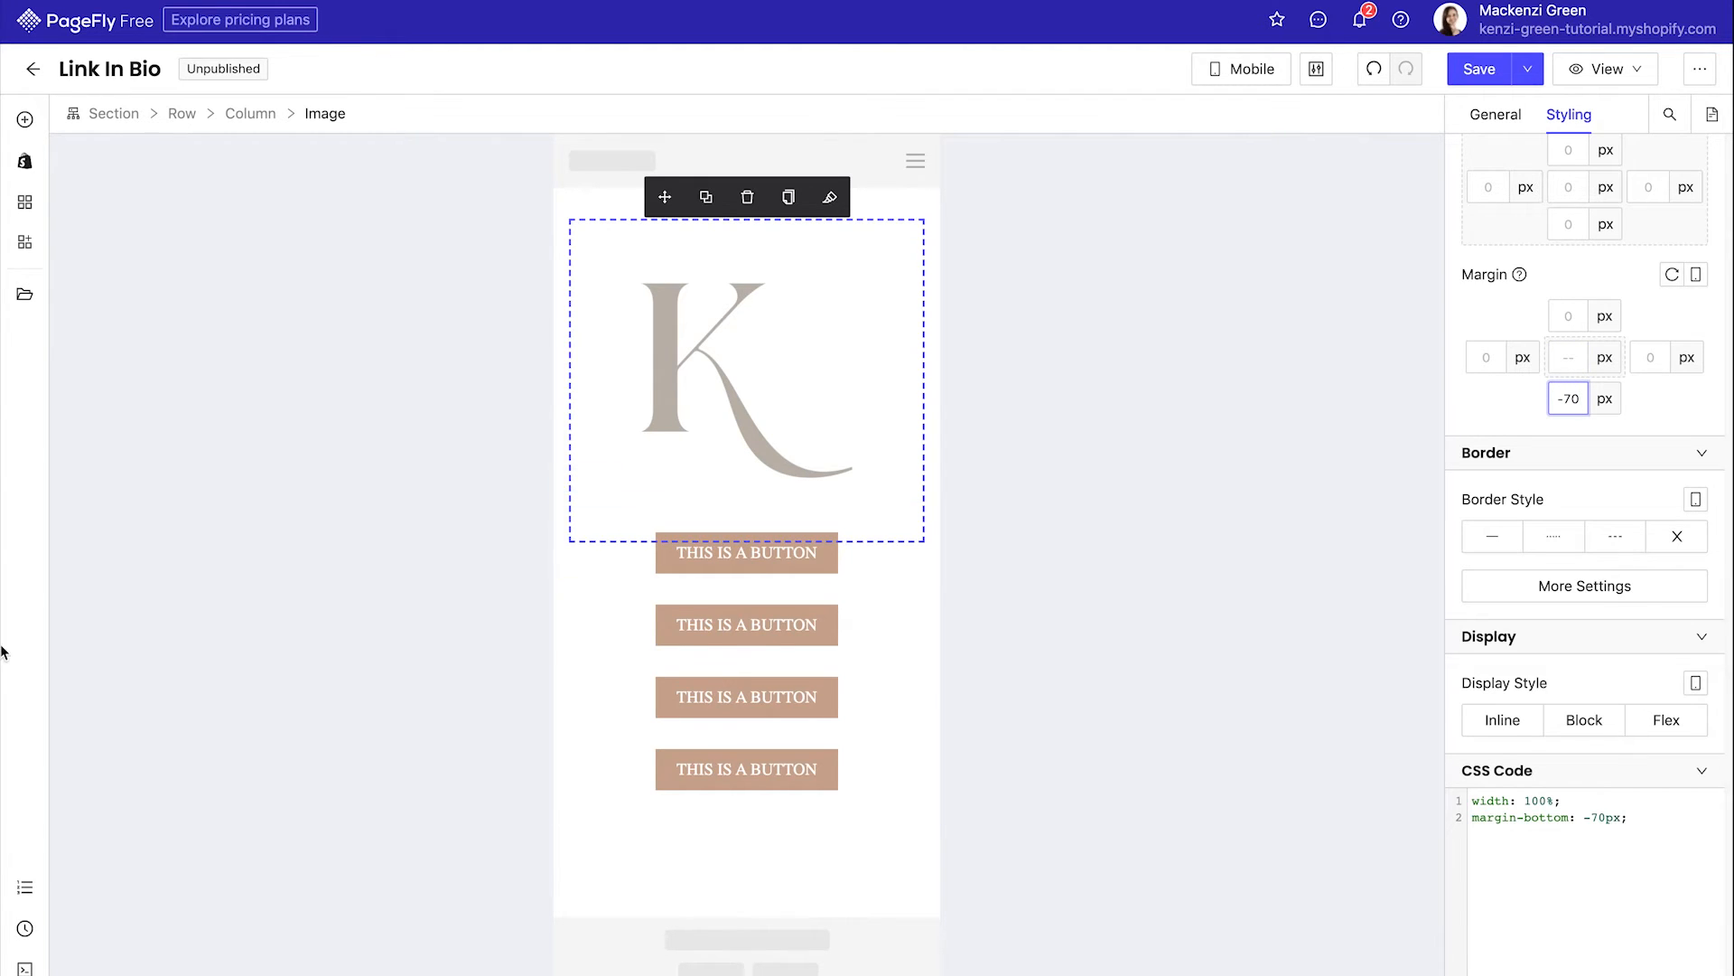
{"action": "mouse_move", "coordinate": [915, 864]}
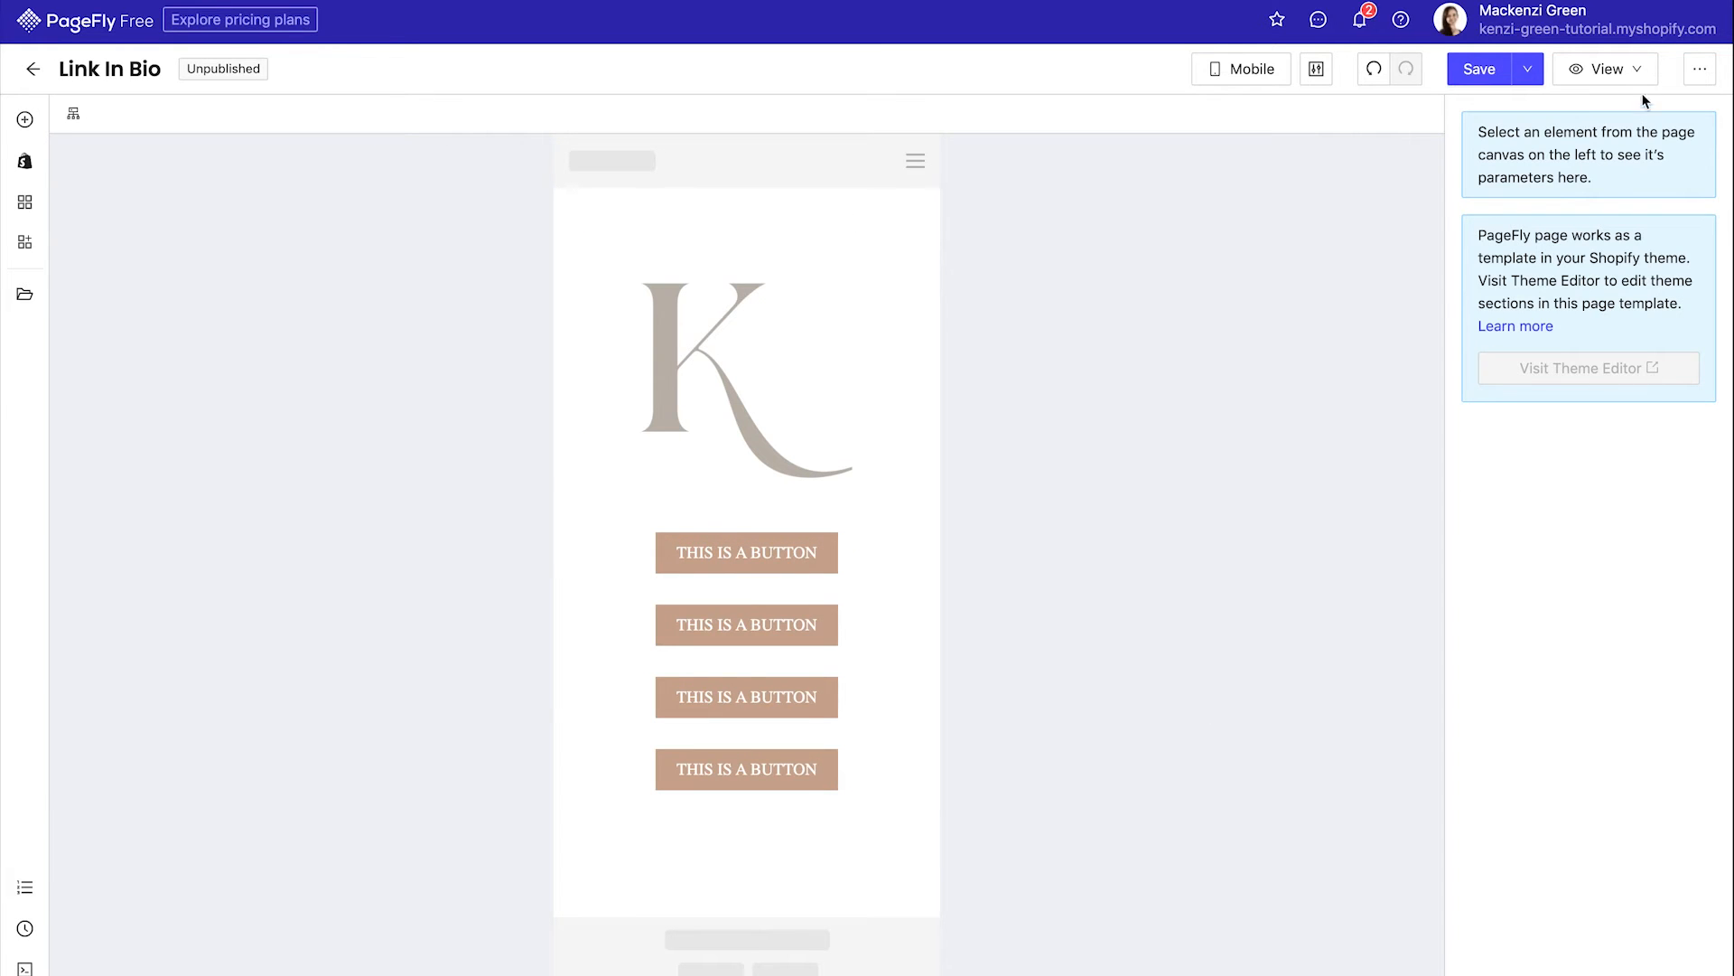
- Set the page's Layout setting to hide the theme header and footer
{"action": "left_click", "coordinate": [1700, 70]}
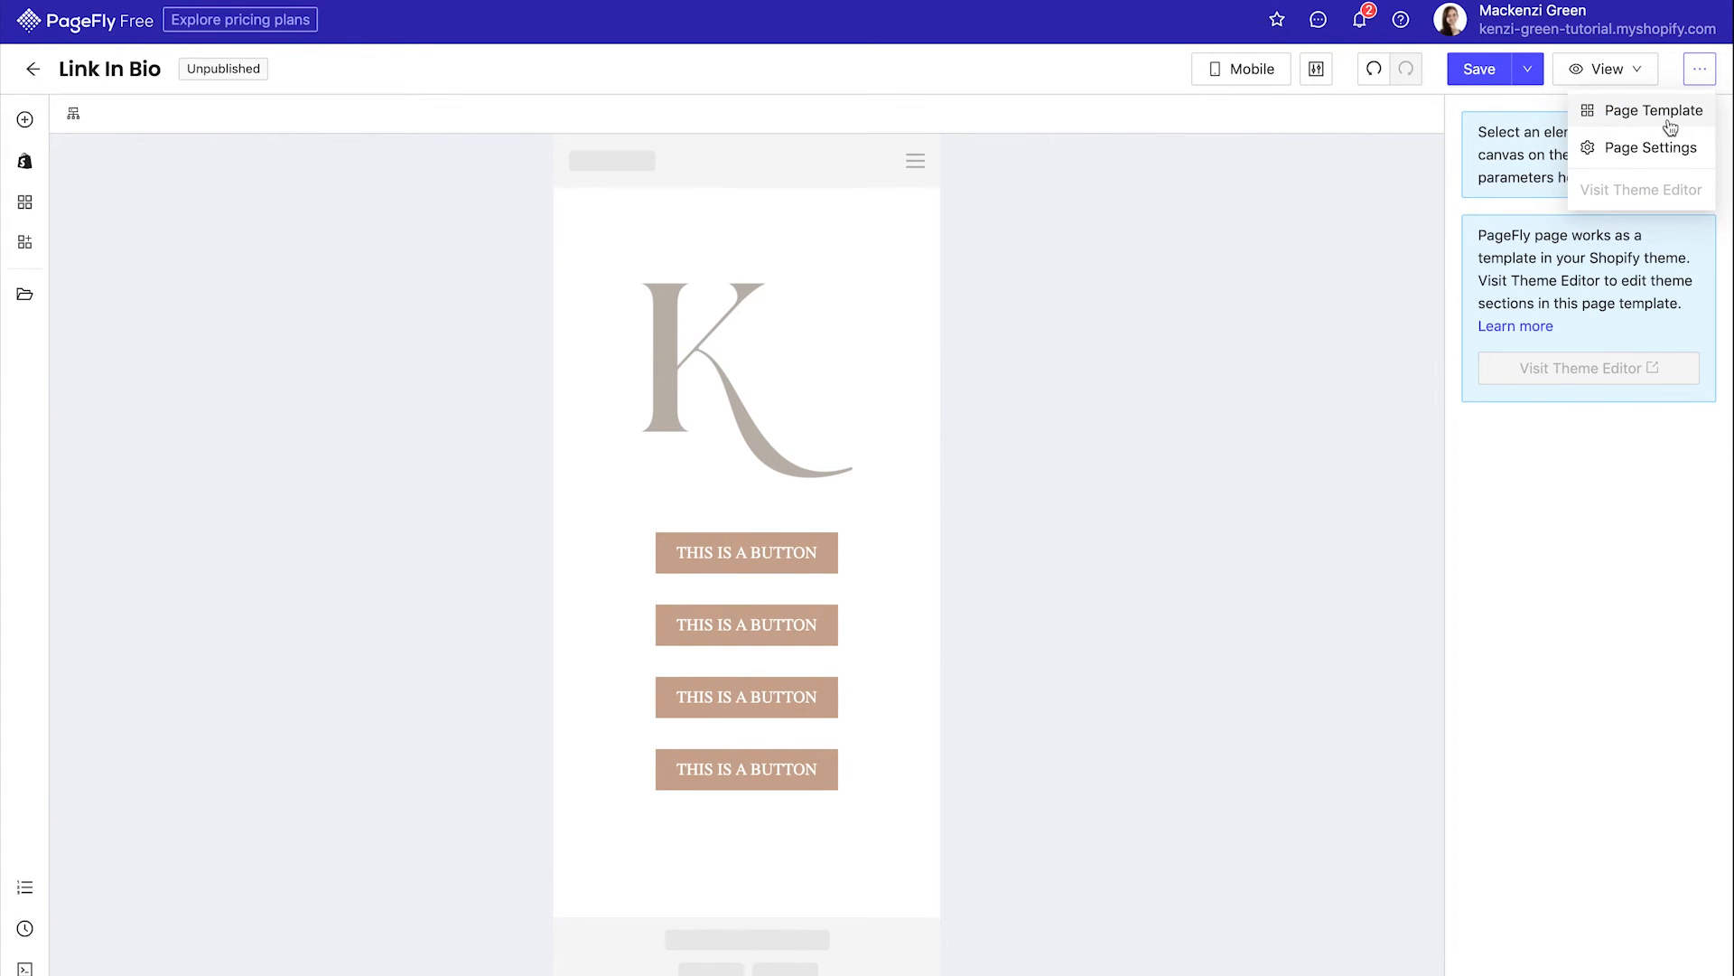
{"action": "left_click", "coordinate": [1651, 148]}
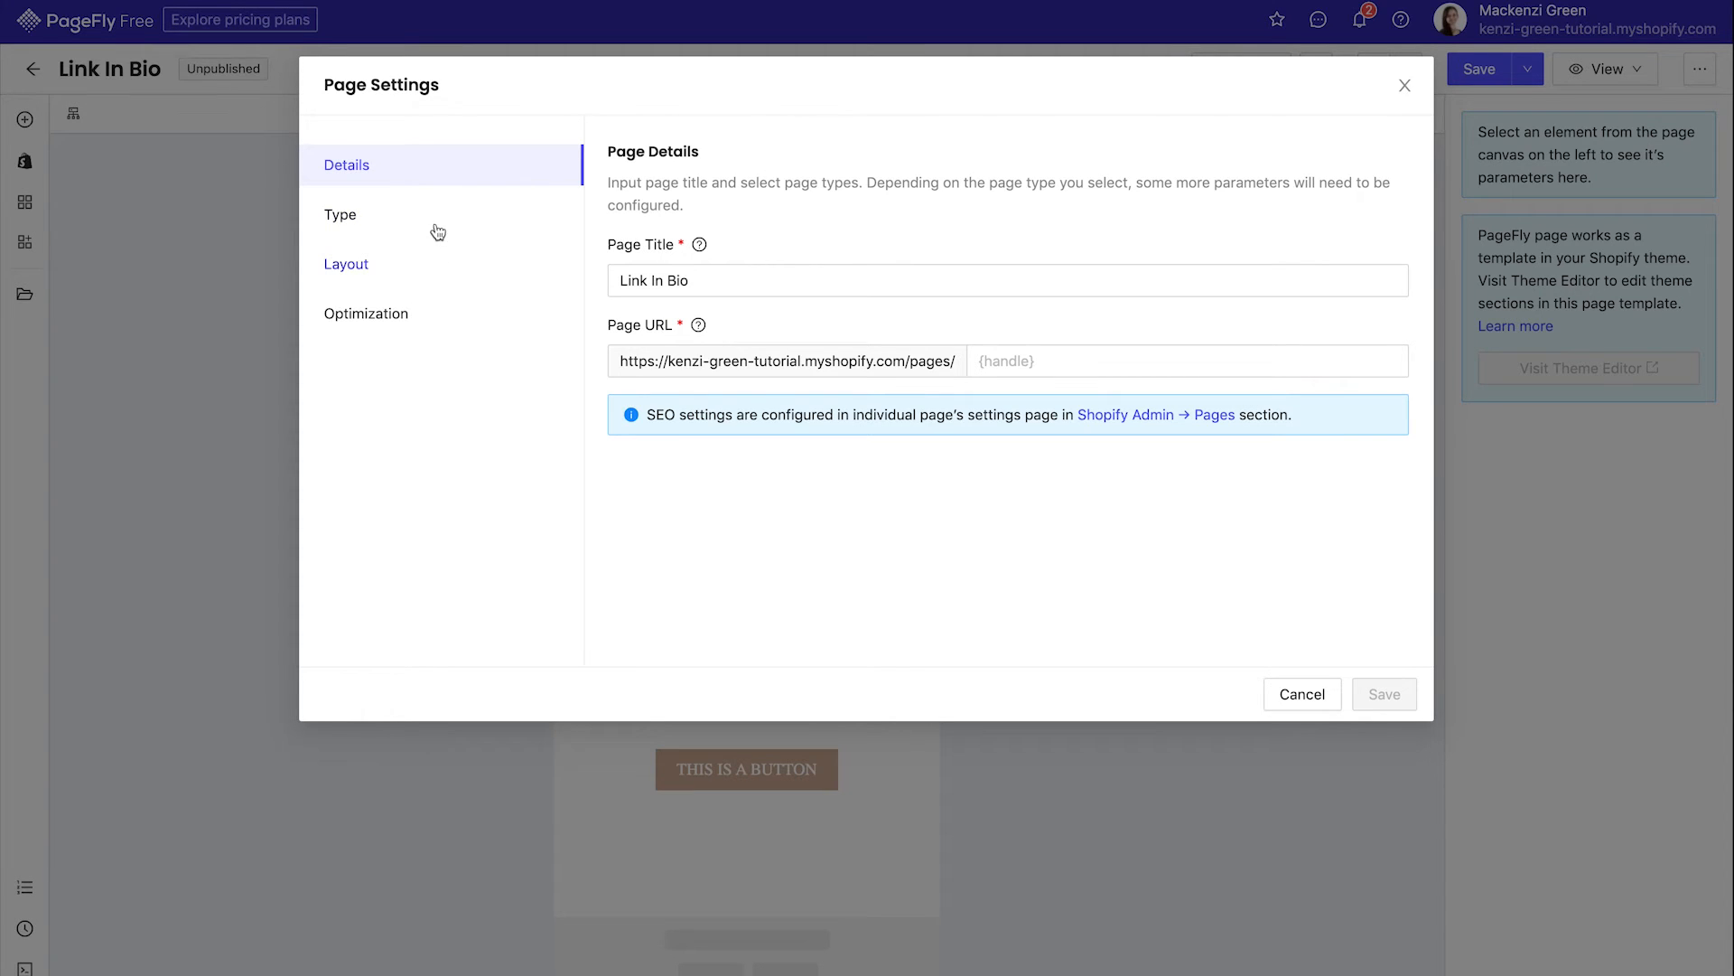
{"action": "left_click", "coordinate": [340, 215]}
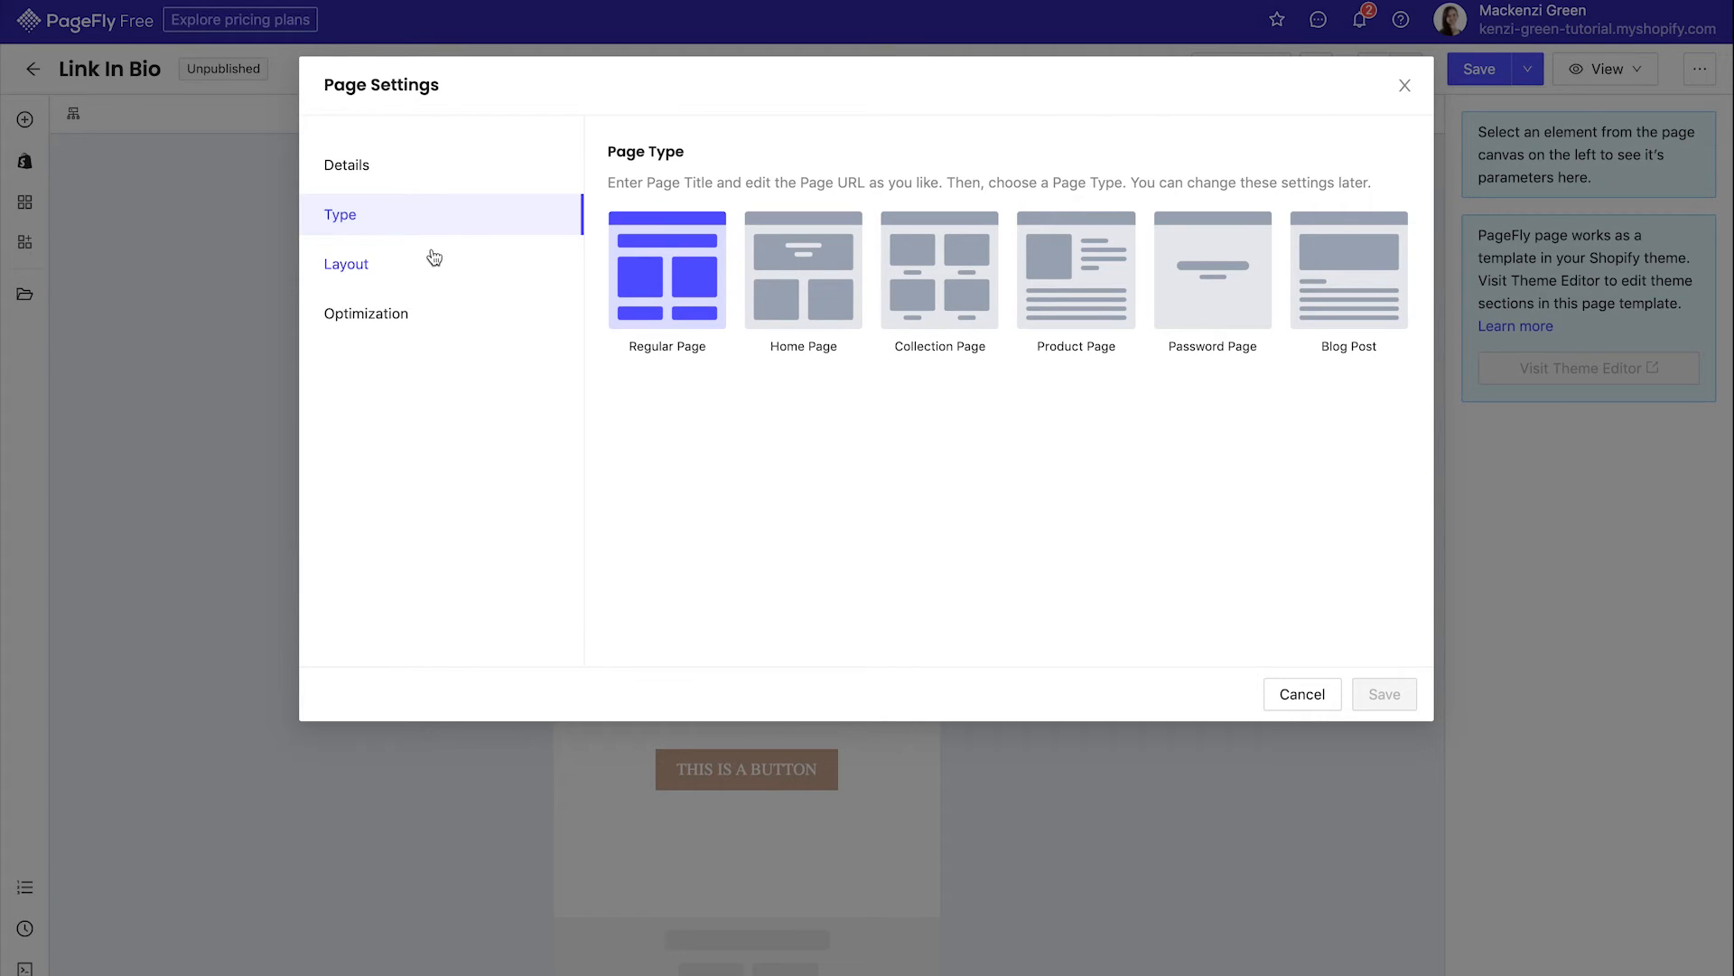
{"action": "left_click", "coordinate": [346, 264]}
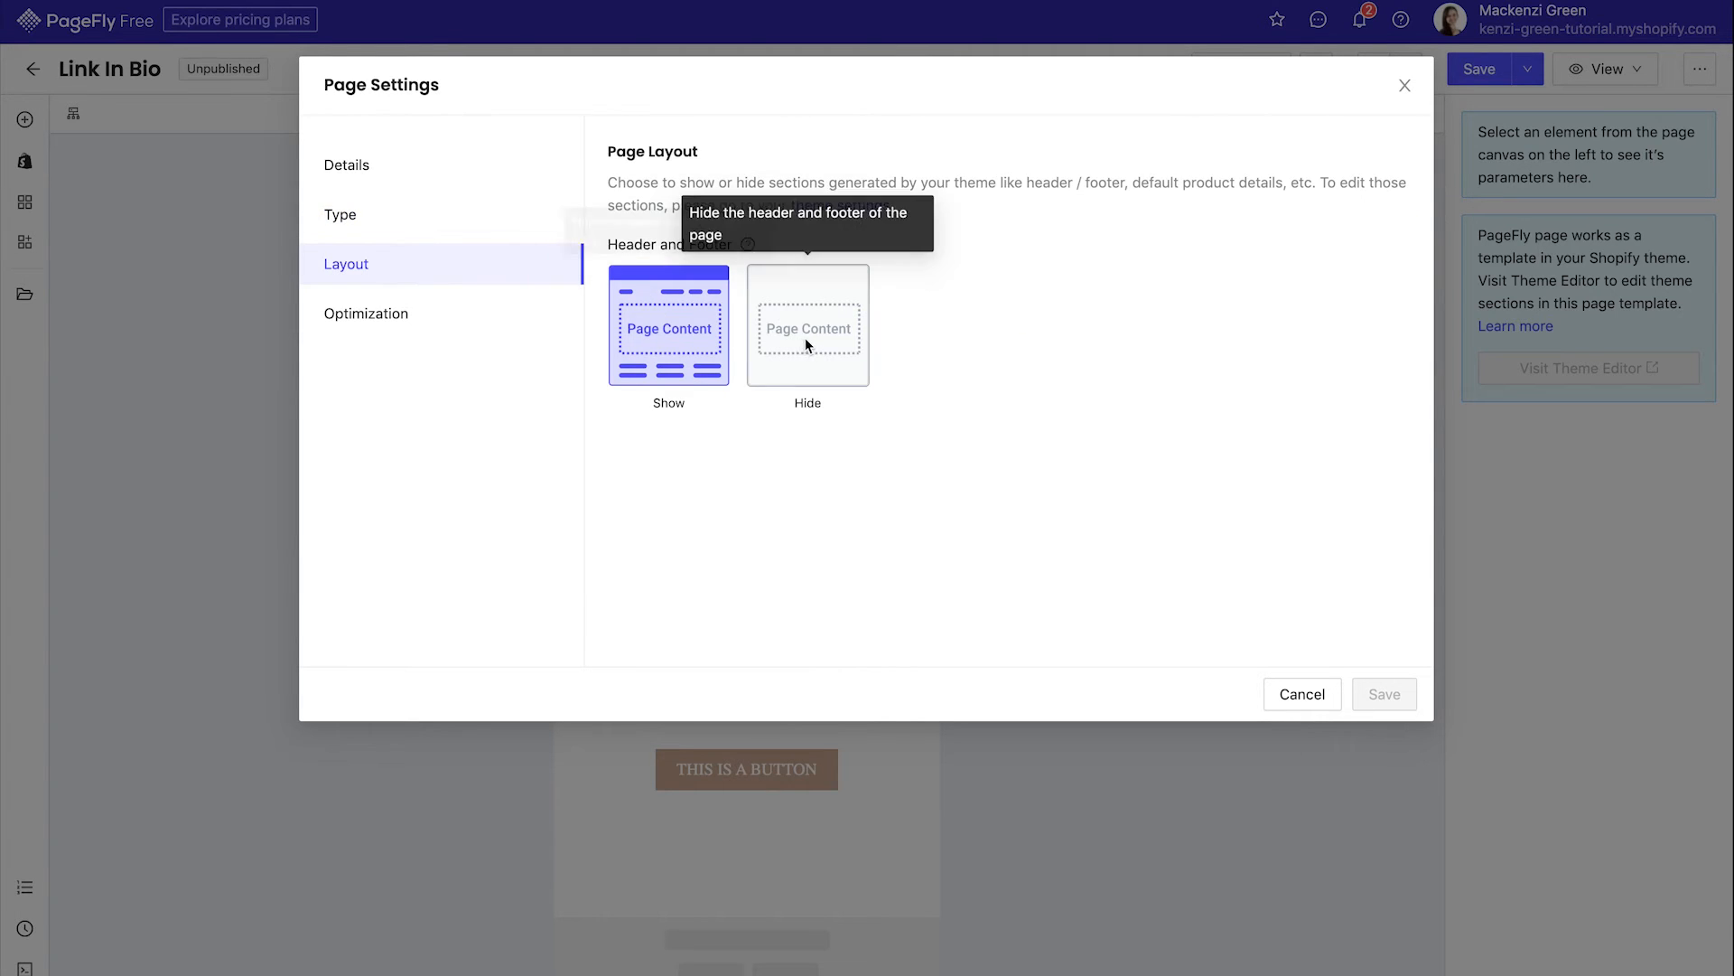
{"action": "left_click", "coordinate": [807, 328]}
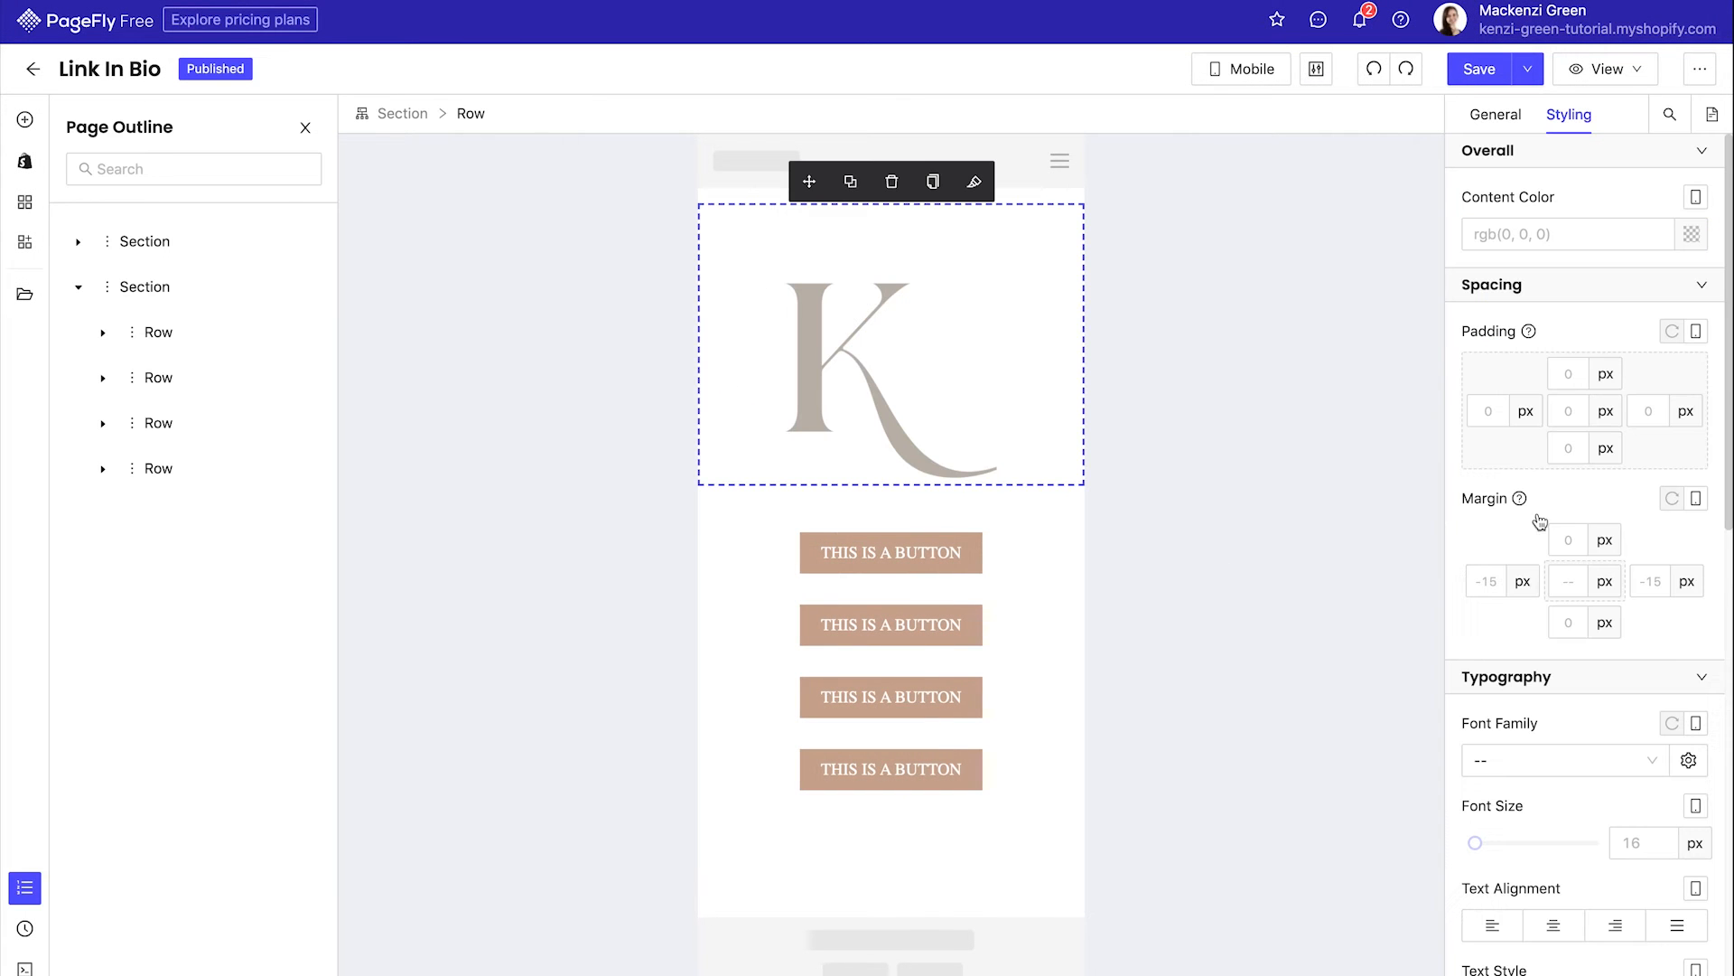
- Apply background colour rgb(255,255,250) to the K logo row and the four-button section
{"action": "scroll", "scroll_direction": "down", "scroll_amount": 3}
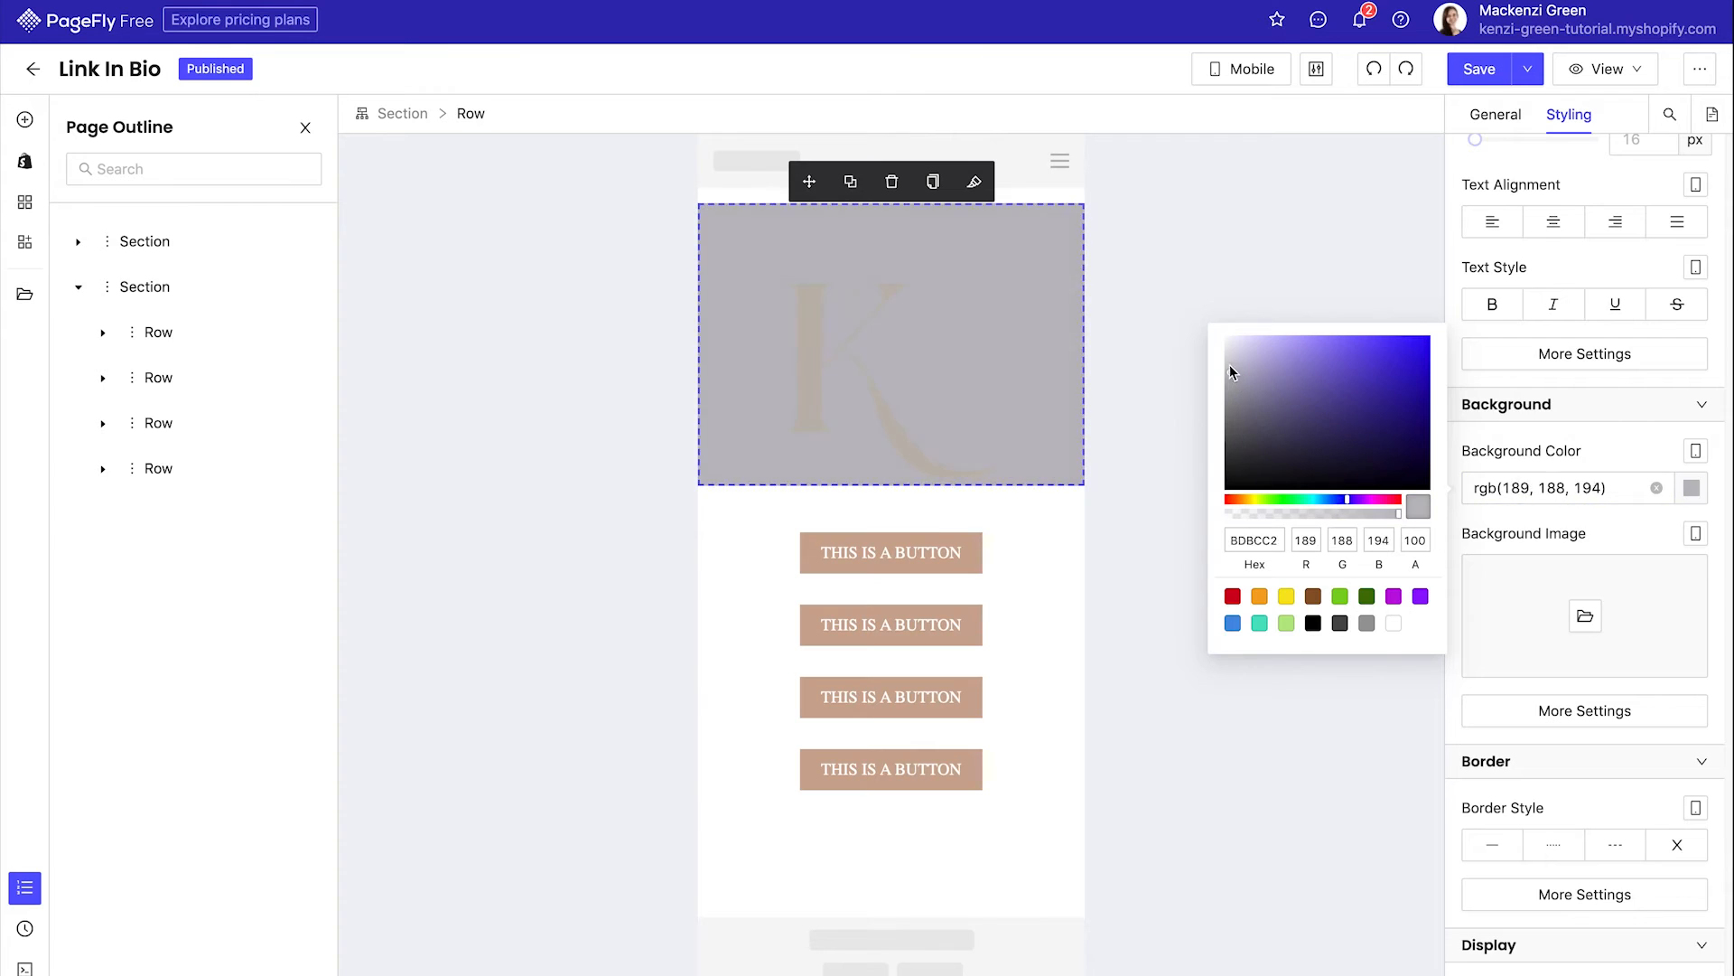
{"action": "left_click", "coordinate": [1245, 500]}
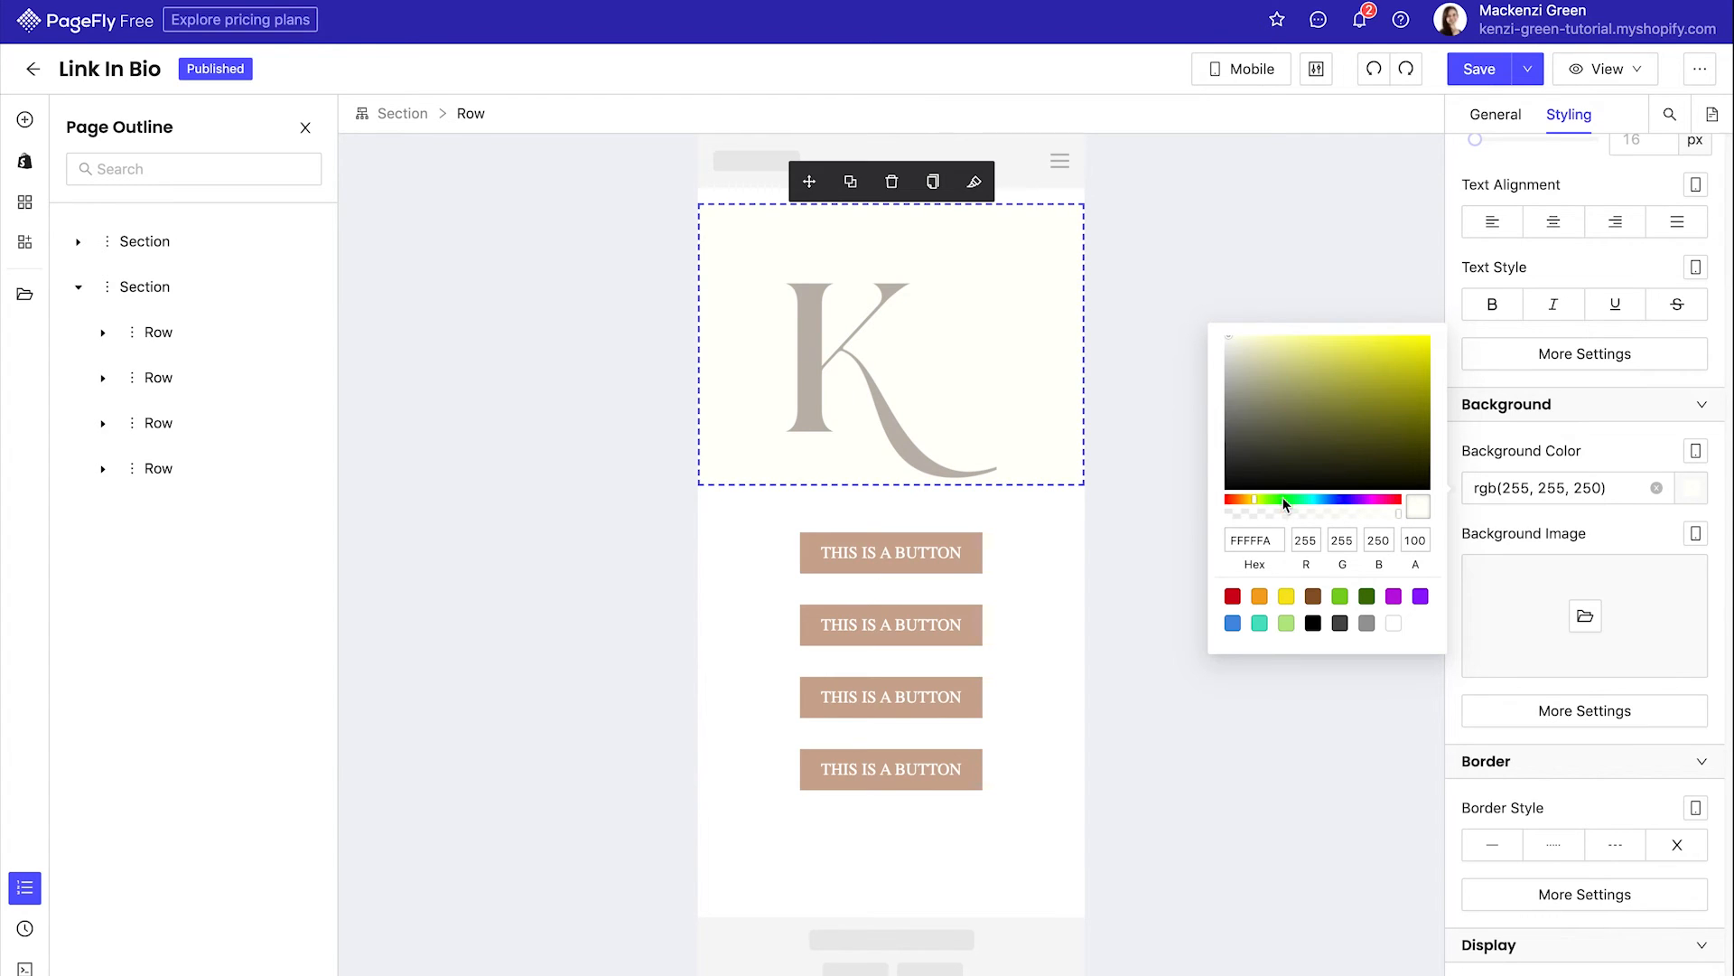
{"action": "left_click", "coordinate": [1255, 540]}
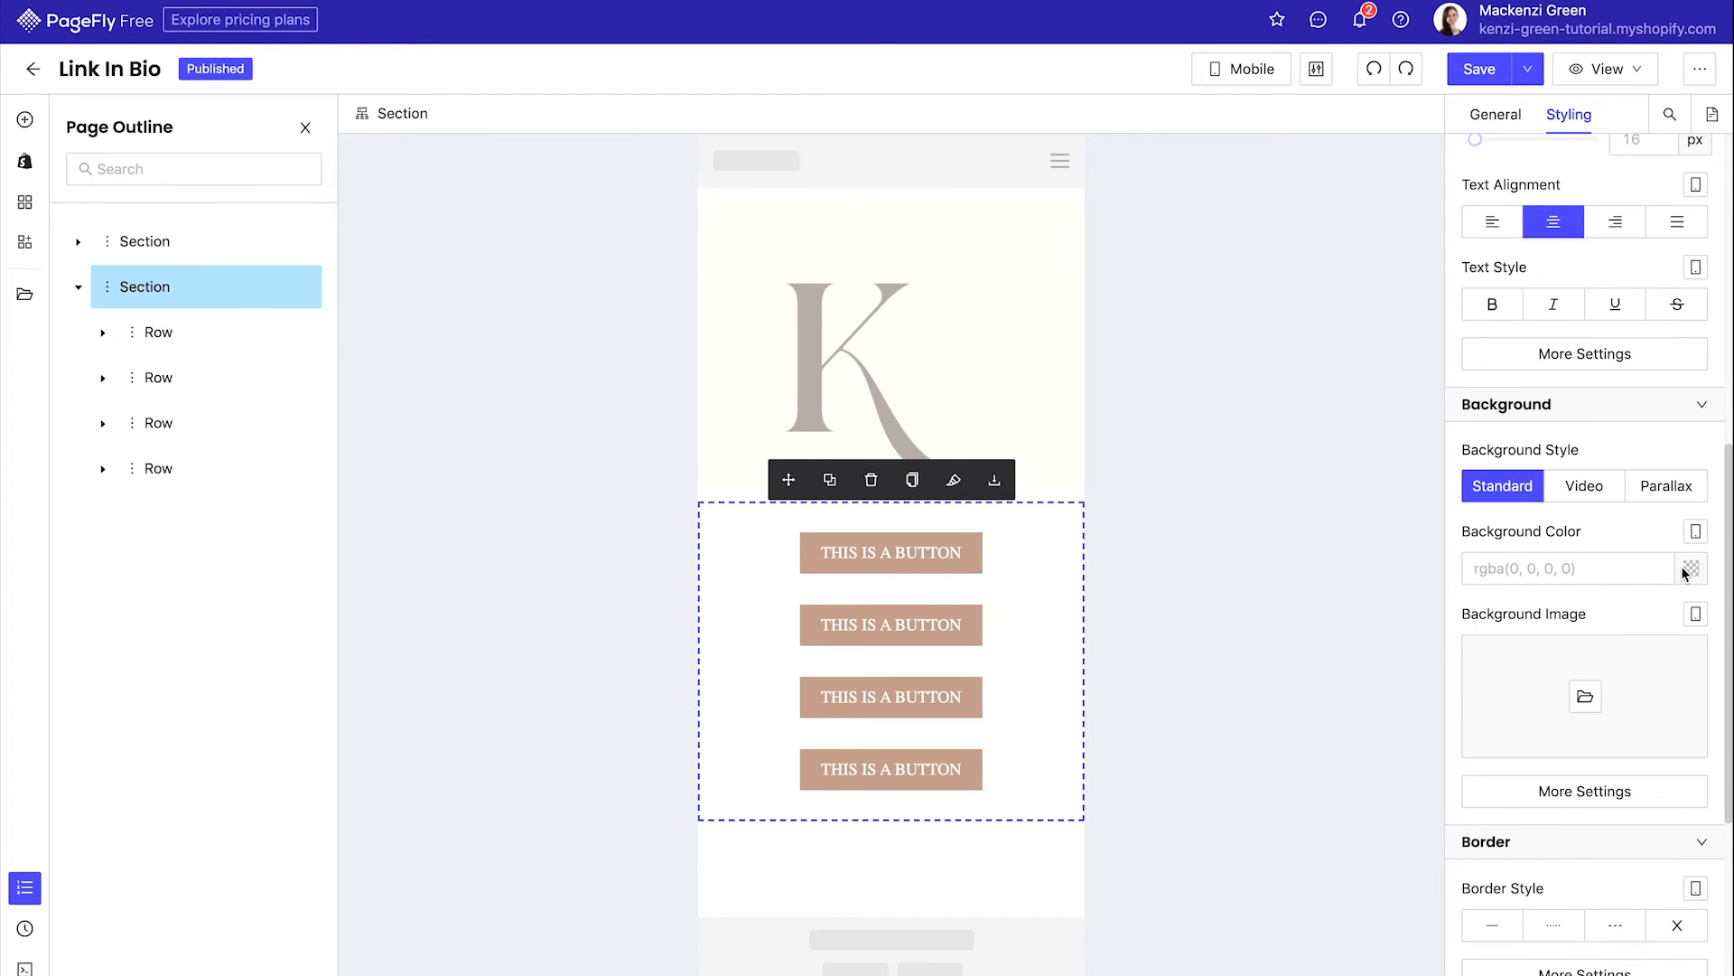
{"action": "left_click", "coordinate": [1691, 568]}
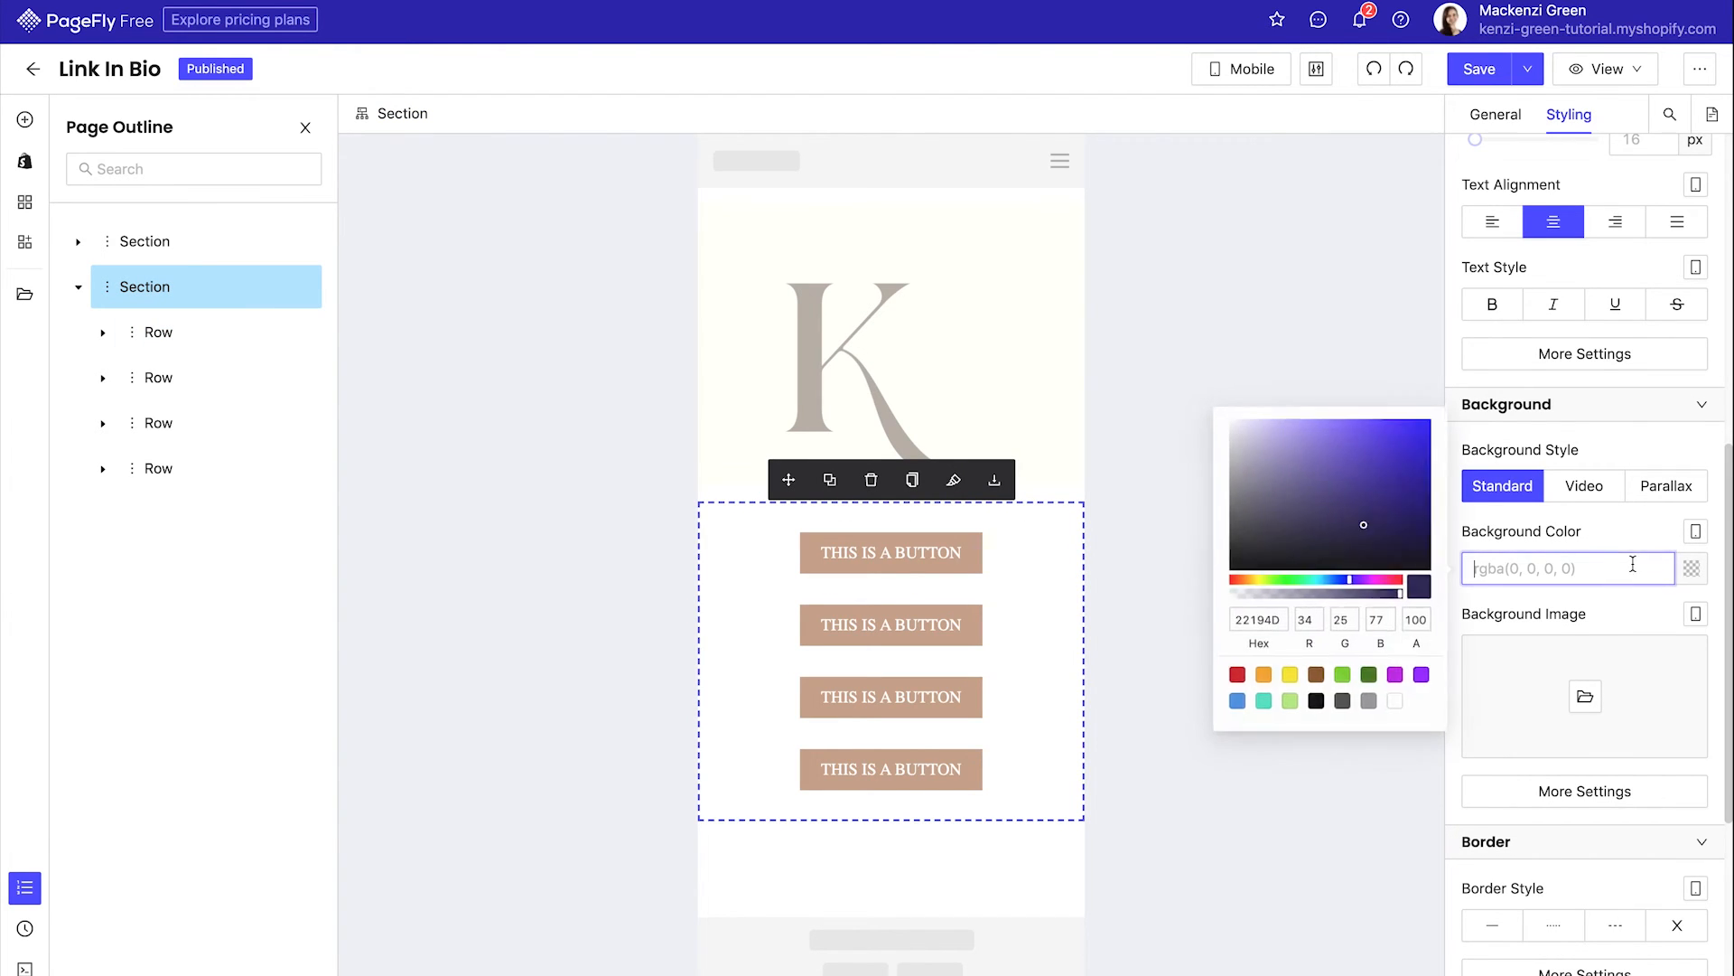
{"action": "left_click", "coordinate": [1254, 620]}
{"action": "type", "text": "height: vh;"}
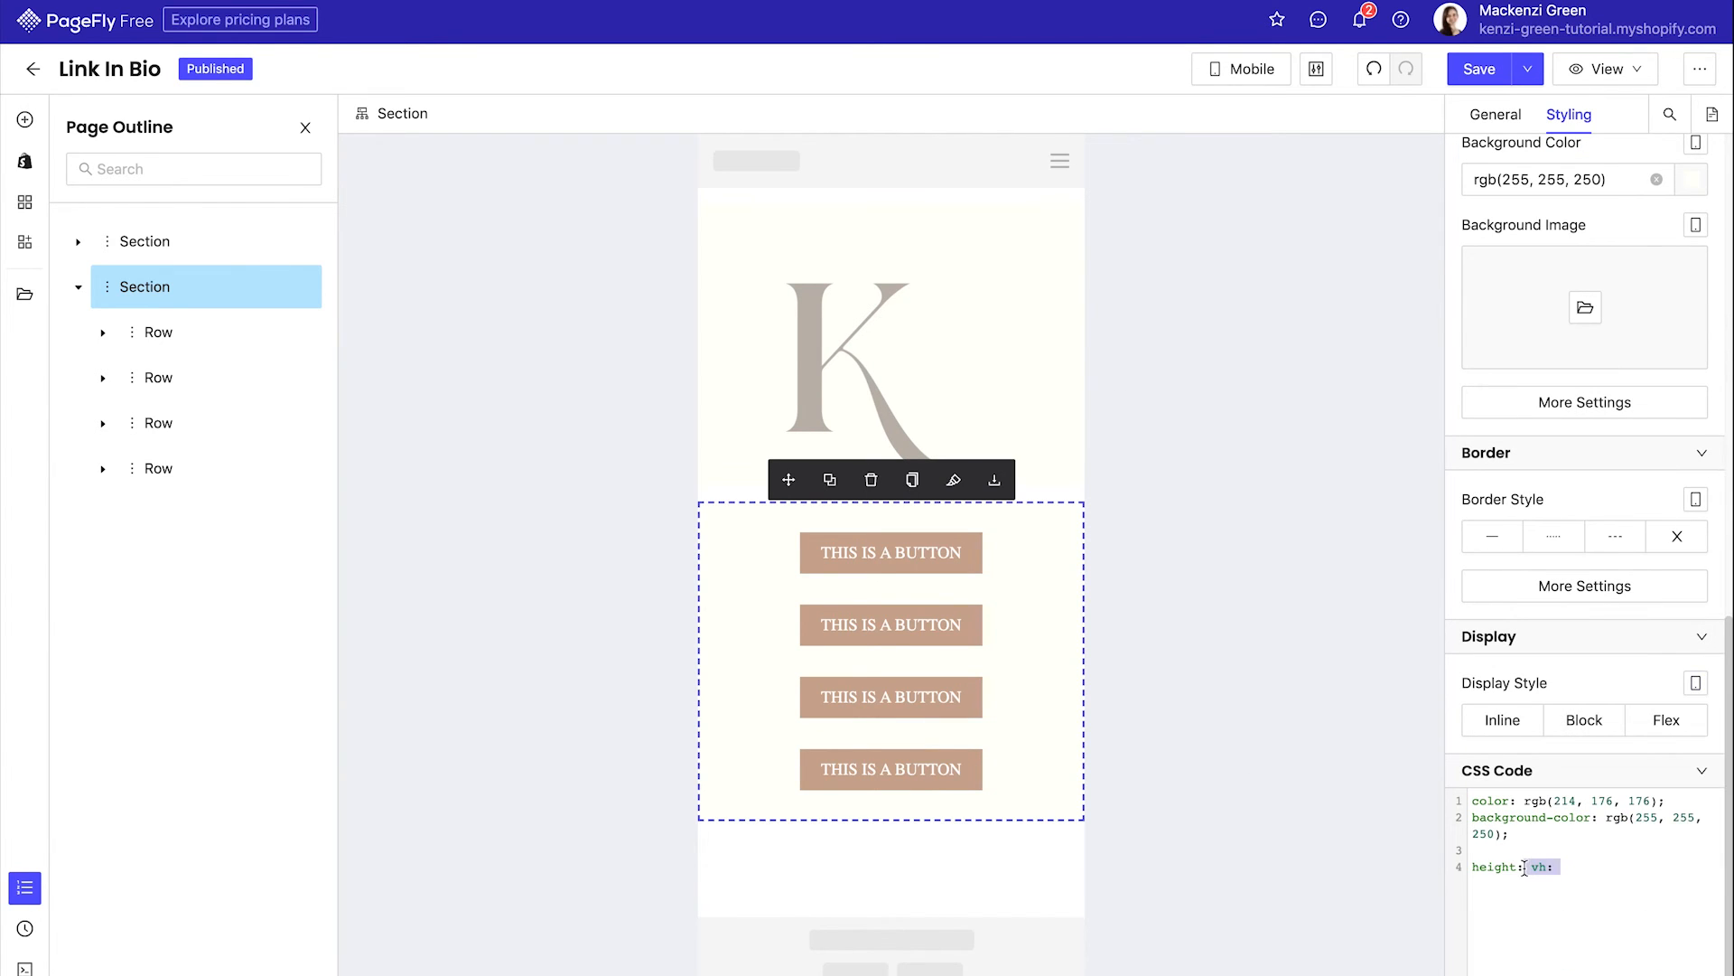
- Give the cream section height 100vh, move the K logo into it, and delete the empty section
{"action": "type", "text": "100vh"}
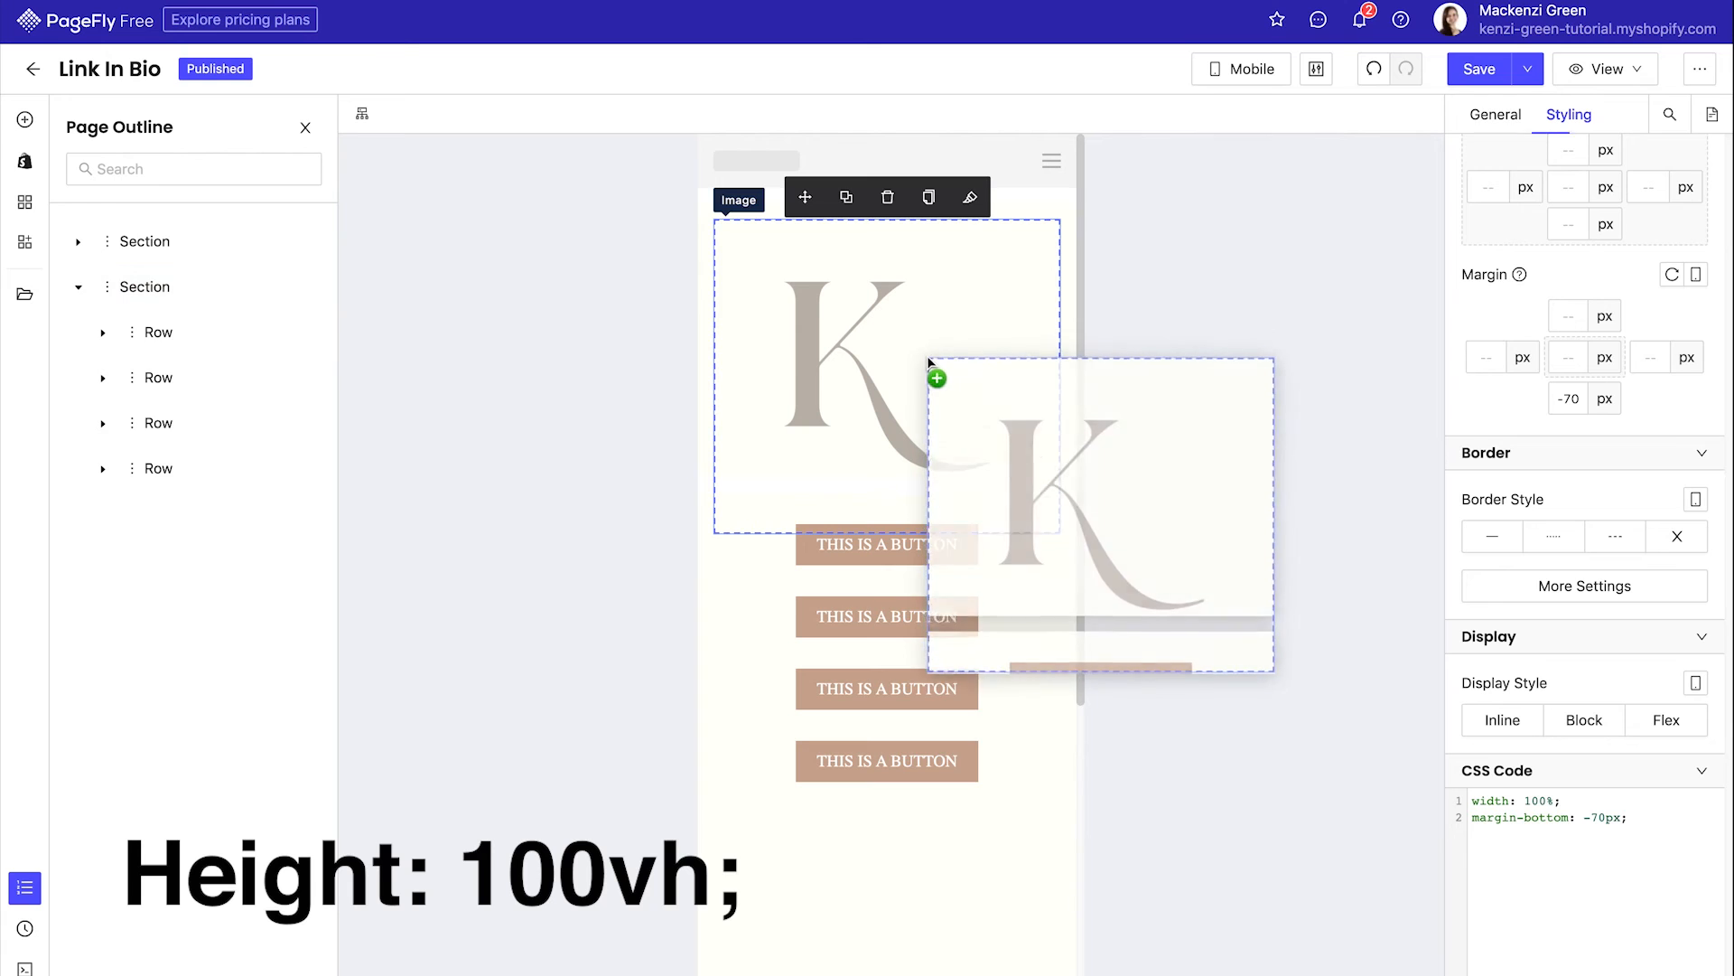
{"action": "left_click_drag", "start_coordinate": [935, 377], "coordinate": [935, 531]}
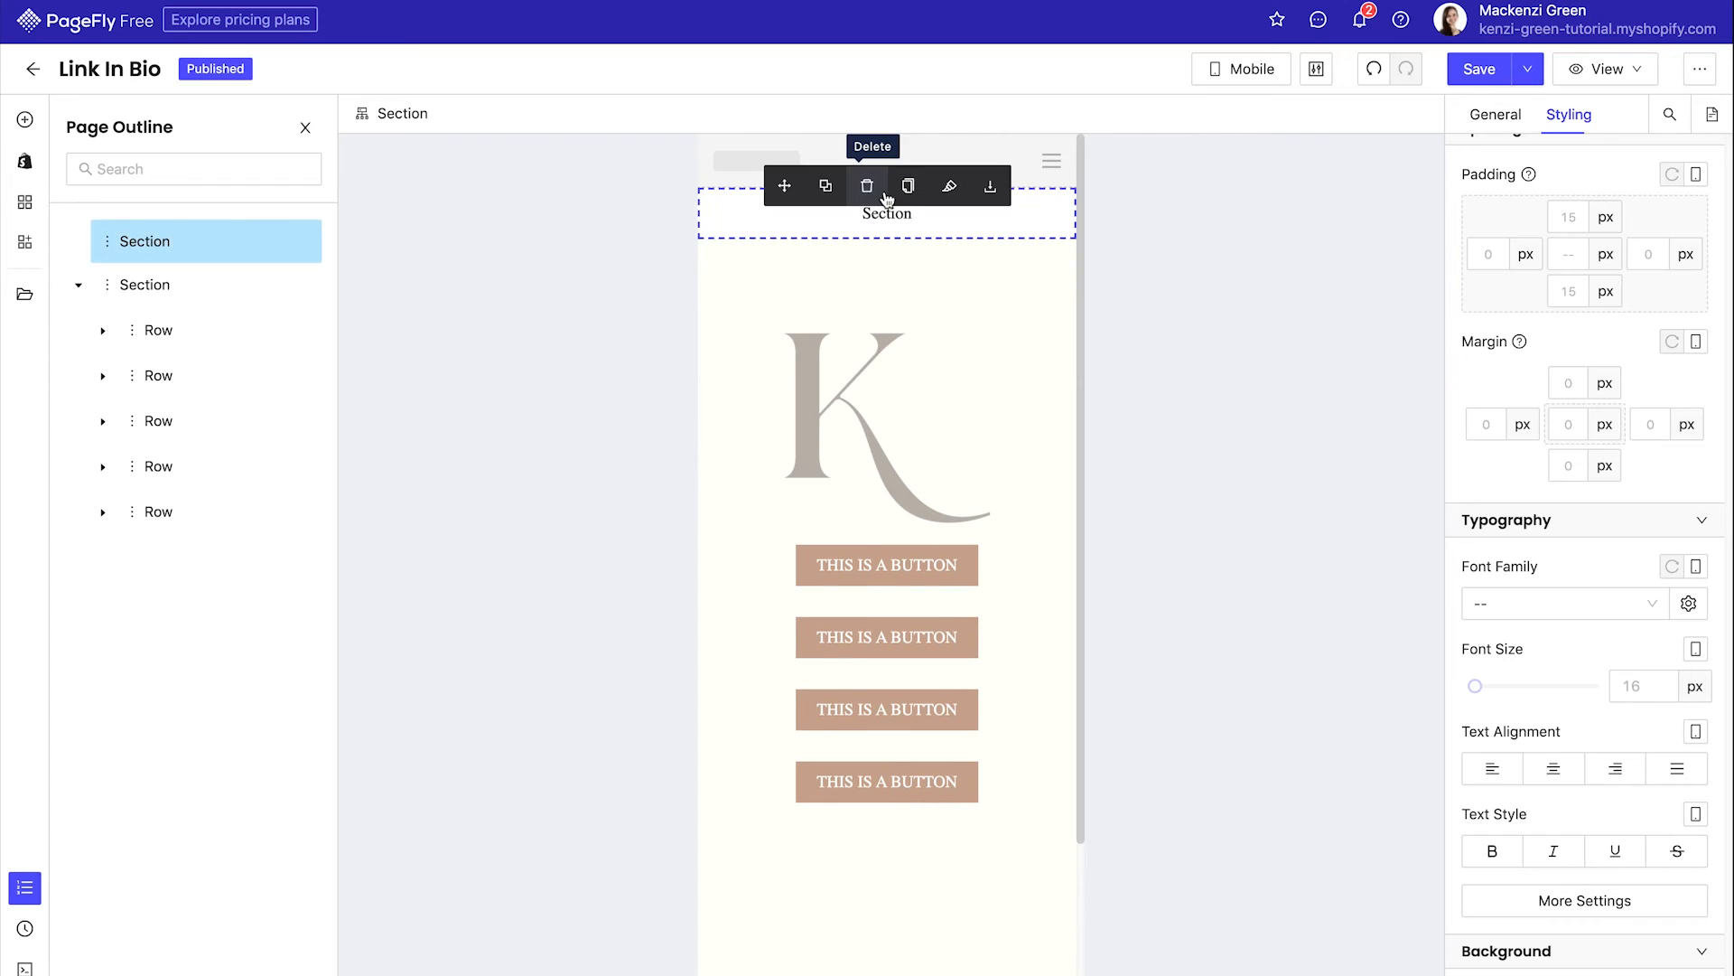
{"action": "left_click", "coordinate": [866, 186]}
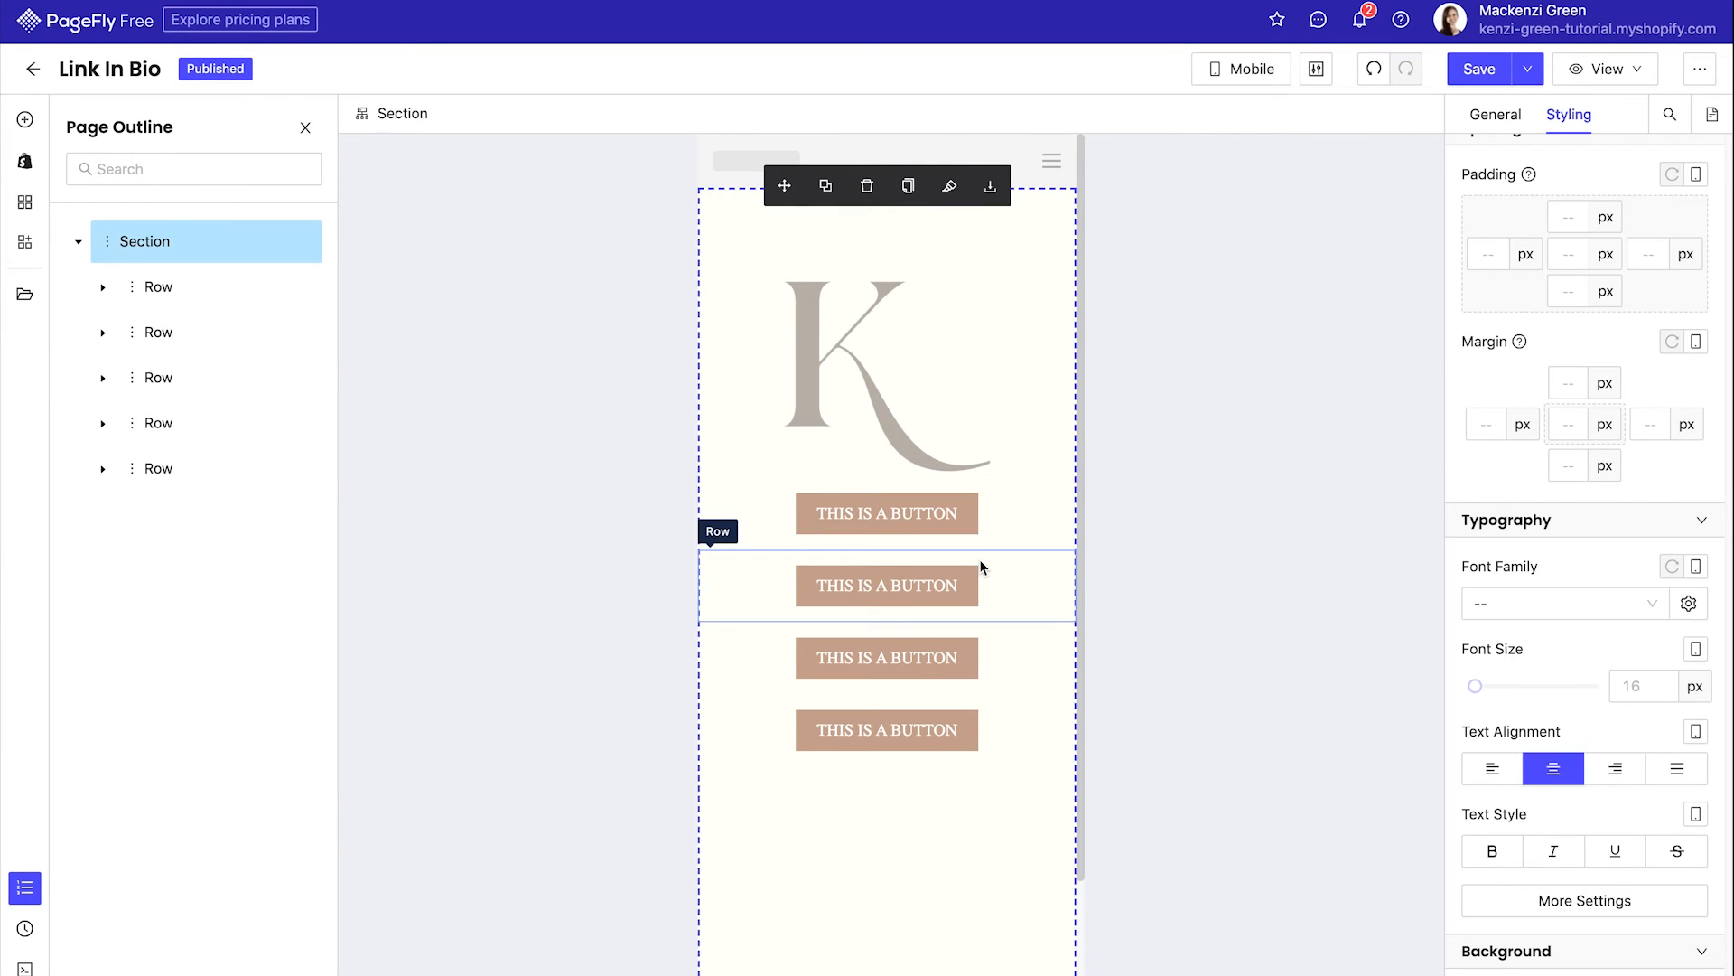
{"action": "mouse_move", "coordinate": [1234, 304]}
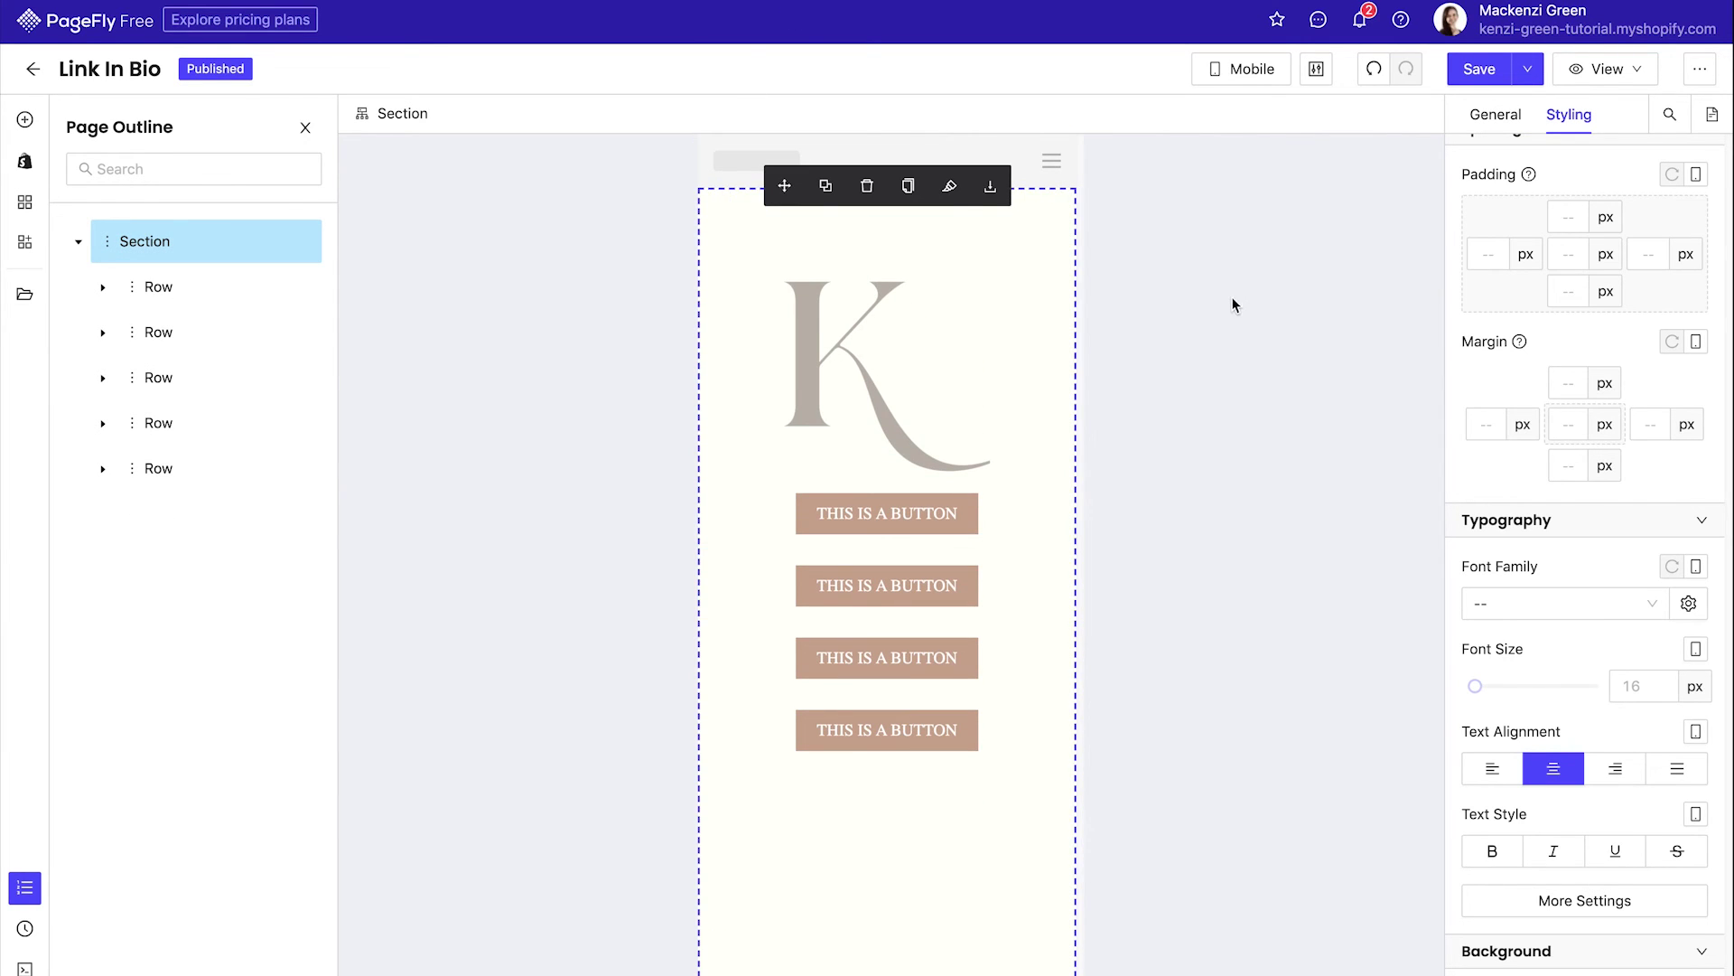
- Save the page and preview it at phone size
{"action": "left_click", "coordinate": [1480, 69]}
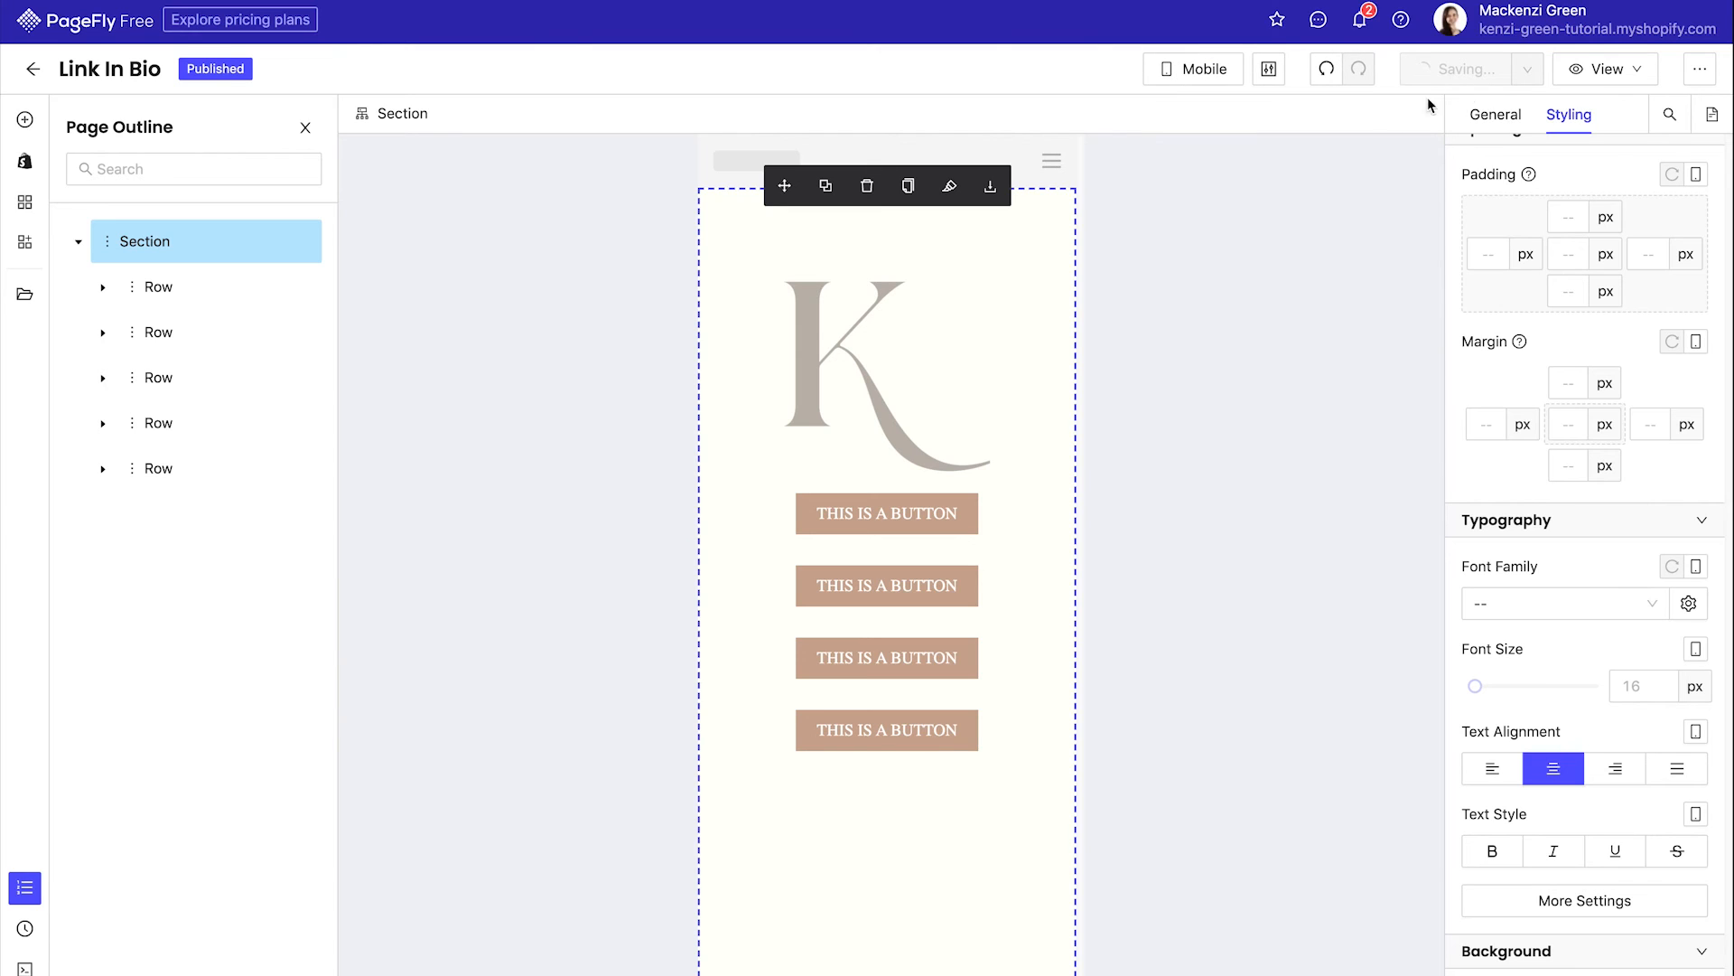
{"action": "left_click", "coordinate": [1603, 69]}
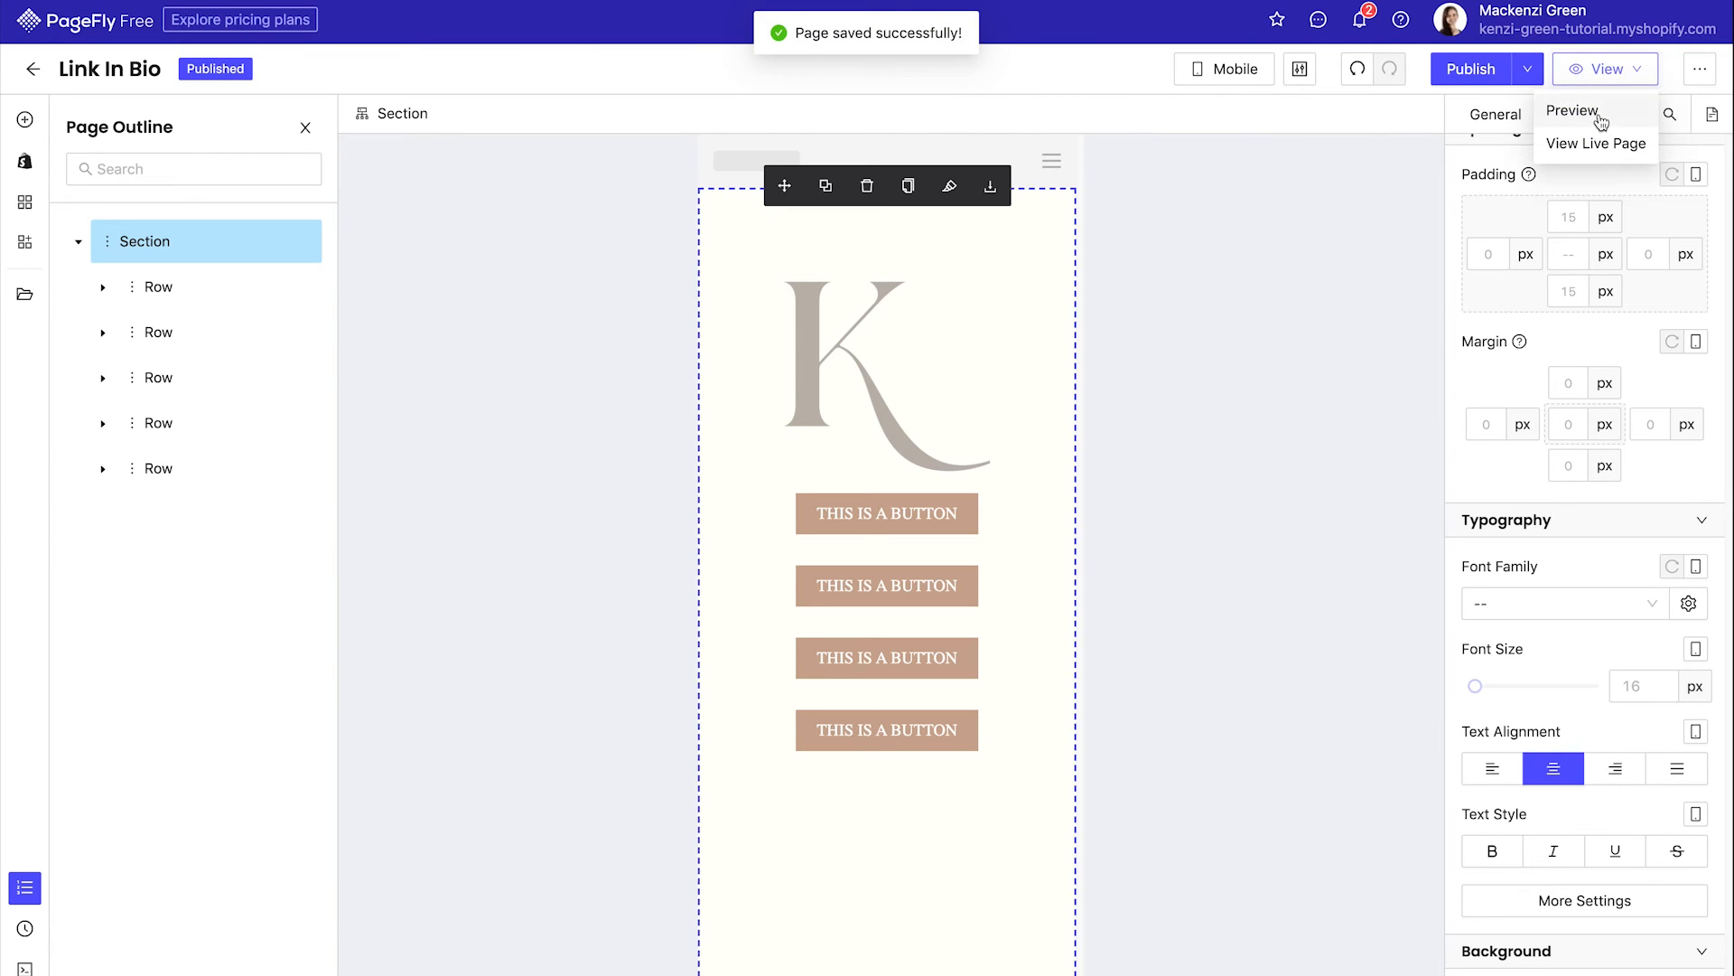
{"action": "left_click", "coordinate": [1573, 112]}
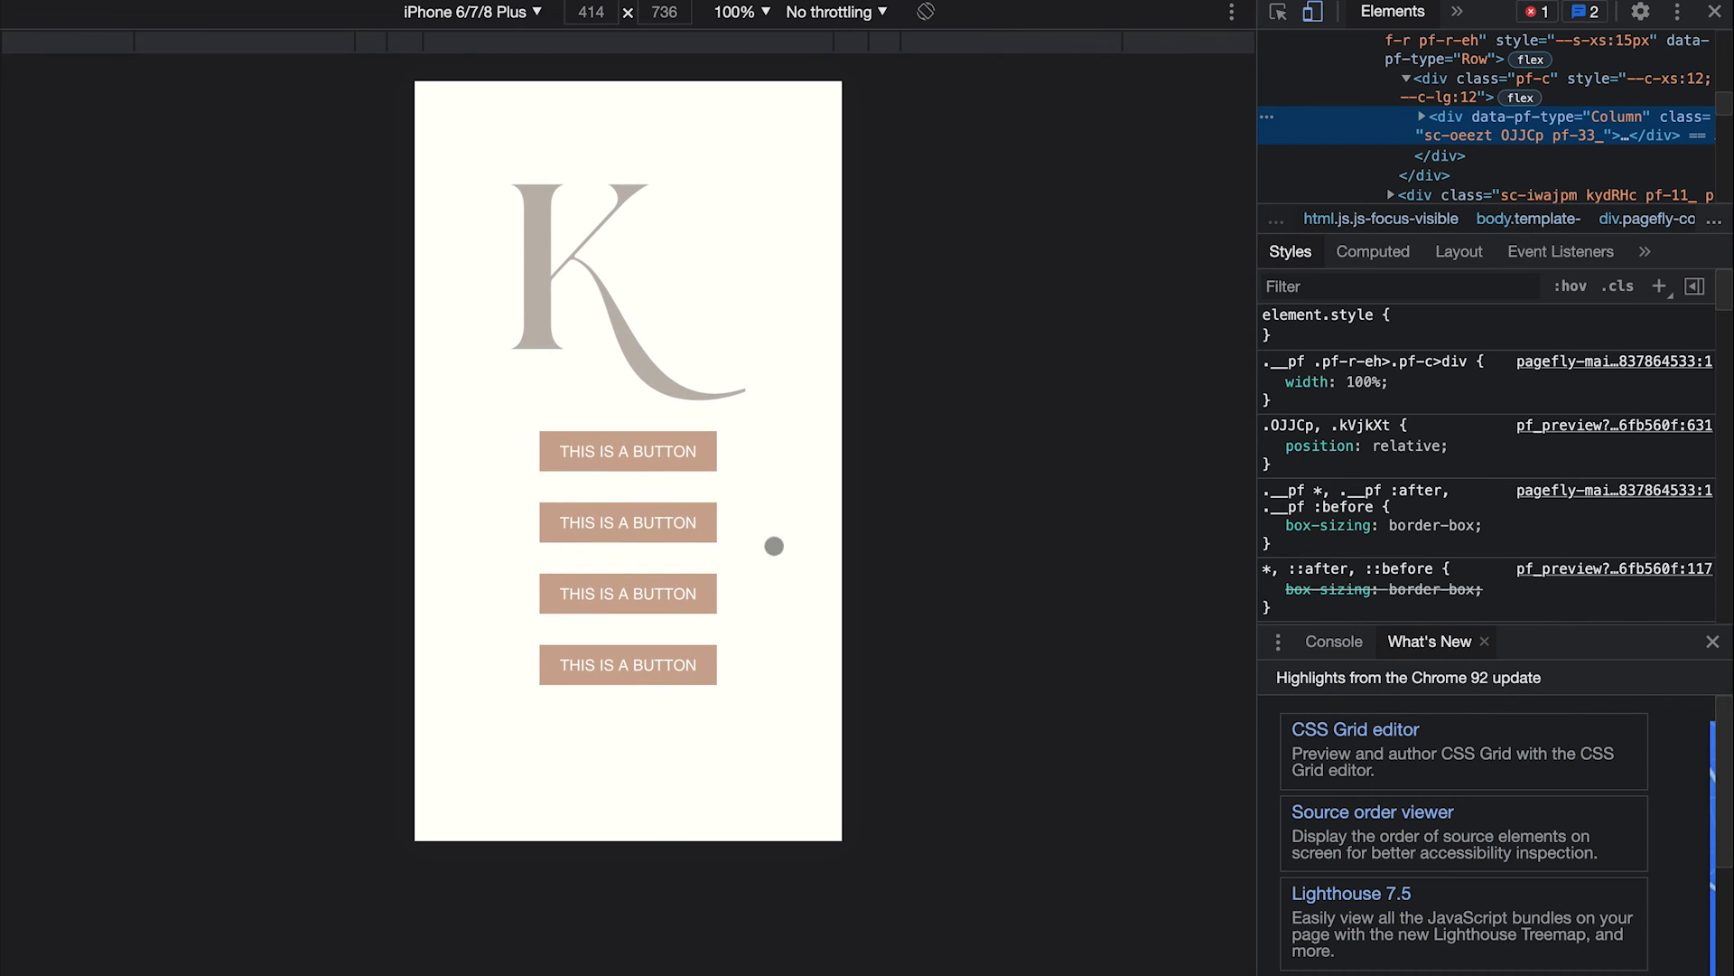
{"action": "mouse_move", "coordinate": [732, 197]}
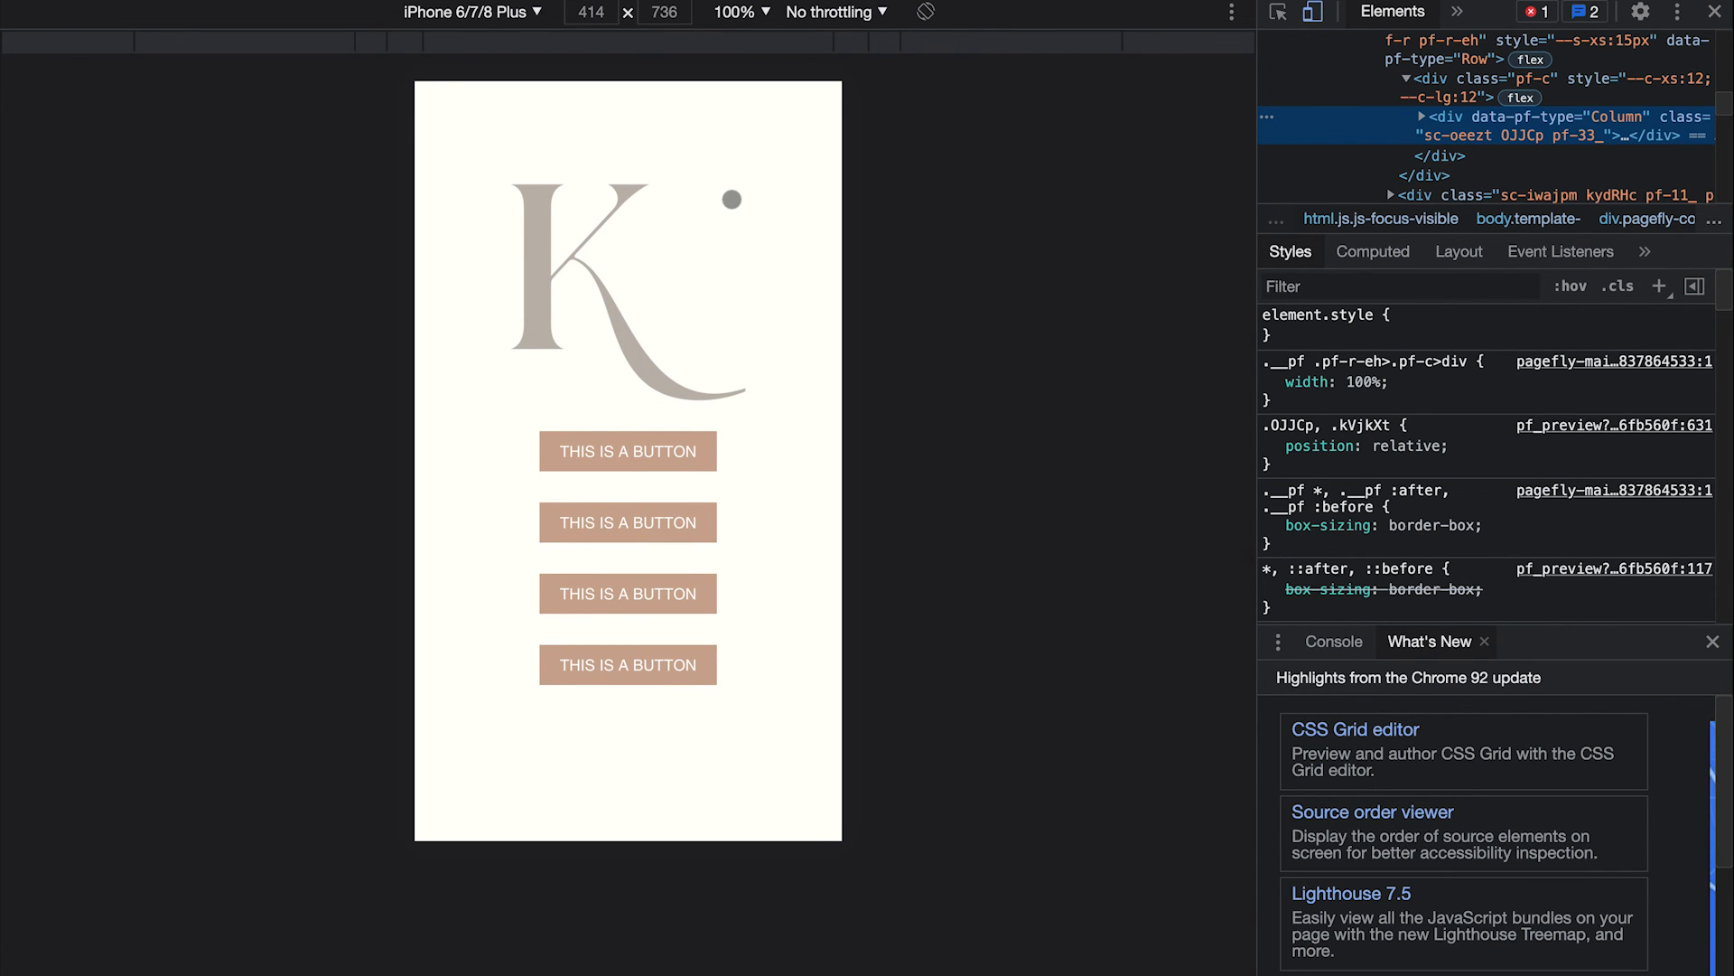